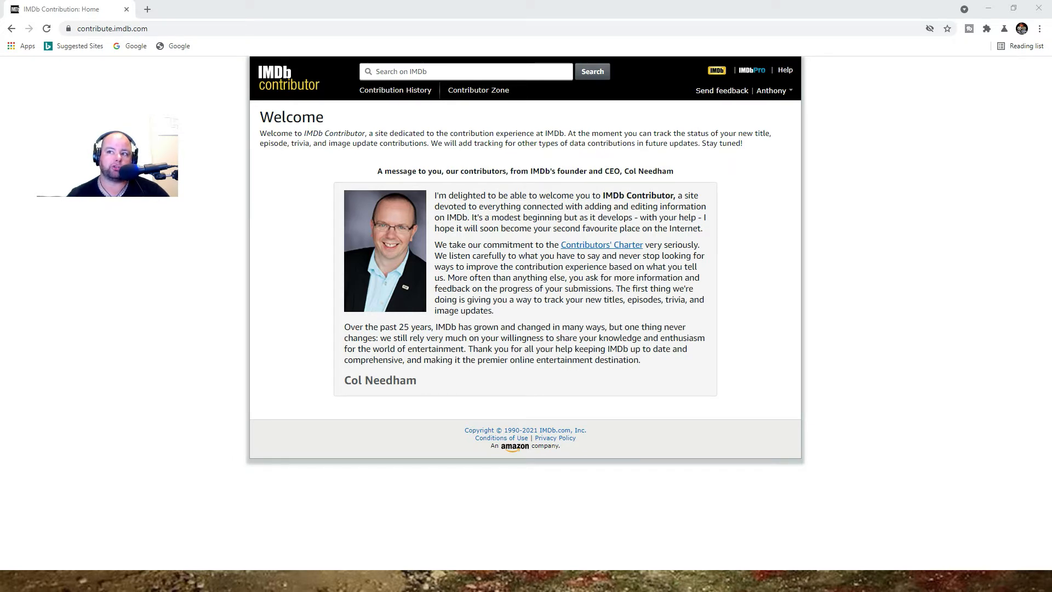
Step: Go to the Contributor Zone page and bring the Adding data to IMDb guides into view
click(478, 90)
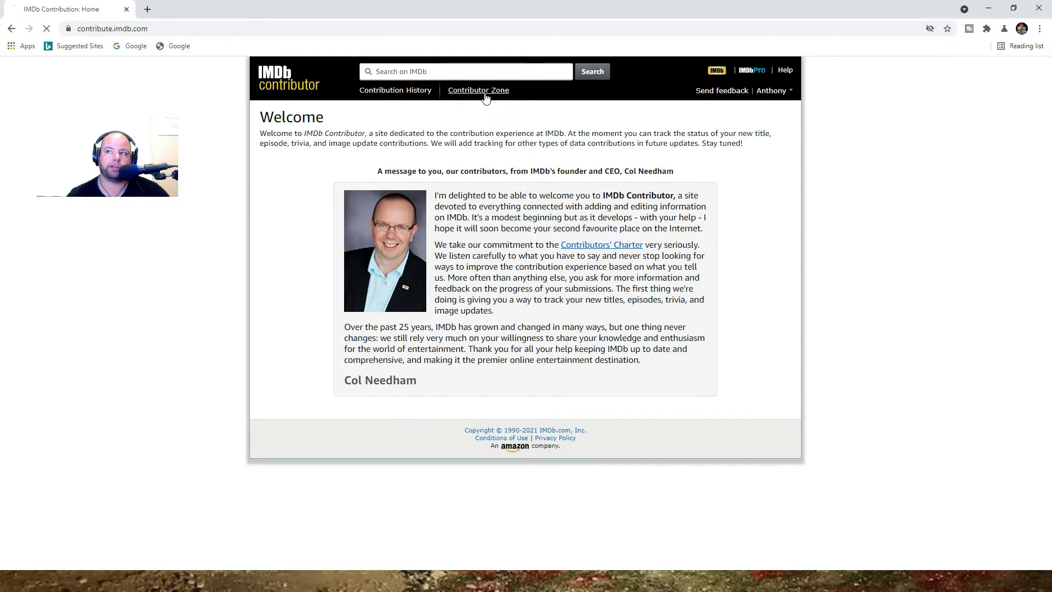
click(478, 90)
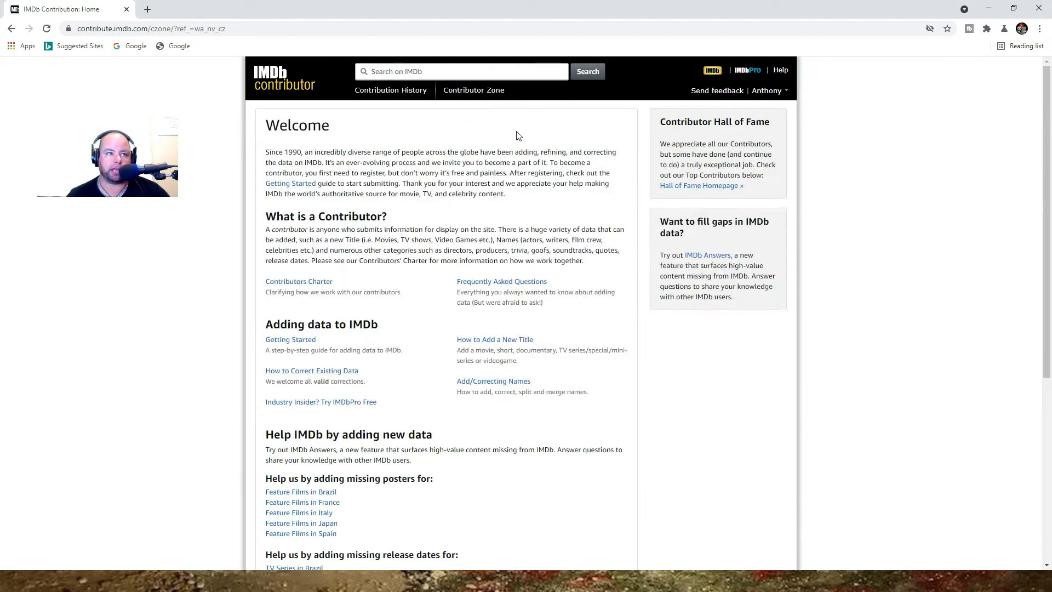
scroll(down, 3)
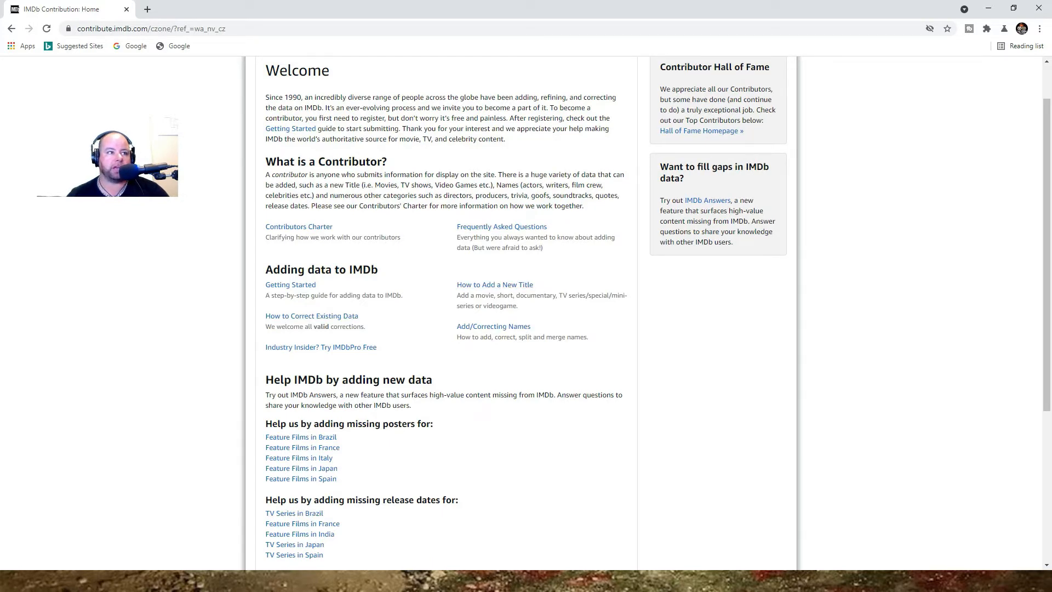
mouse_move(494, 285)
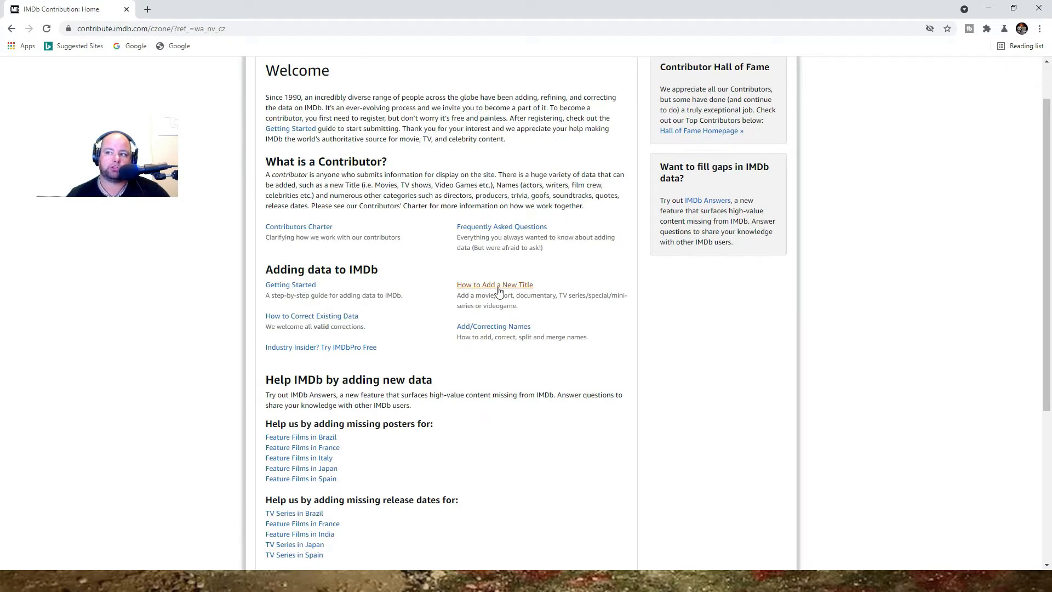
Step: Start a new title entry with the name 'Slide Away'
click(494, 285)
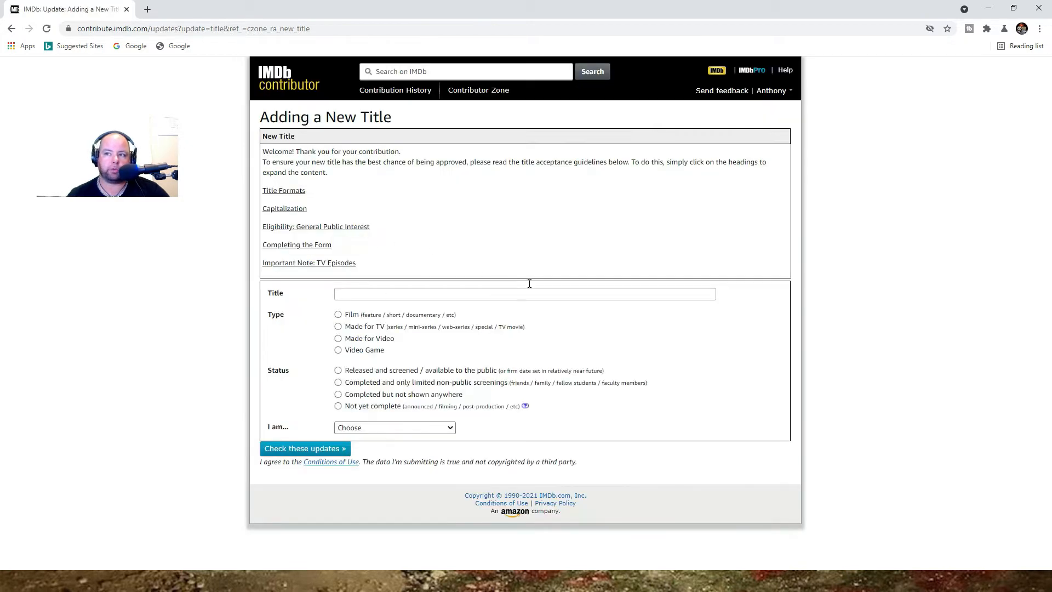
mouse_move(313, 207)
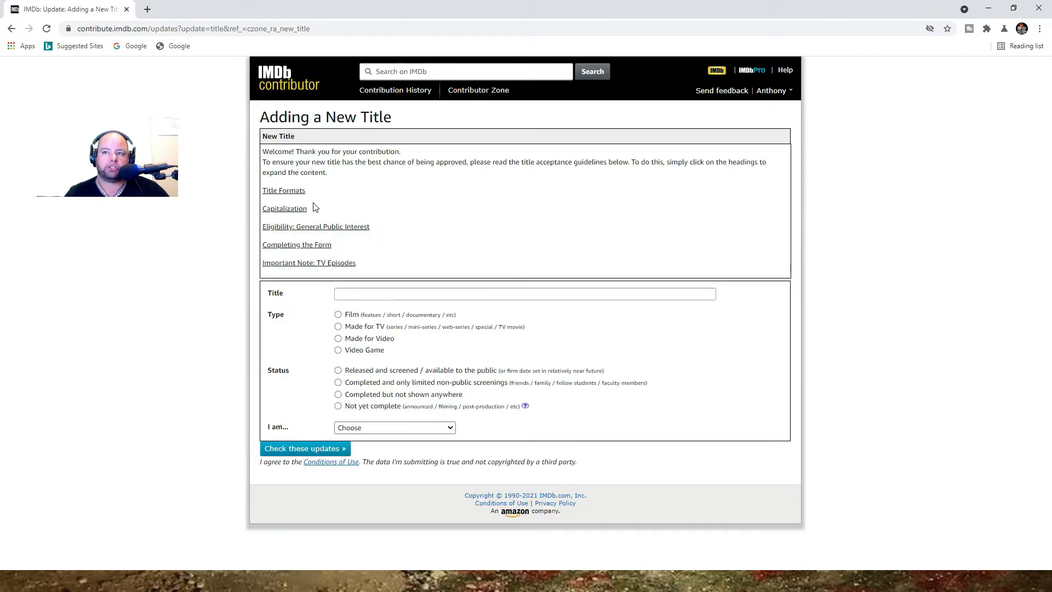
mouse_move(391, 182)
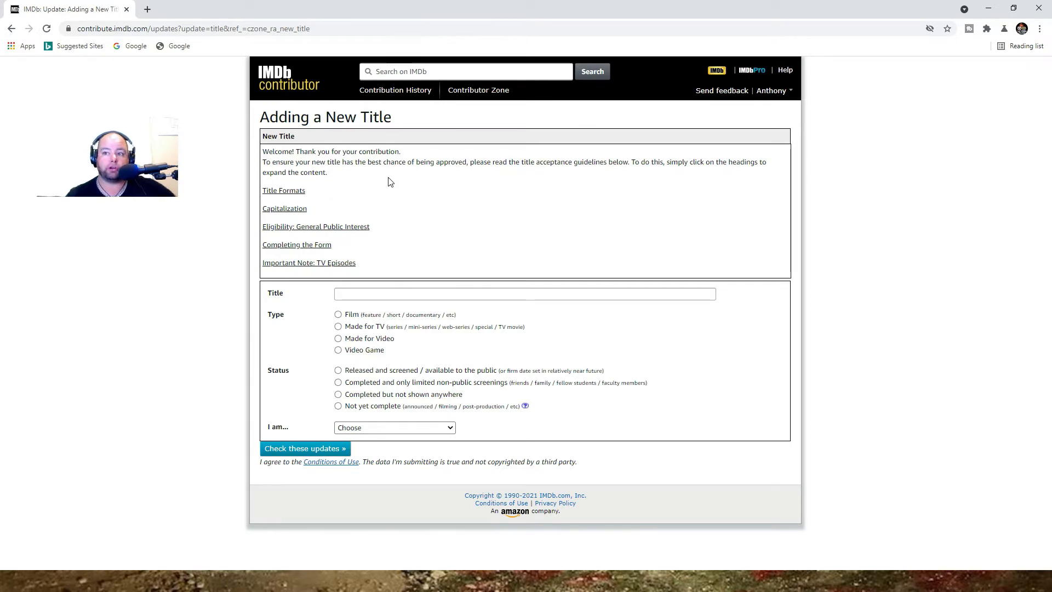
click(525, 294)
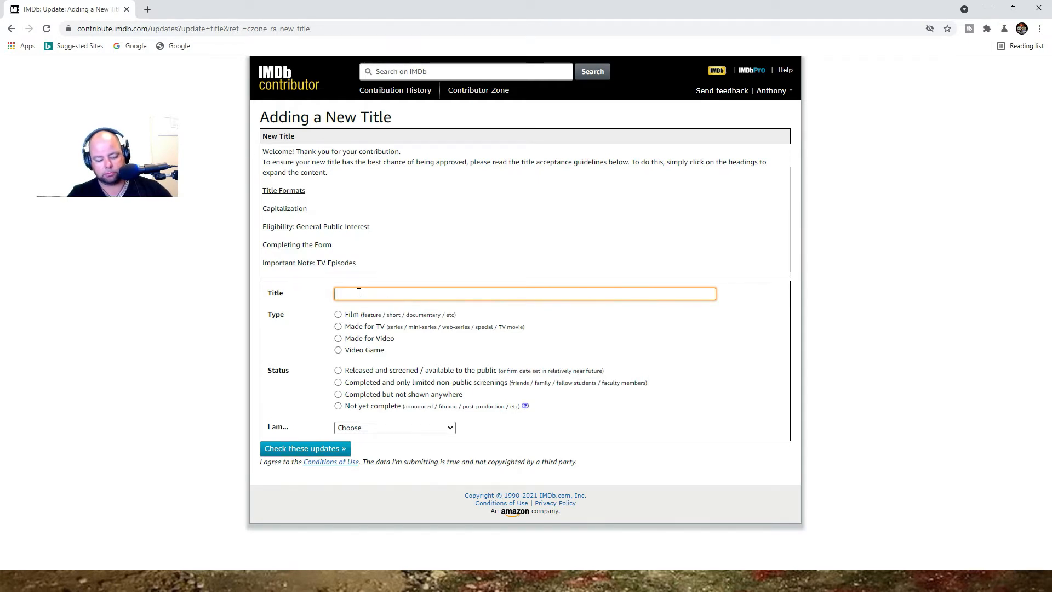
text(SLide Awa)
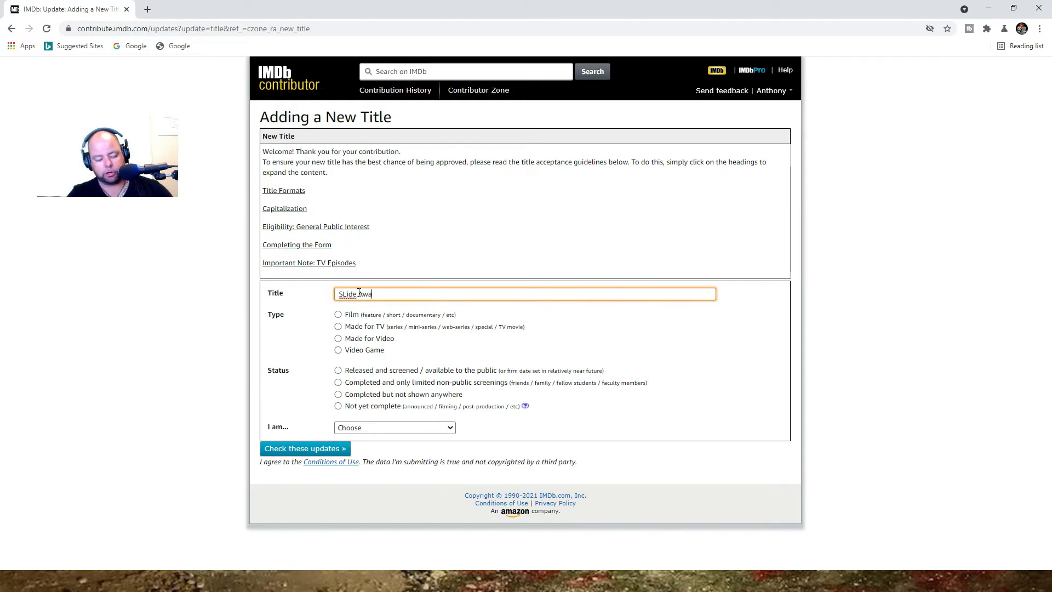
text(y)
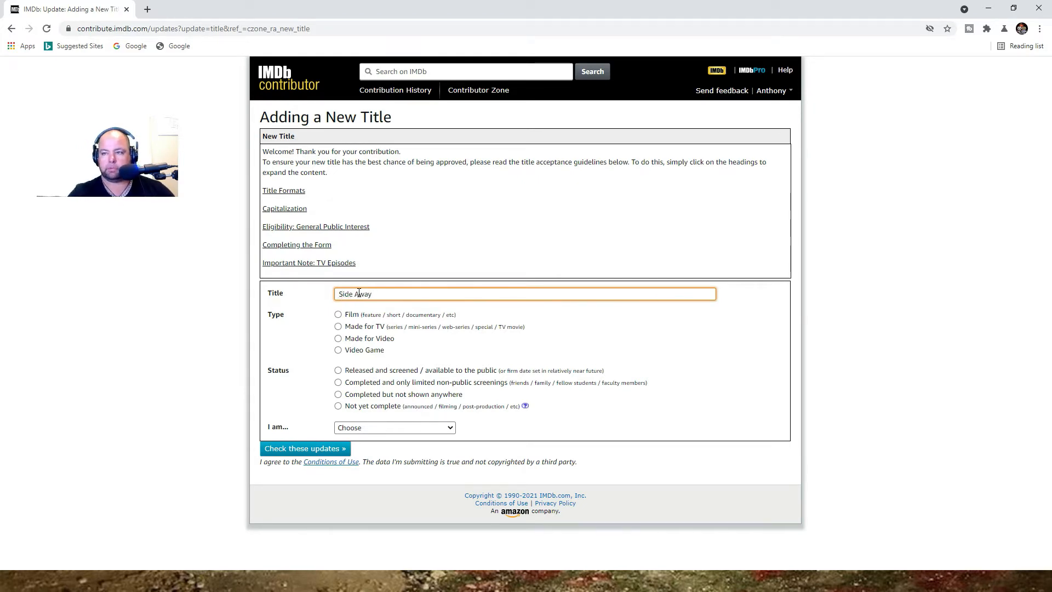
text(Slide Away)
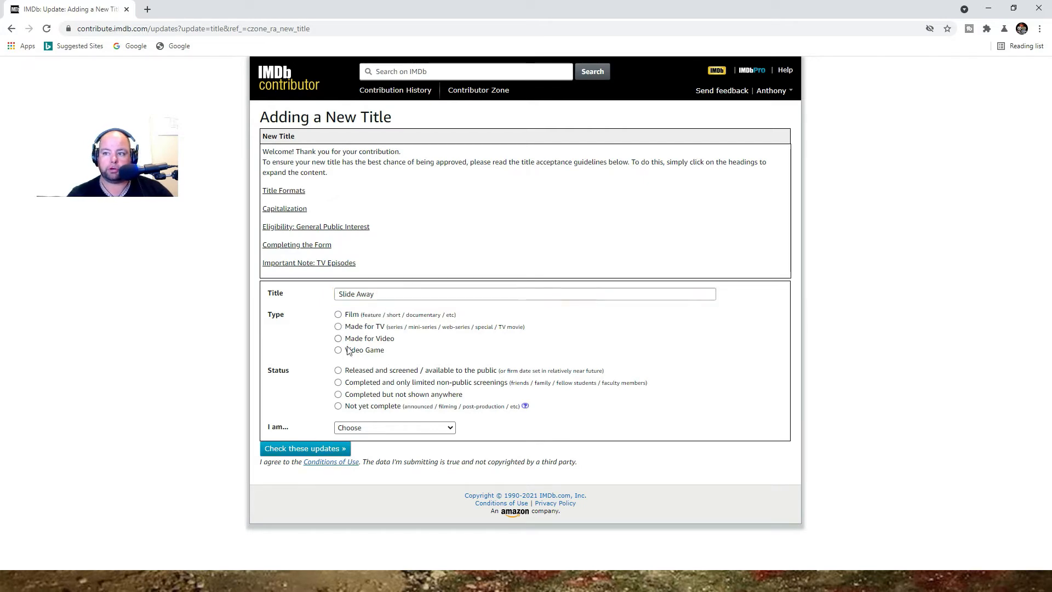
Step: Mark the title as a film, not yet complete, submitted by its producer/director/writer
click(339, 314)
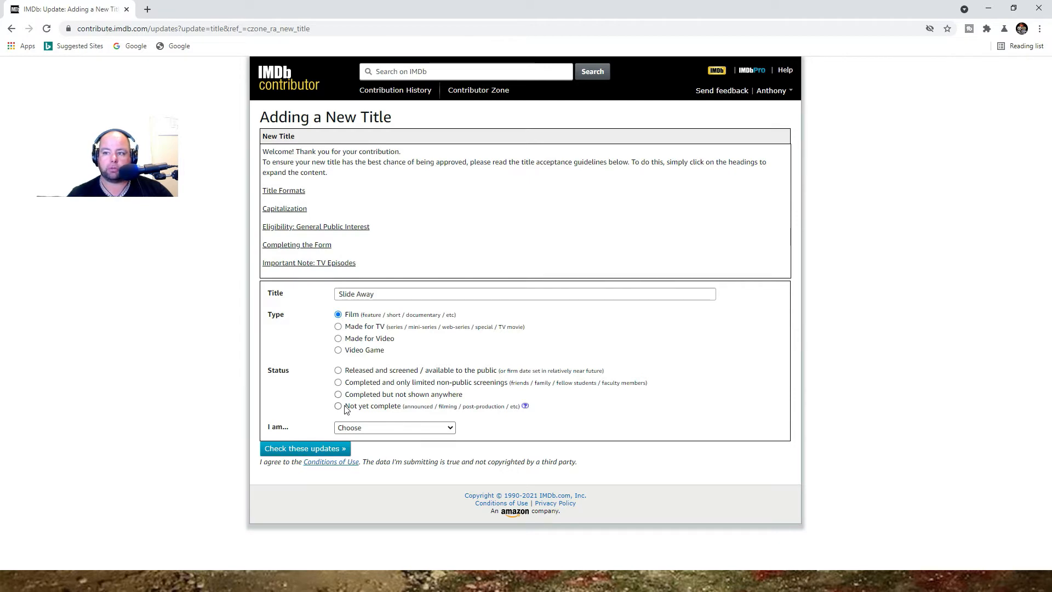
click(338, 405)
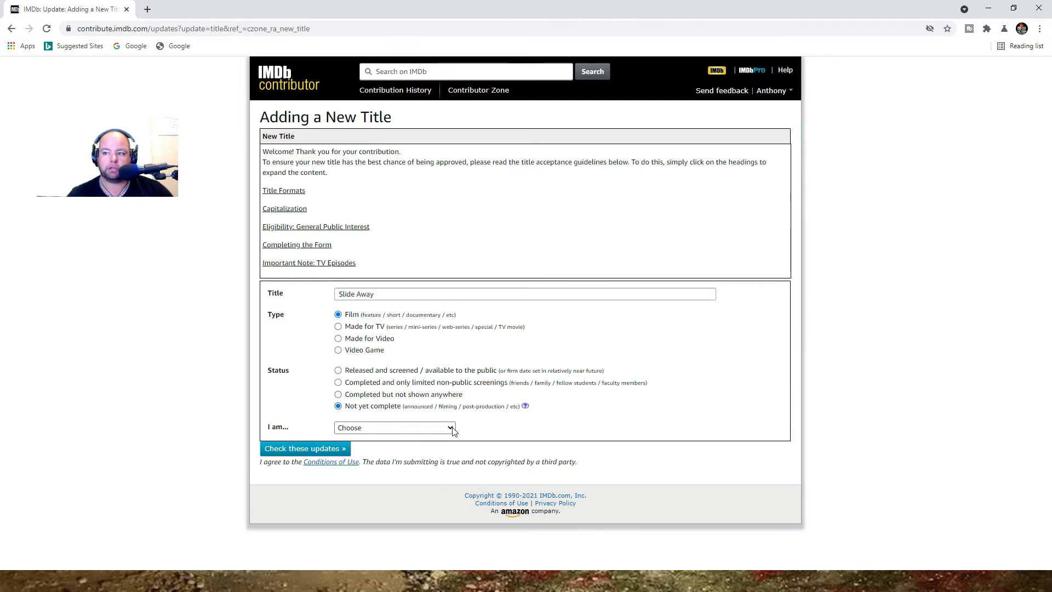
click(394, 428)
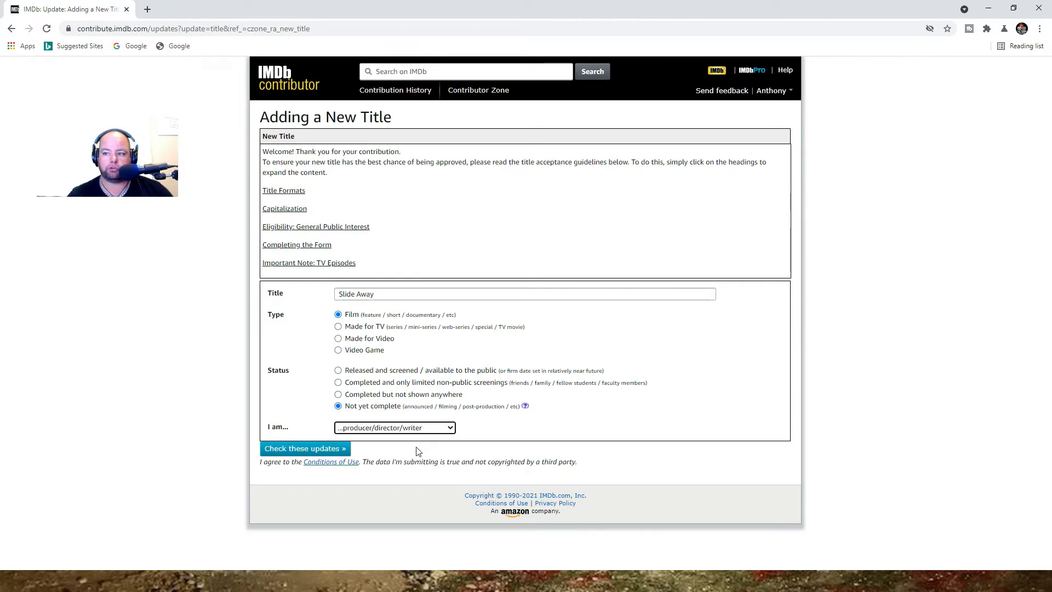
click(305, 448)
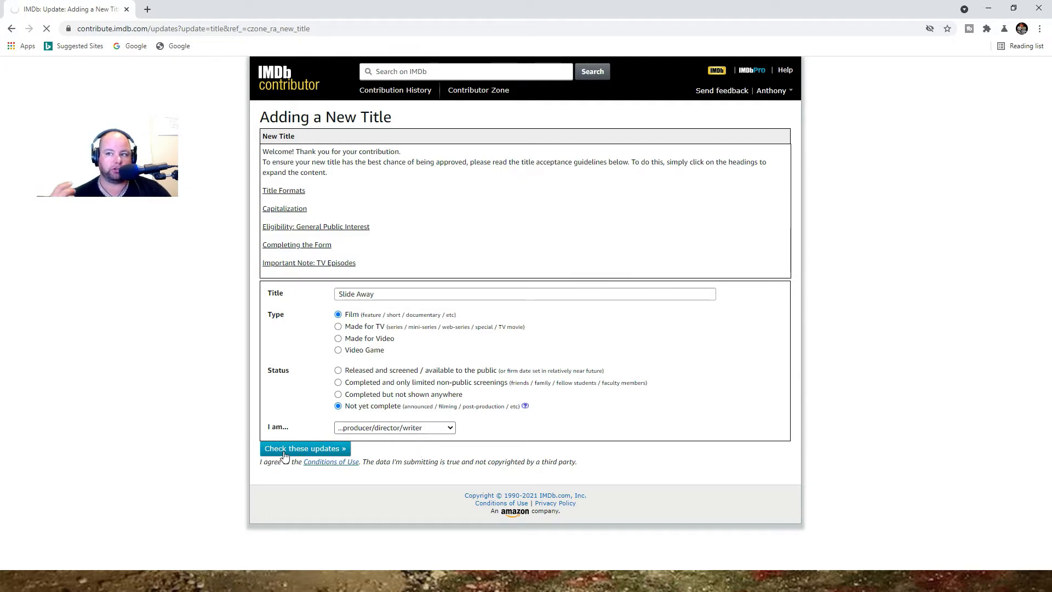
Step: Send the title for checking, mark it feature length, and check again
click(303, 448)
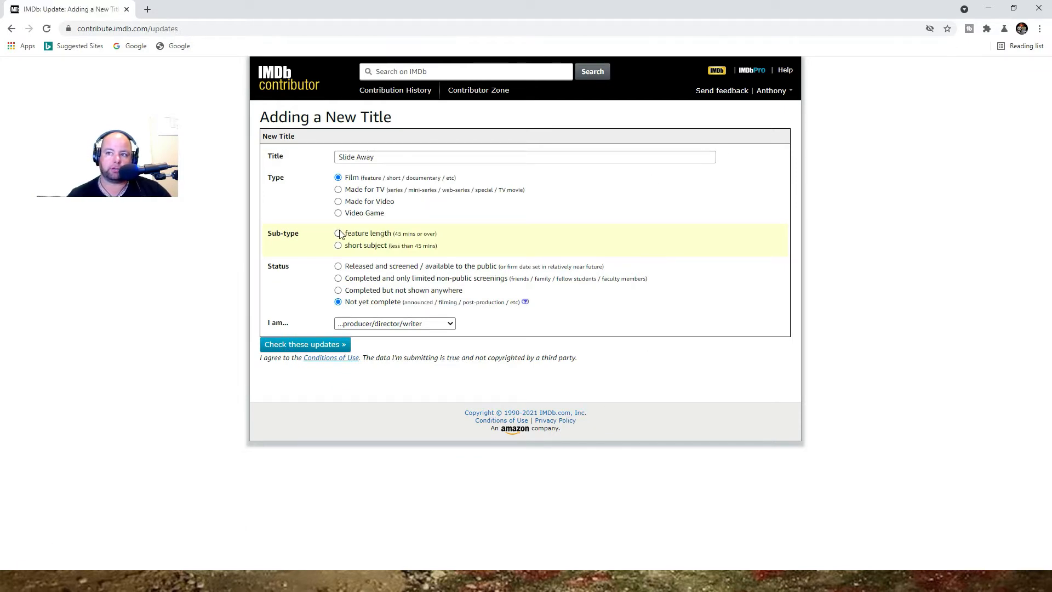
click(338, 232)
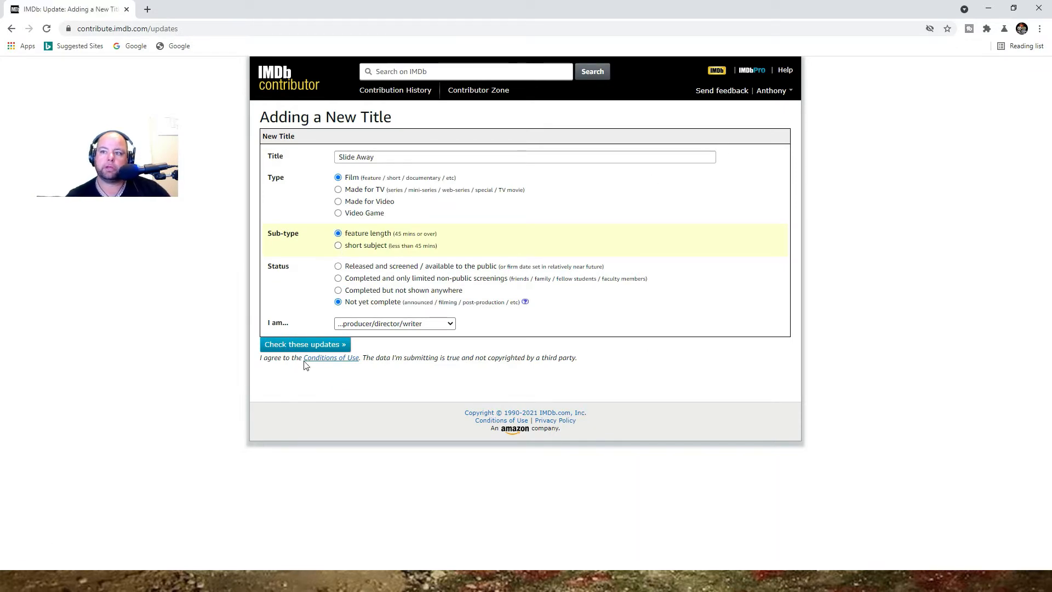
click(303, 344)
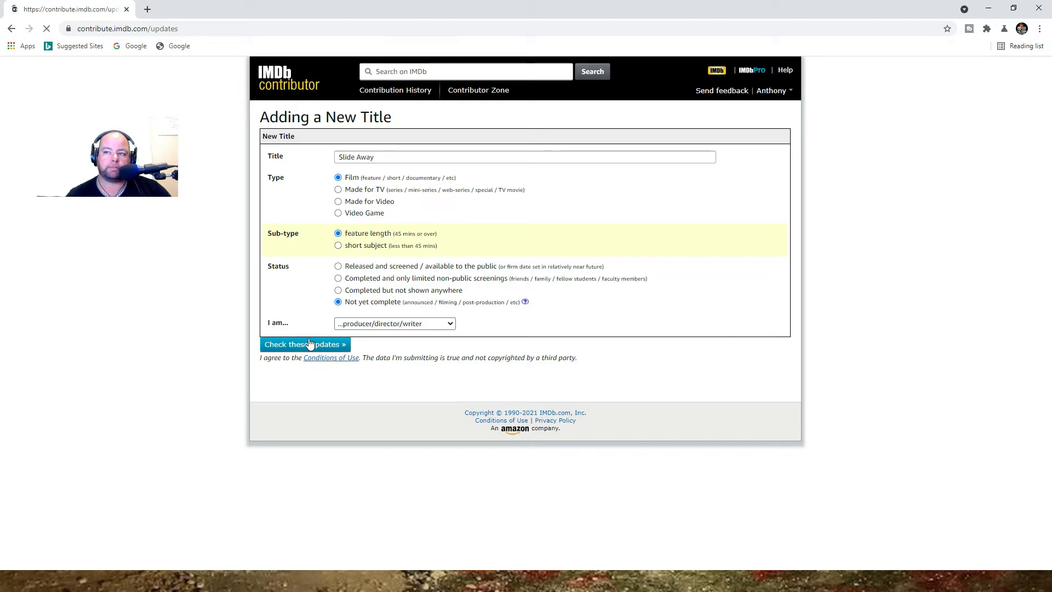
click(303, 343)
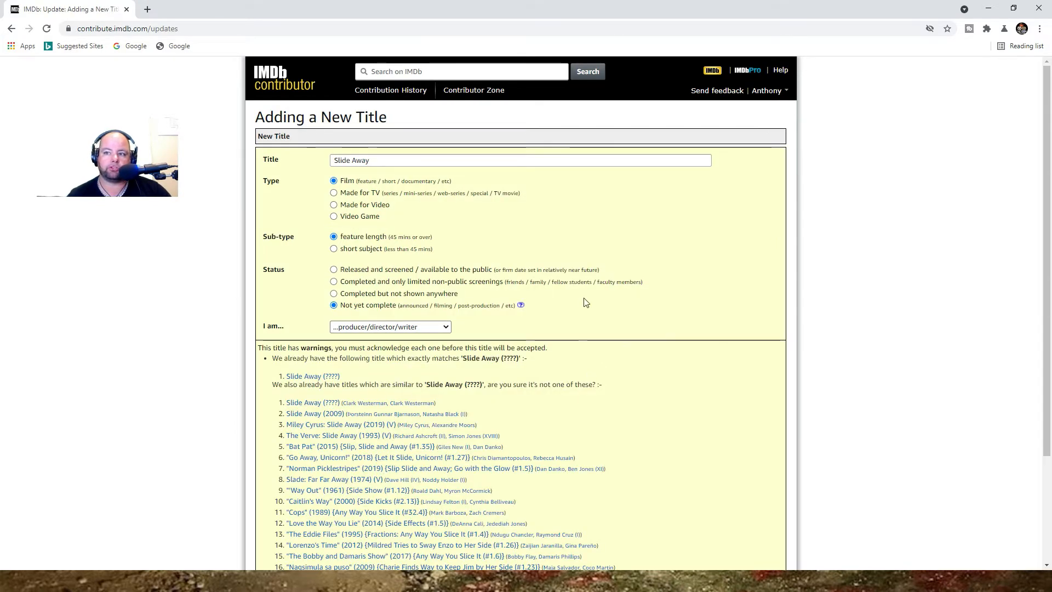
Step: Confirm Slide Away is not one of the existing similar titles and re-check
scroll(down, 3)
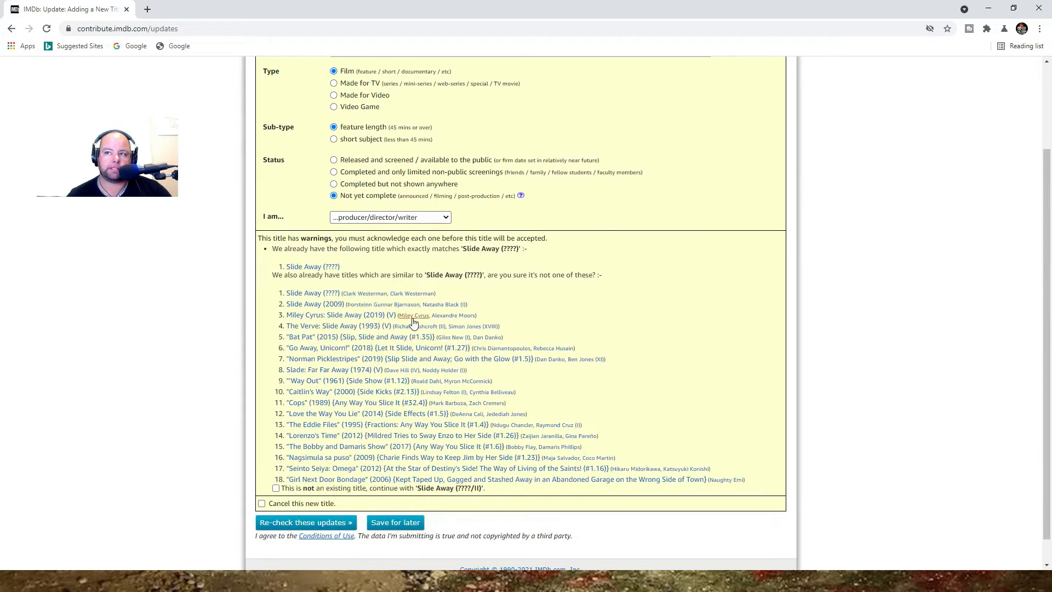
scroll(down, 3)
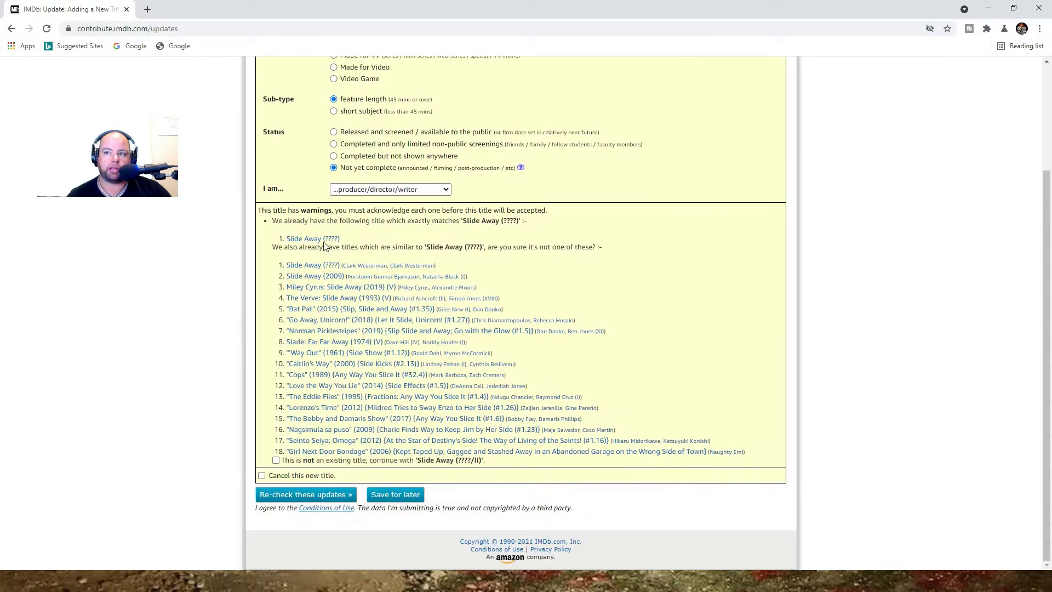
mouse_move(329, 277)
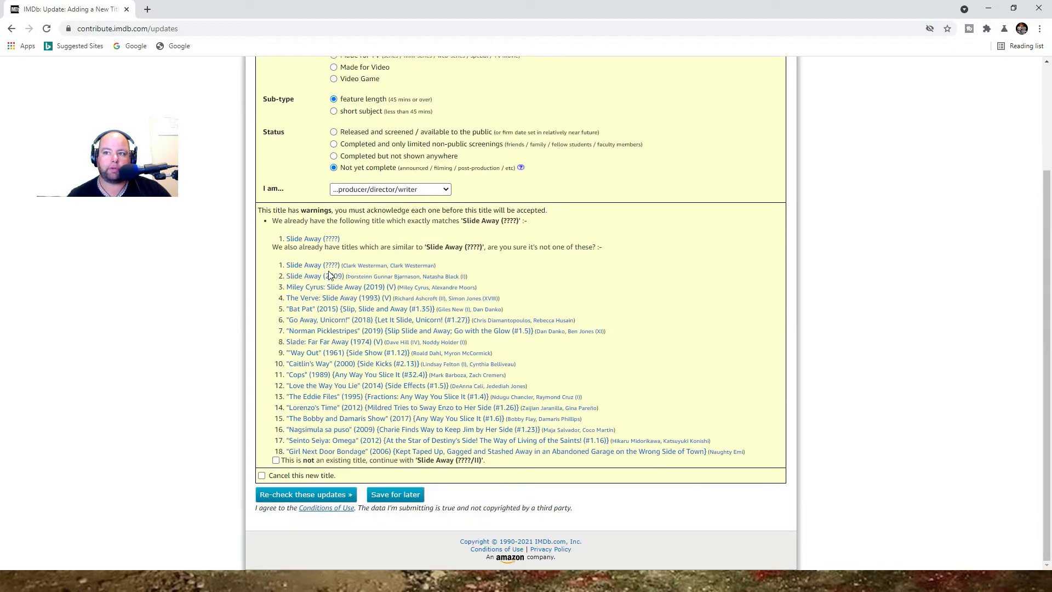
scroll(up, 3)
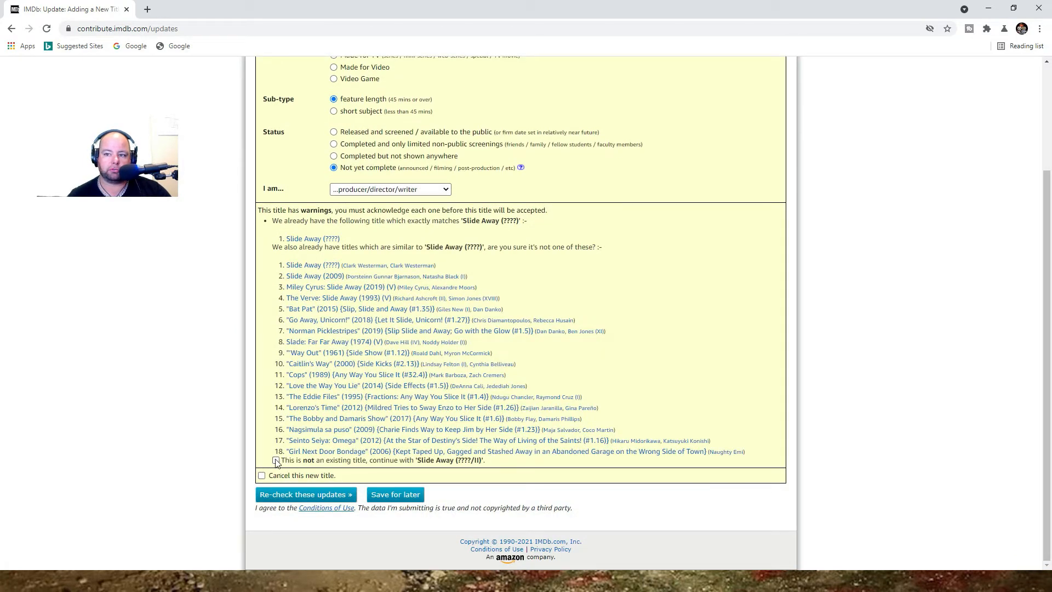
click(275, 460)
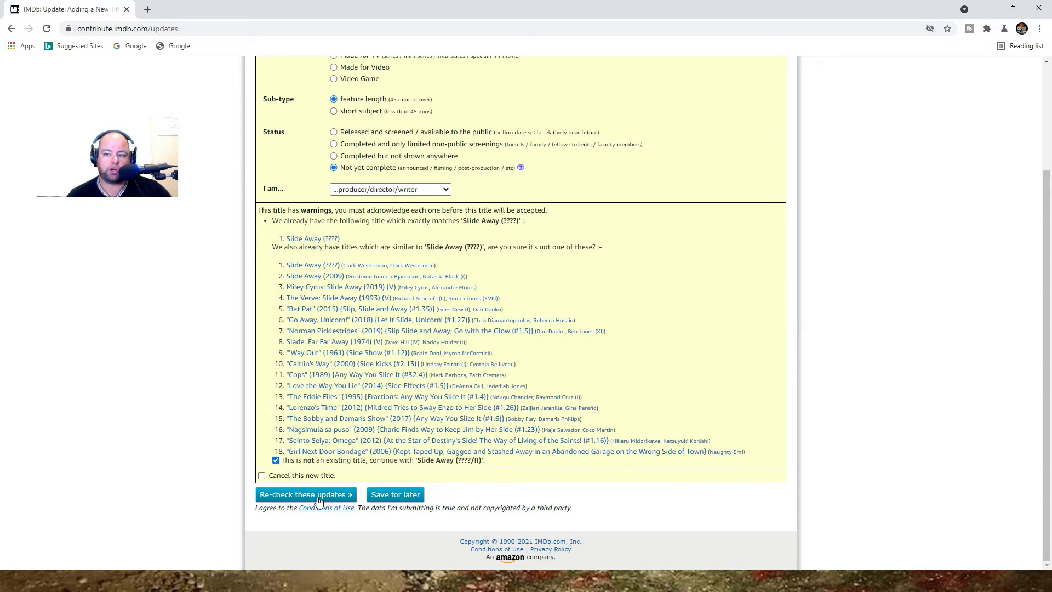
click(306, 494)
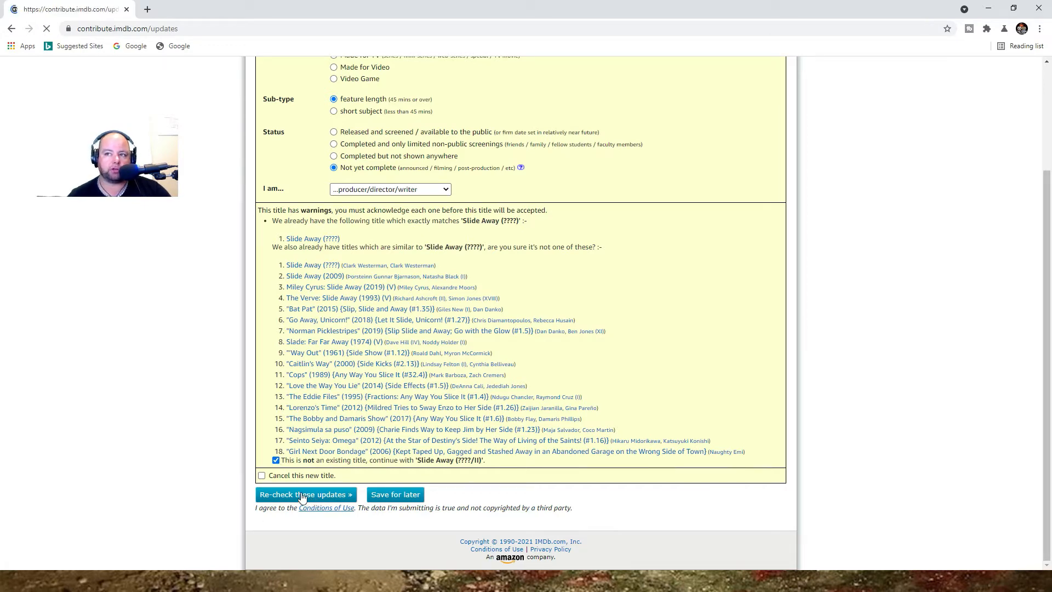
Step: Add the status comment 'This film is in pre production'
click(305, 494)
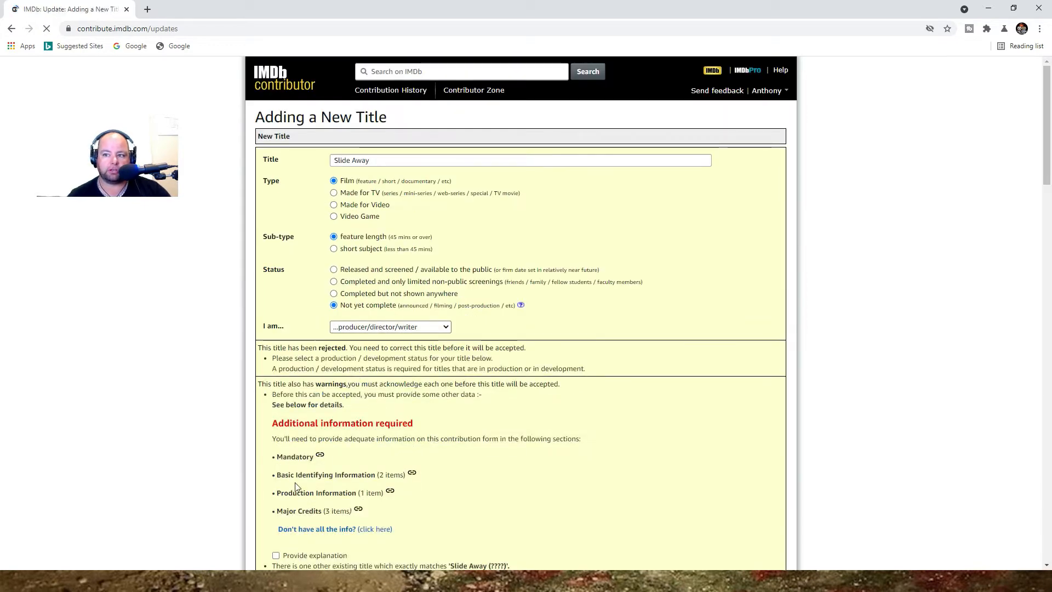
scroll(down, 3)
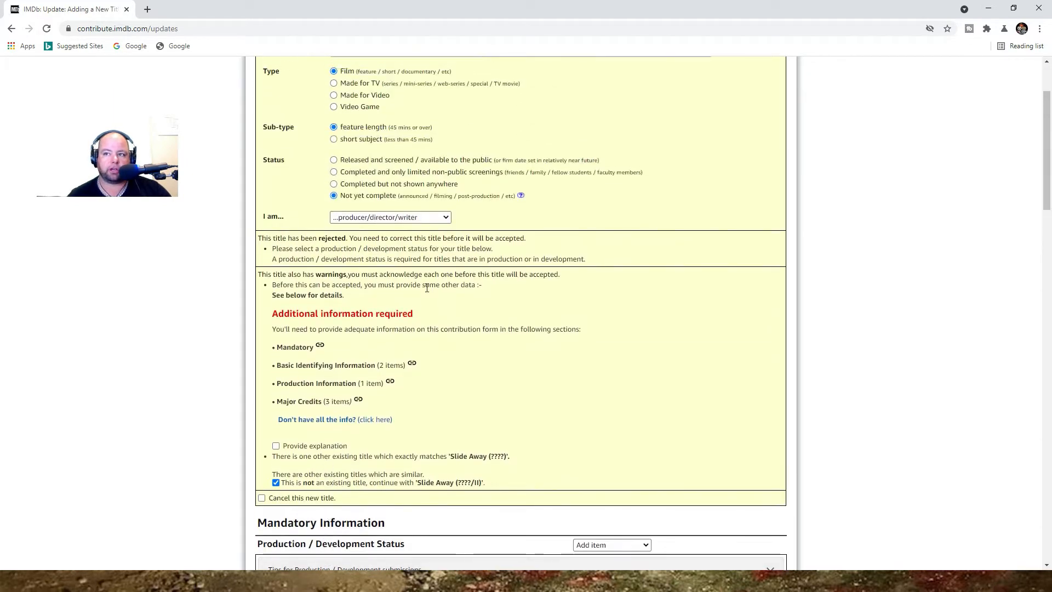
scroll(down, 3)
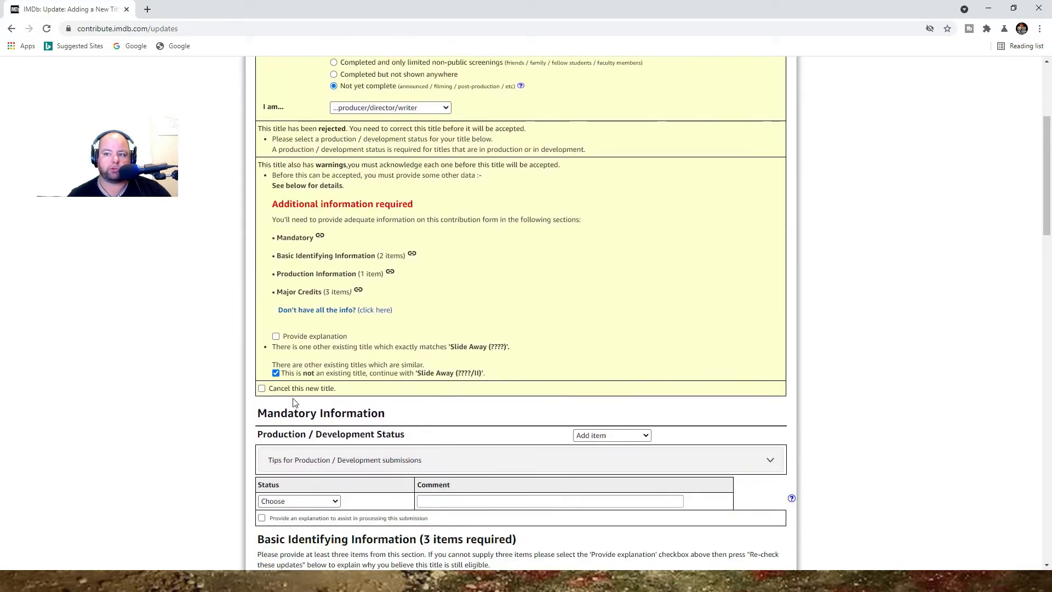
scroll(down, 3)
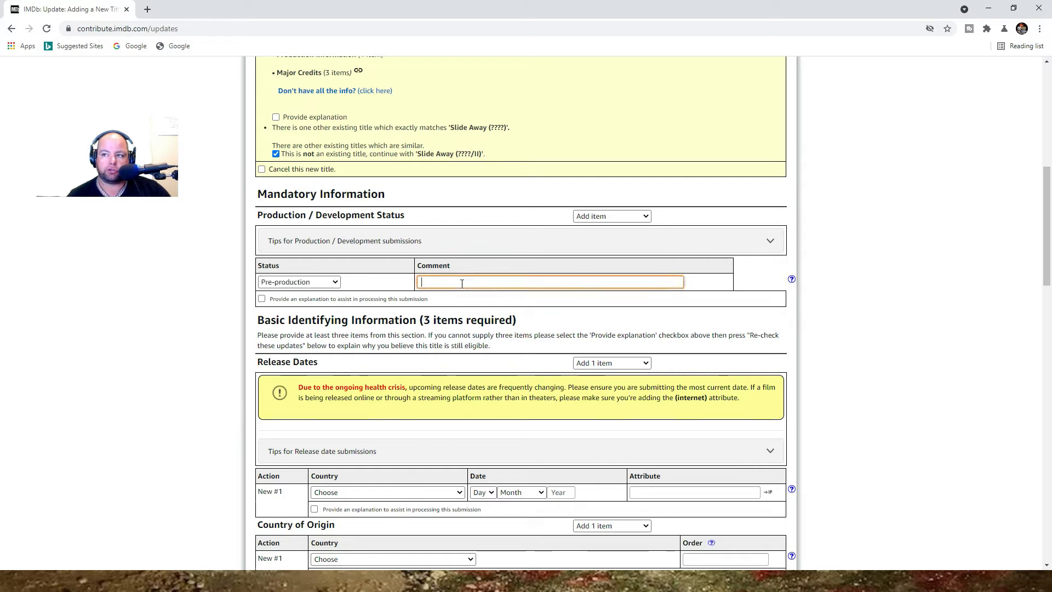
text(This film is in pre production)
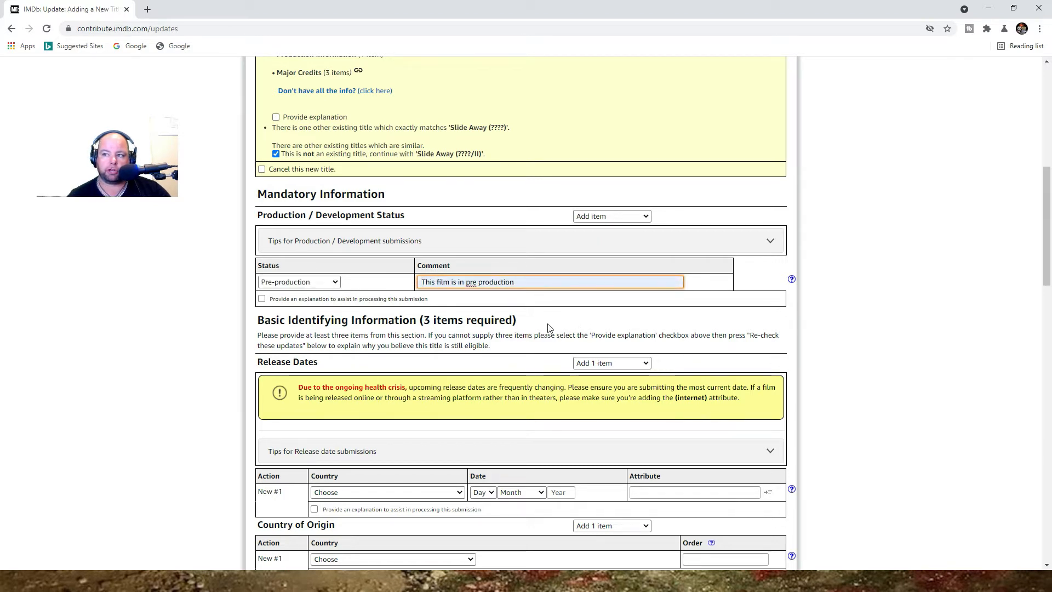
scroll(down, 3)
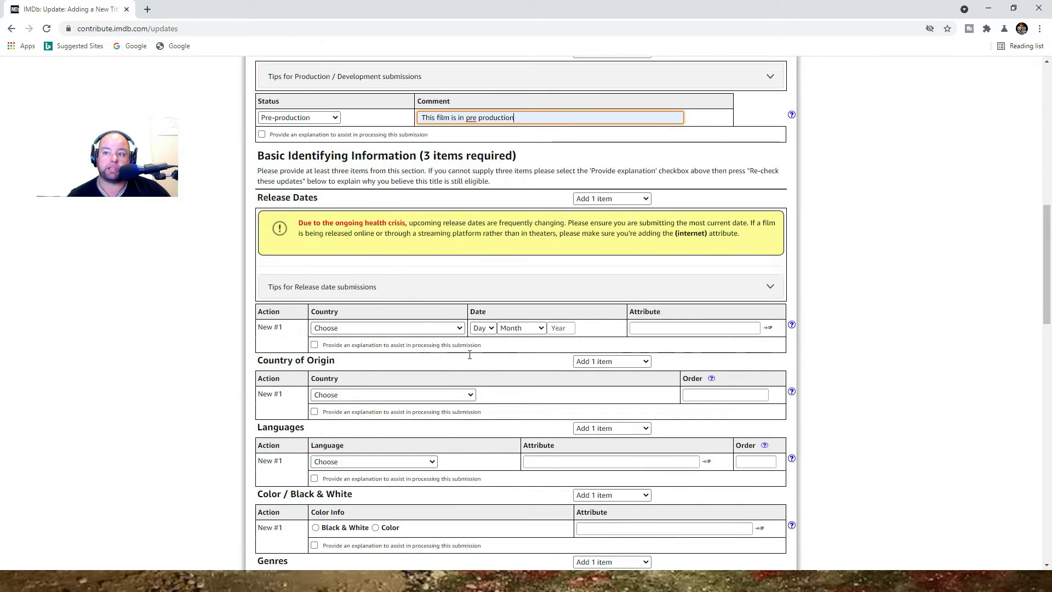
mouse_move(428, 231)
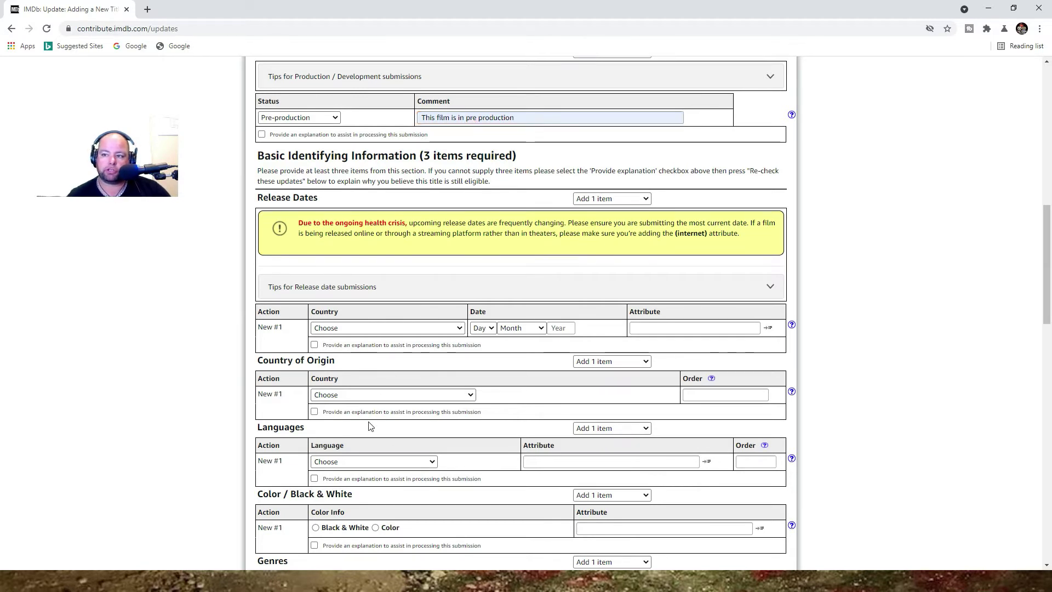
Step: Record an Australian release on the 15th with the internet attribute
click(386, 328)
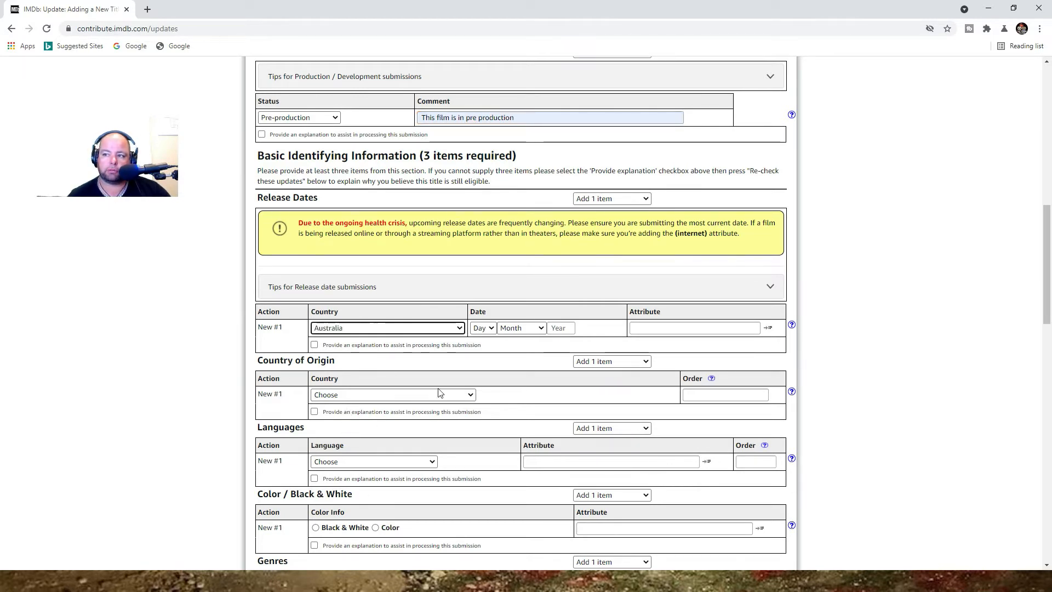
mouse_move(473, 466)
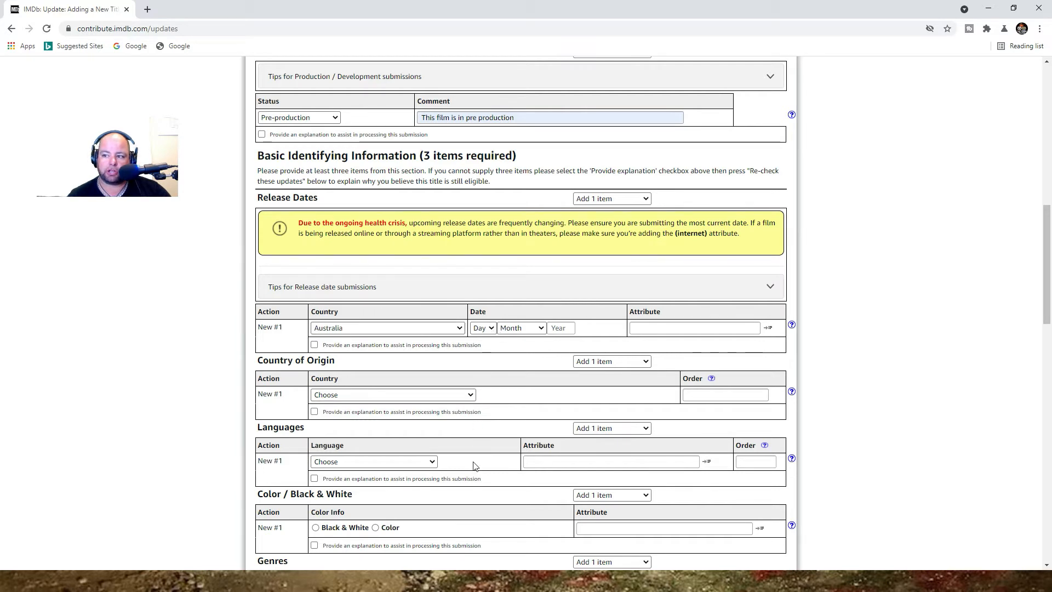
click(482, 327)
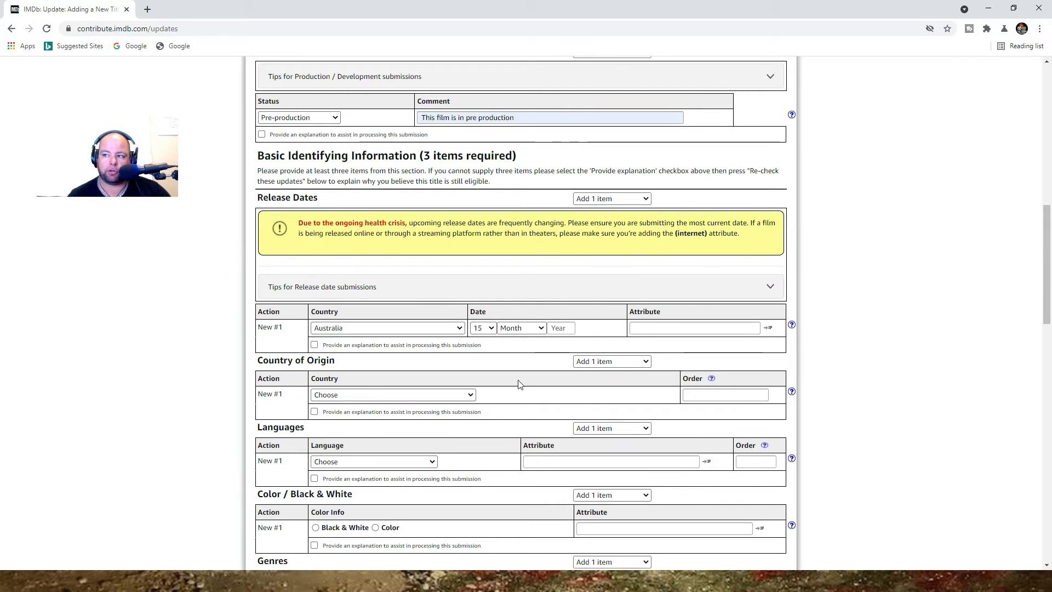
text(2020)
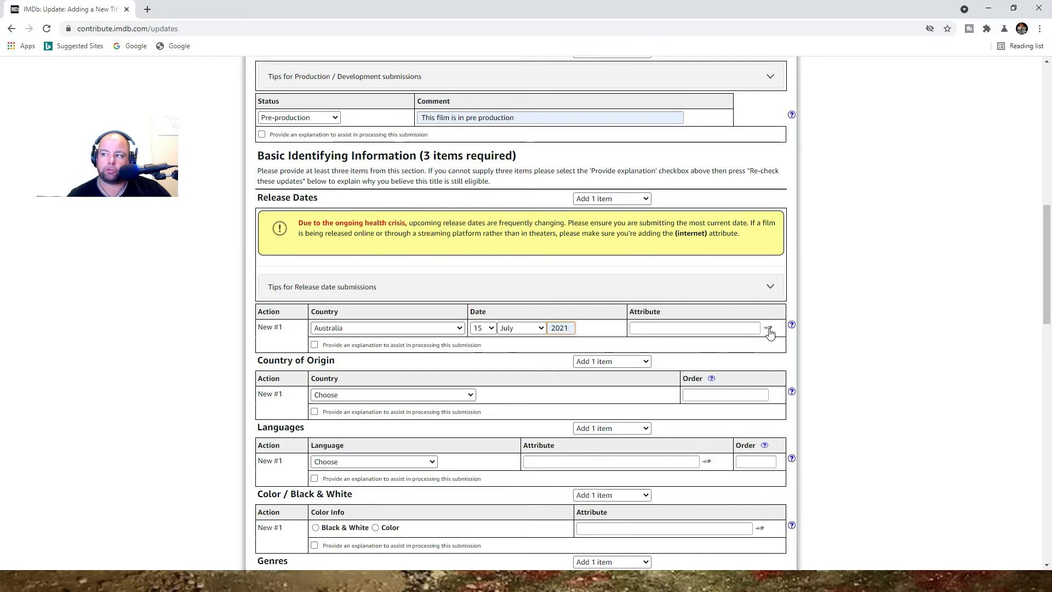
click(770, 331)
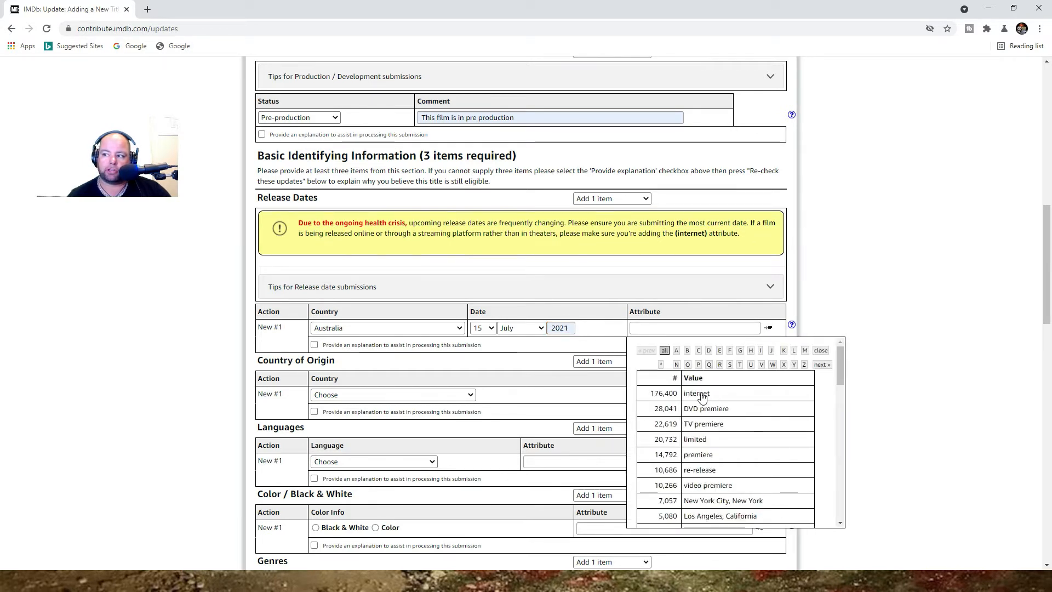
click(696, 392)
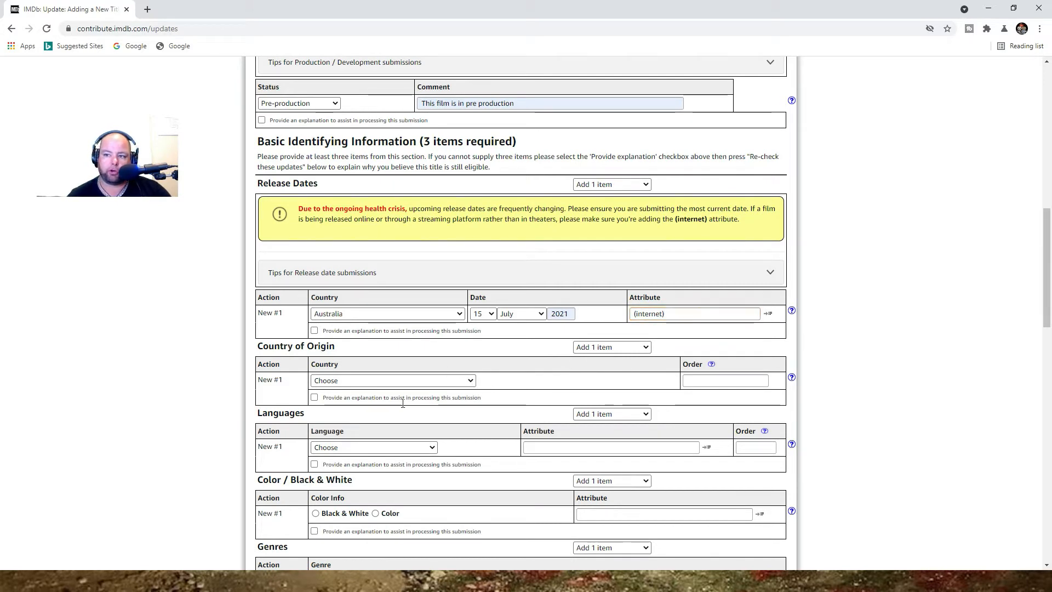
Step: Set Australian country of origin, English language, and Color with the 2K attribute
click(392, 380)
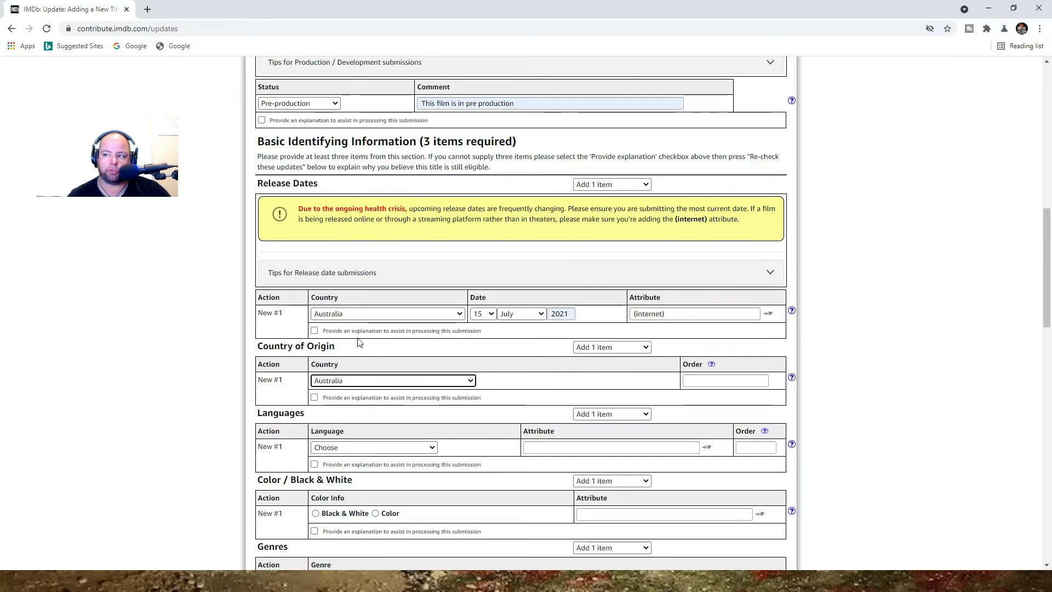
scroll(down, 3)
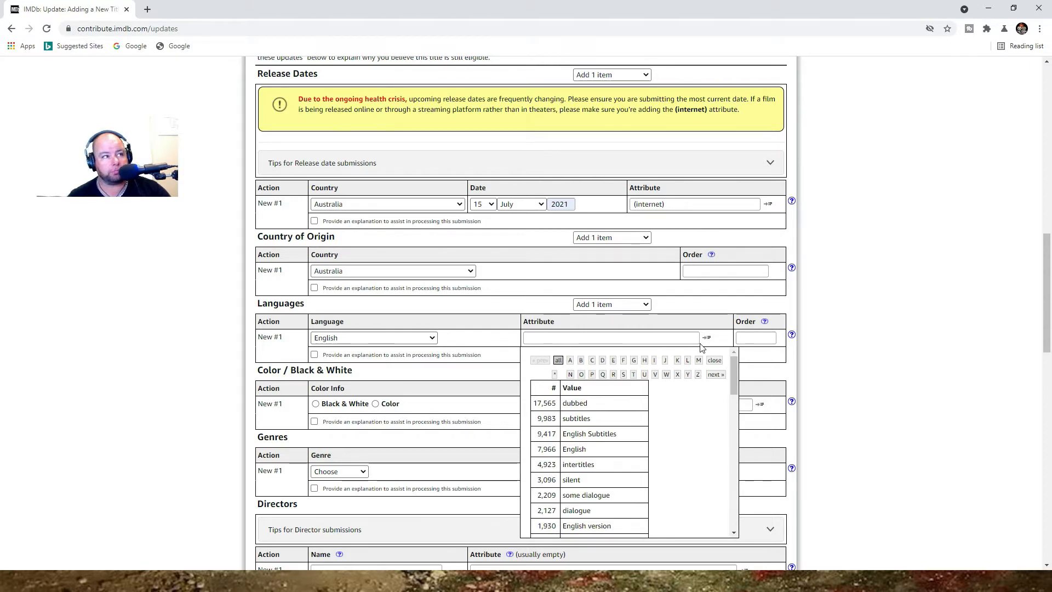
mouse_move(596, 417)
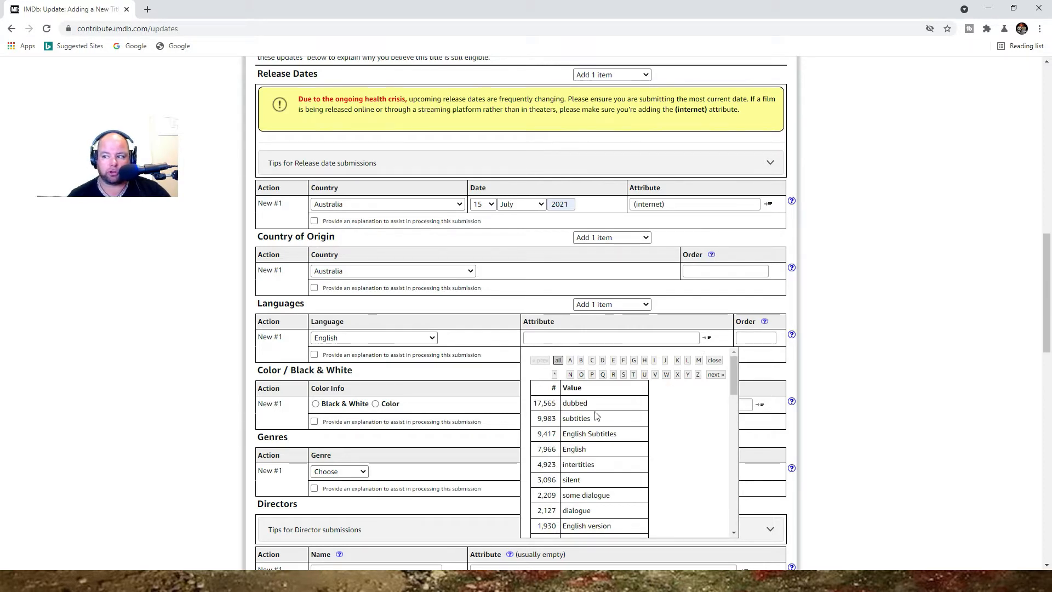
click(573, 449)
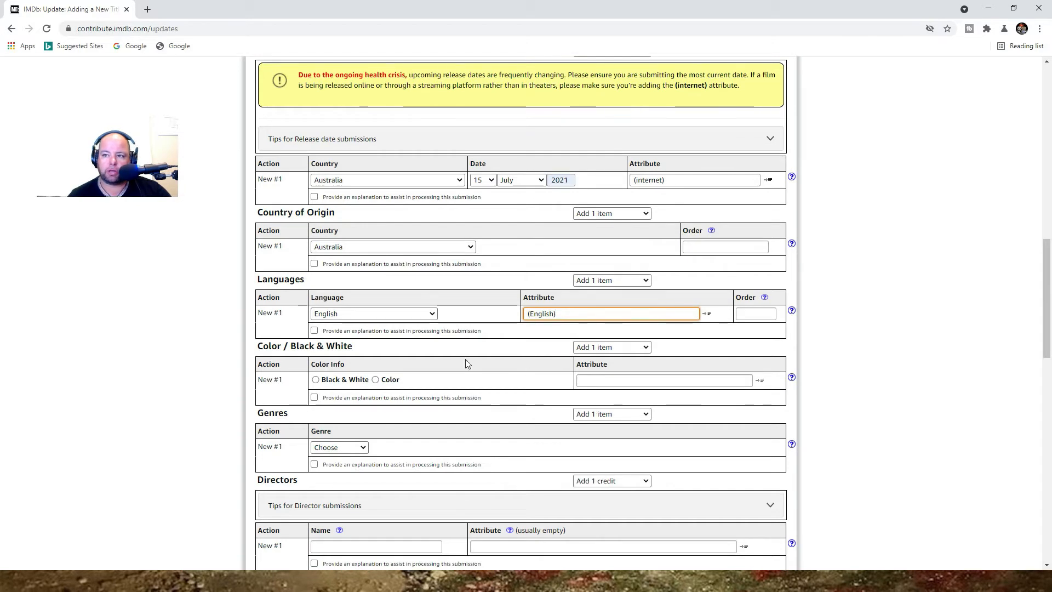
scroll(down, 3)
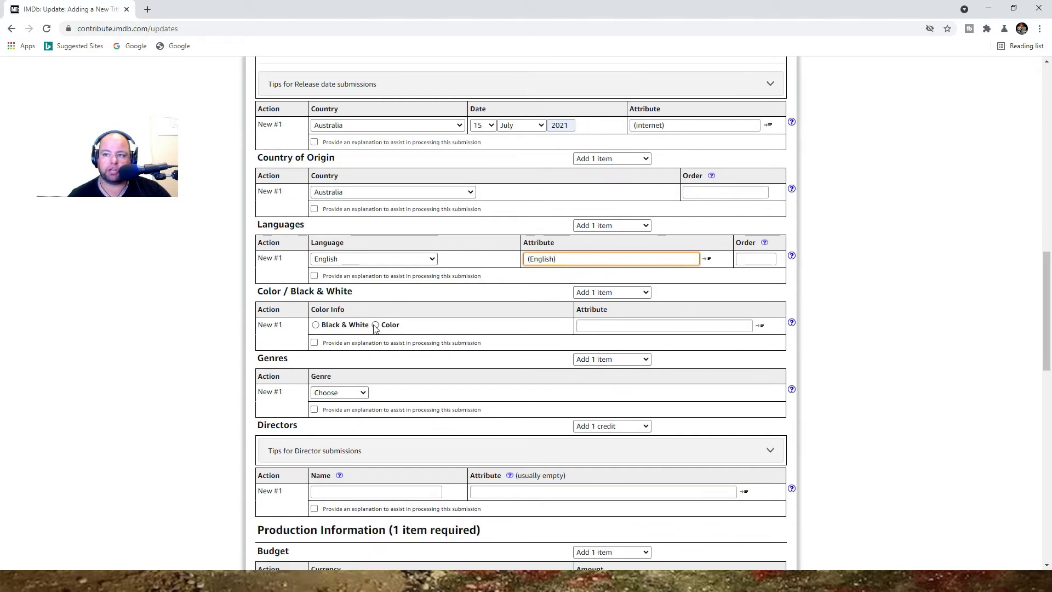
click(376, 324)
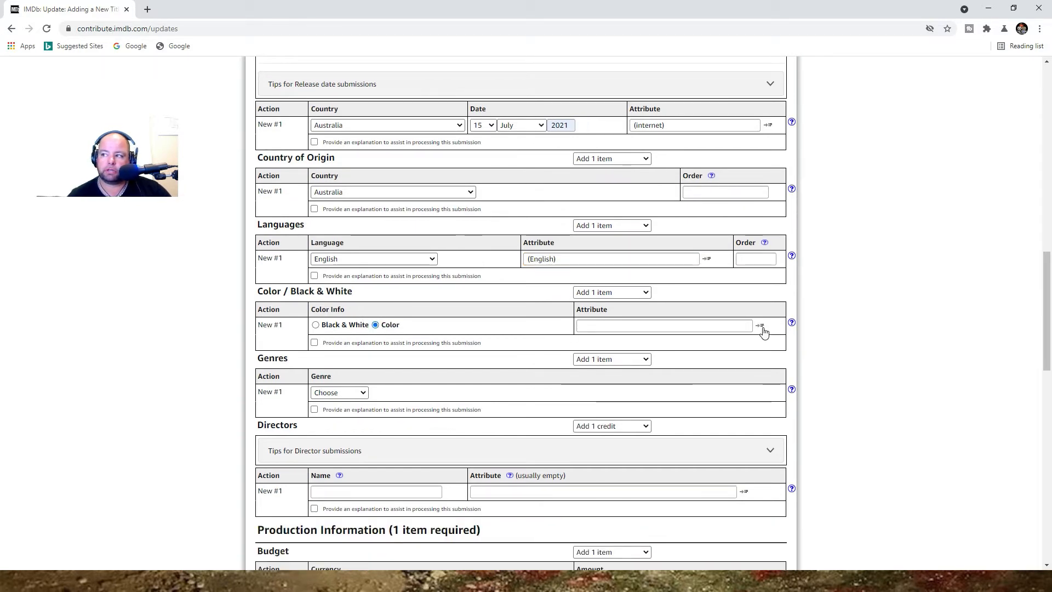
click(760, 325)
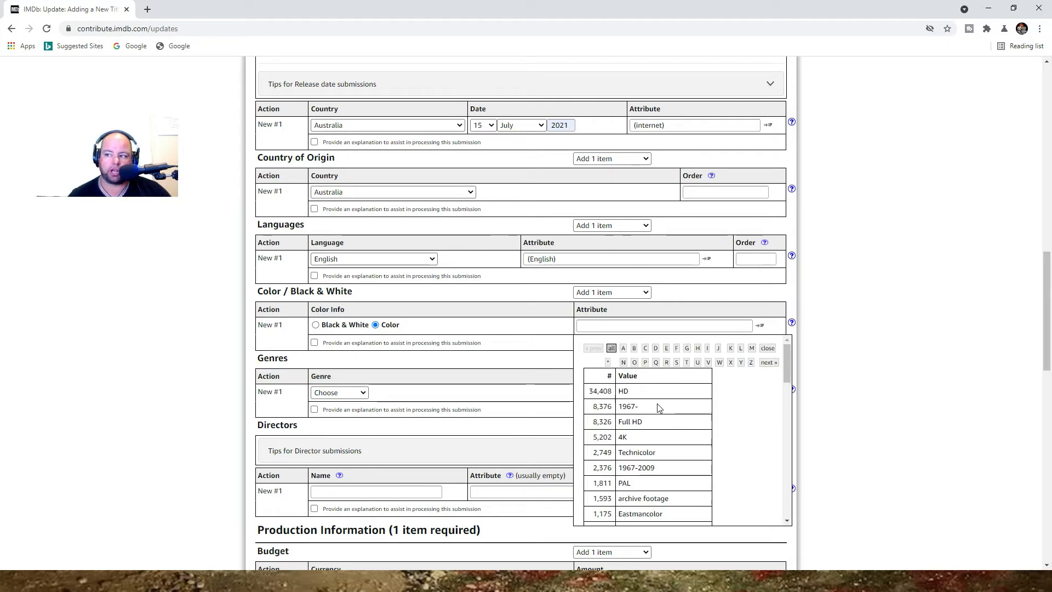
scroll(down, 3)
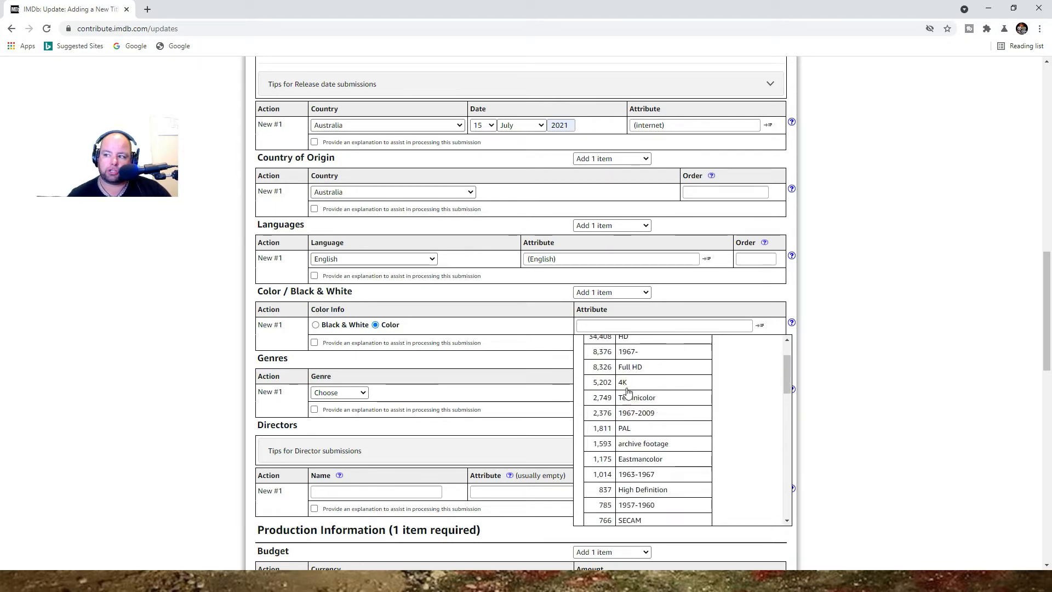
scroll(down, 3)
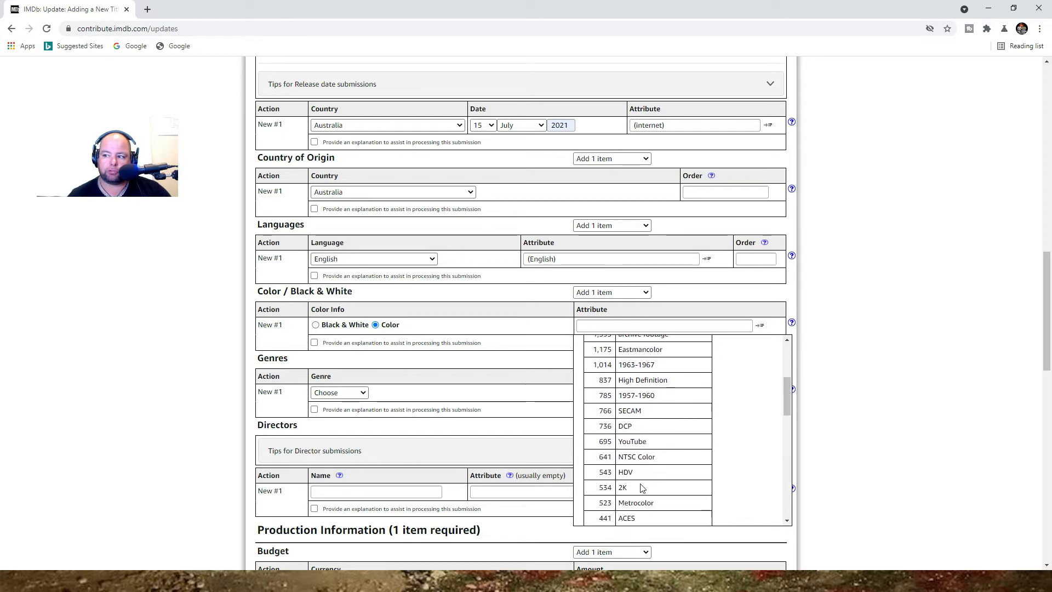
click(623, 487)
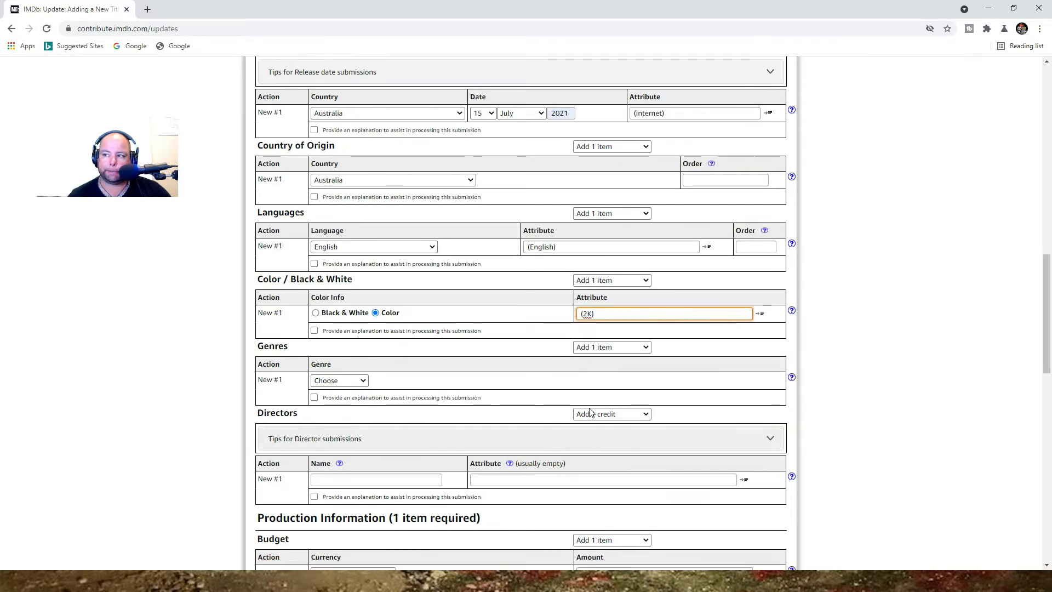
scroll(down, 3)
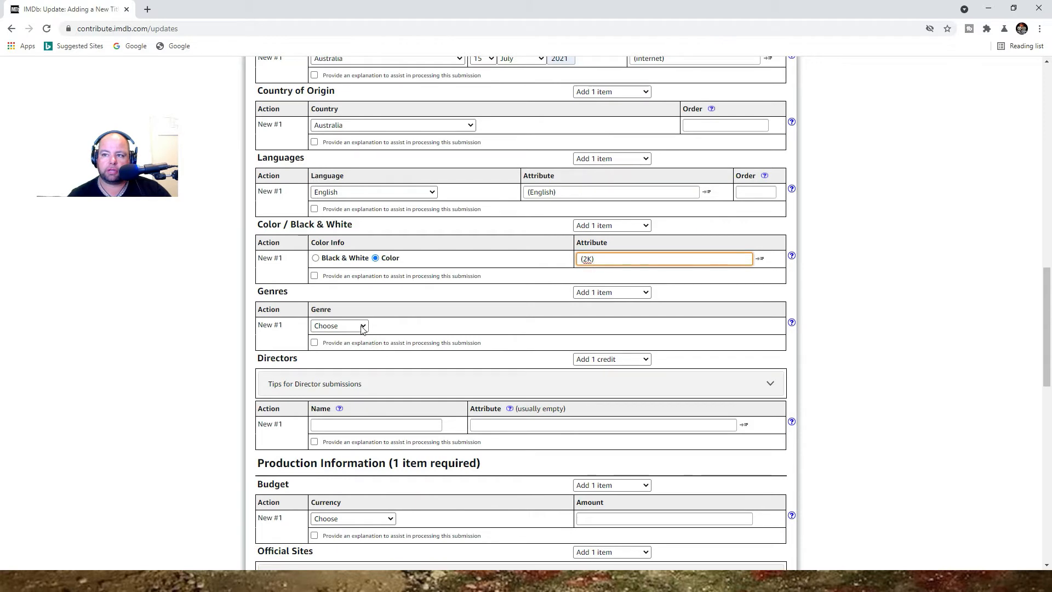
click(339, 325)
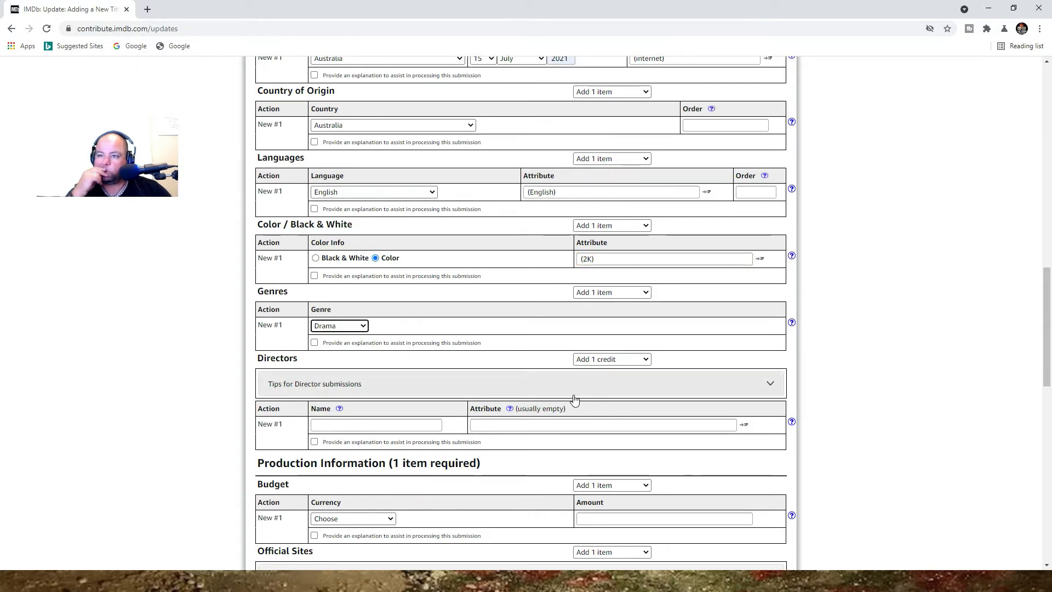
mouse_move(368, 361)
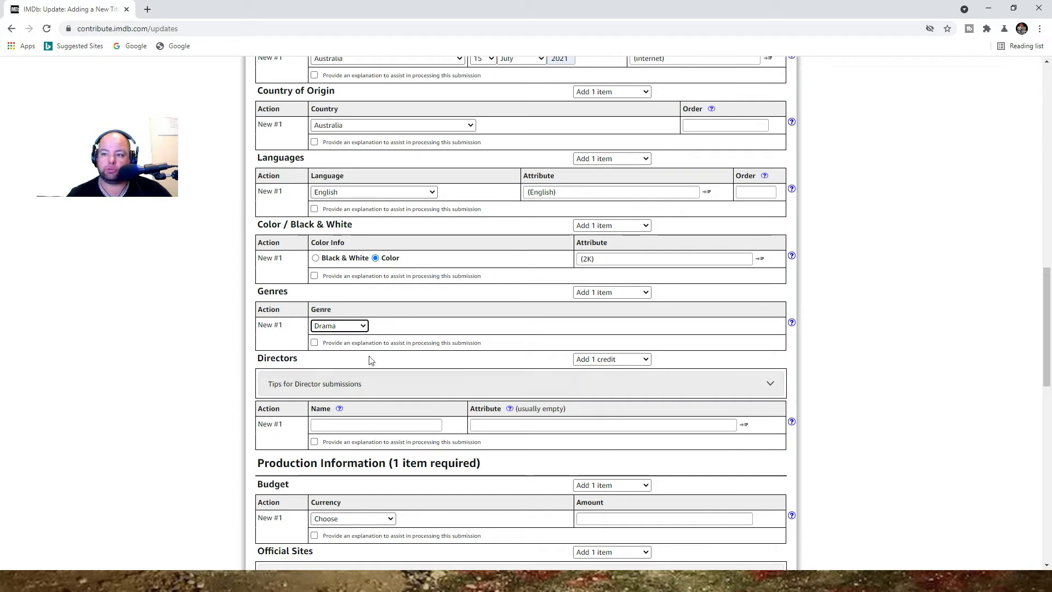
click(376, 424)
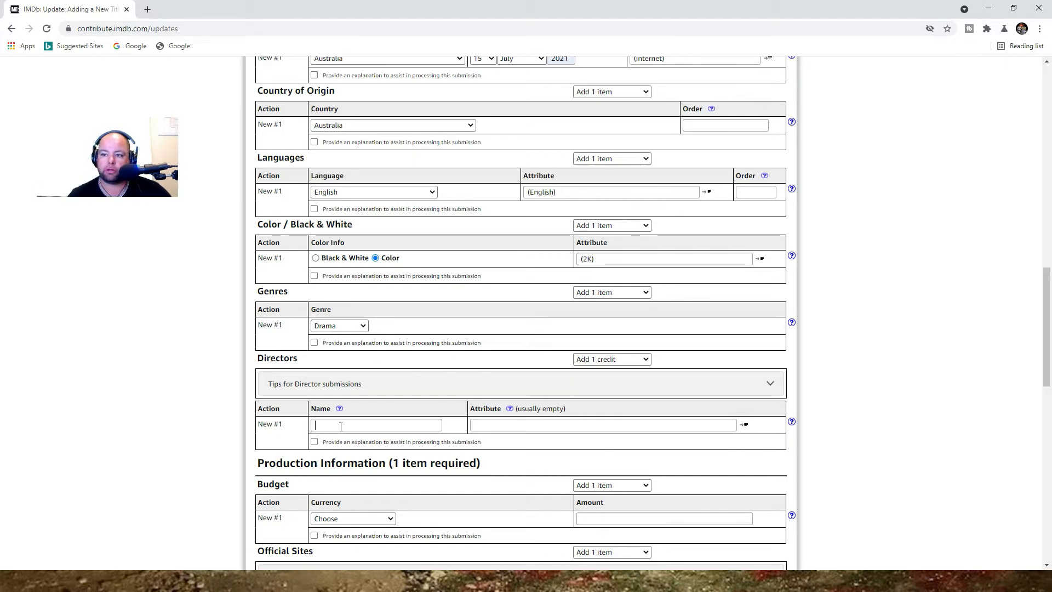
text(Anthony Chila)
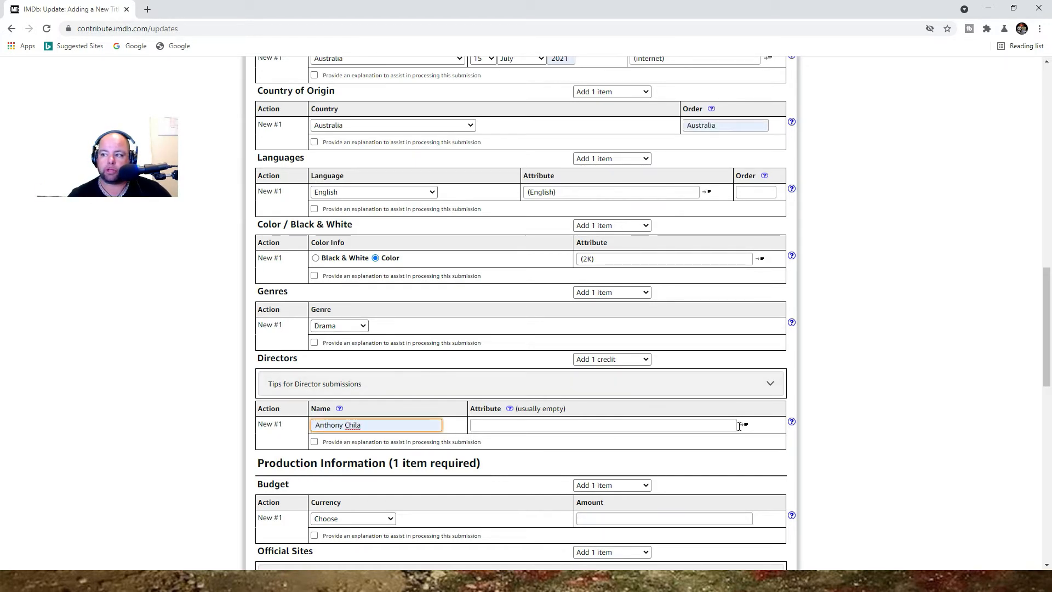
click(604, 424)
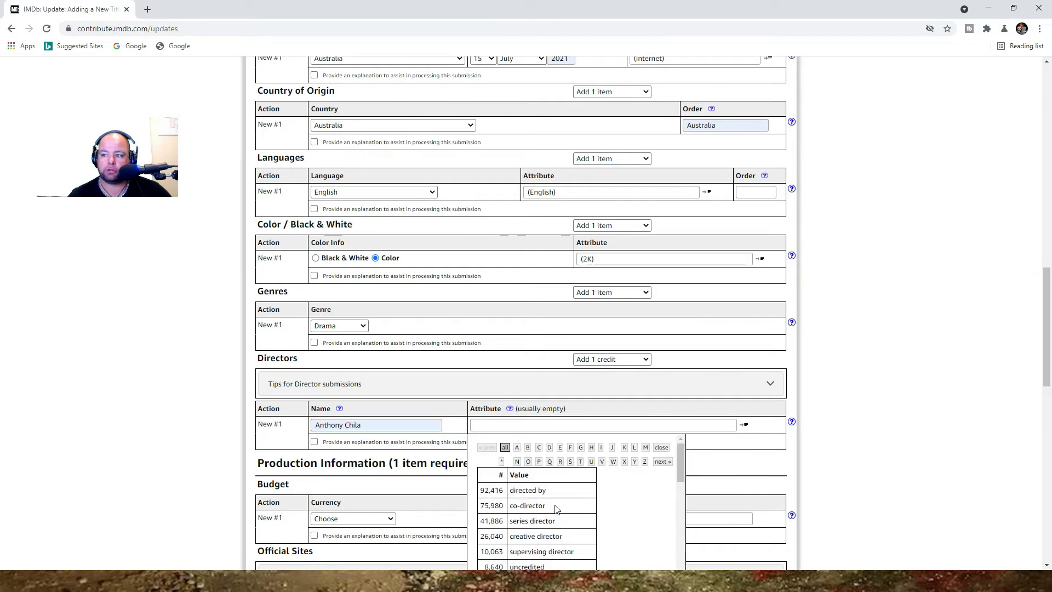
click(527, 490)
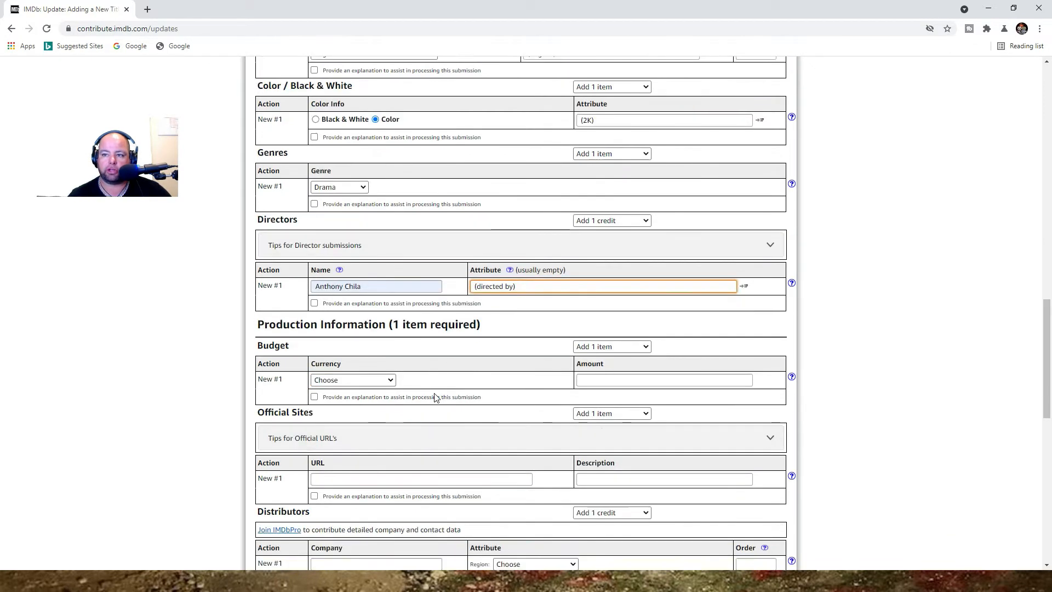
Step: Enter a budget of 1000 in AUD Australian Dollar
scroll(down, 3)
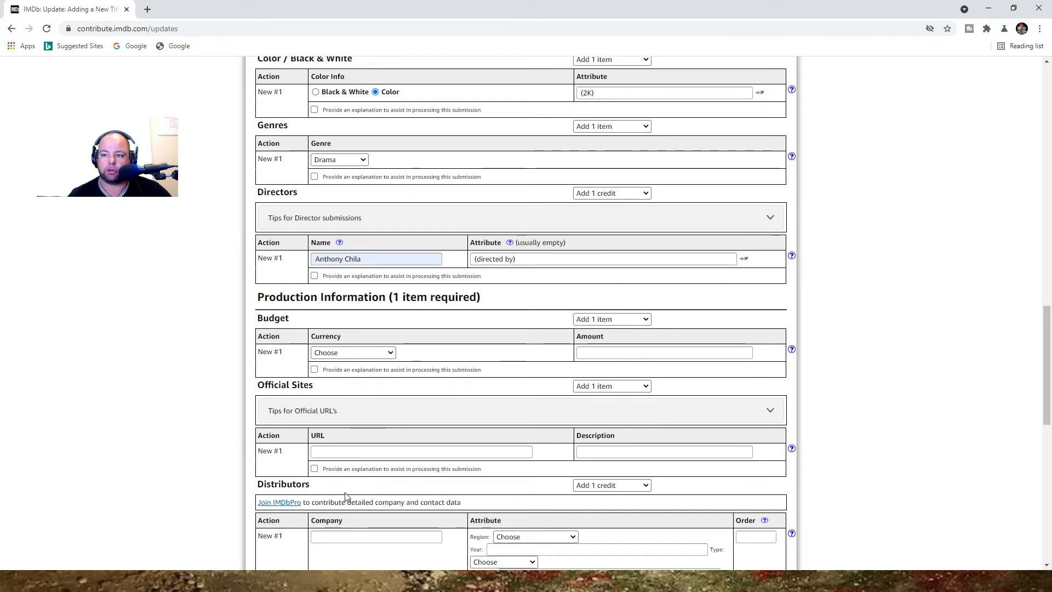
mouse_move(355, 534)
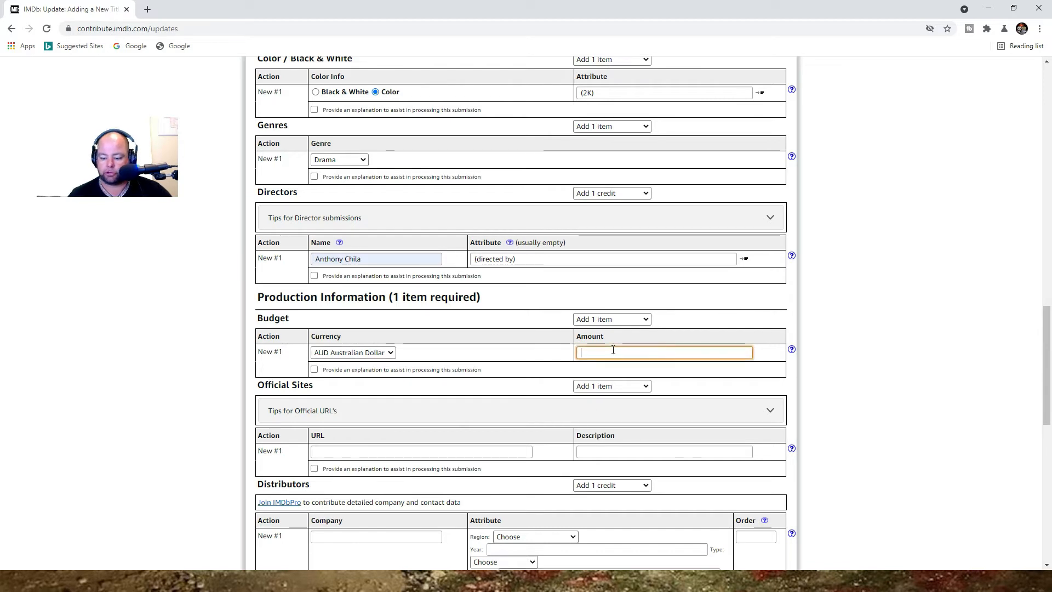
text(1000)
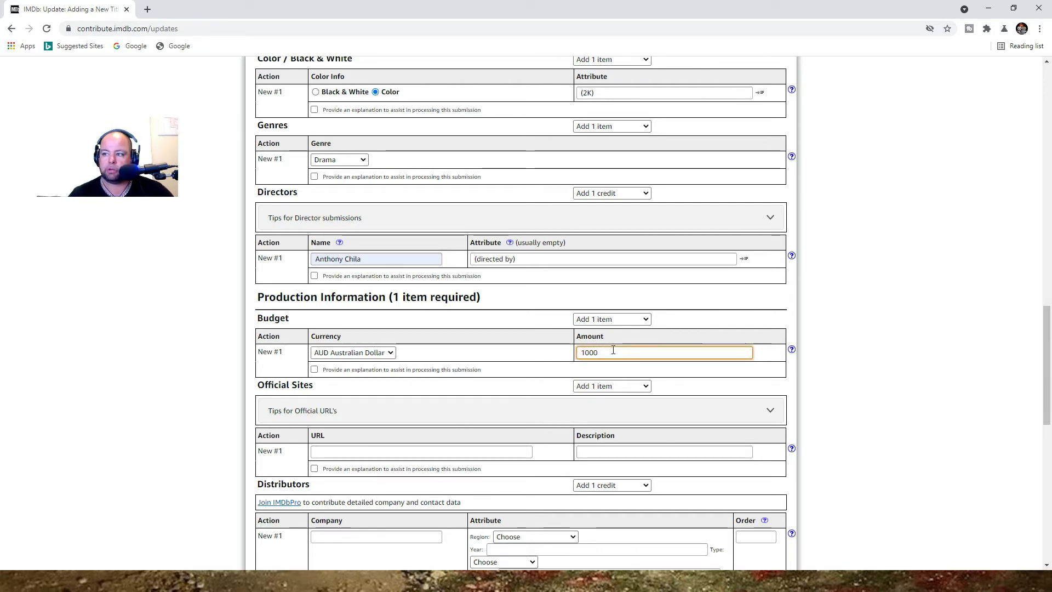
scroll(down, 3)
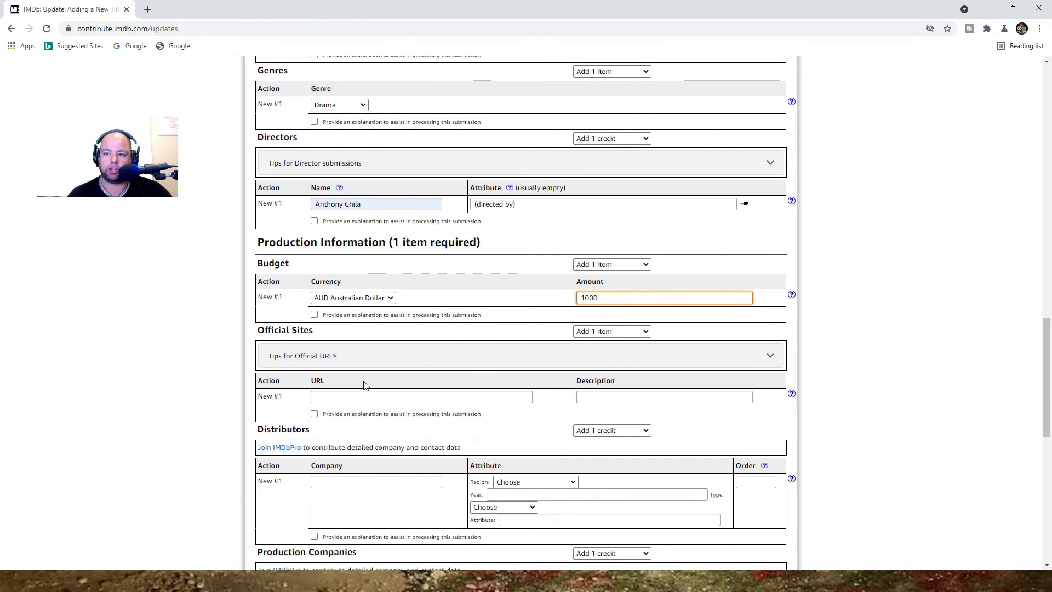
mouse_move(336, 366)
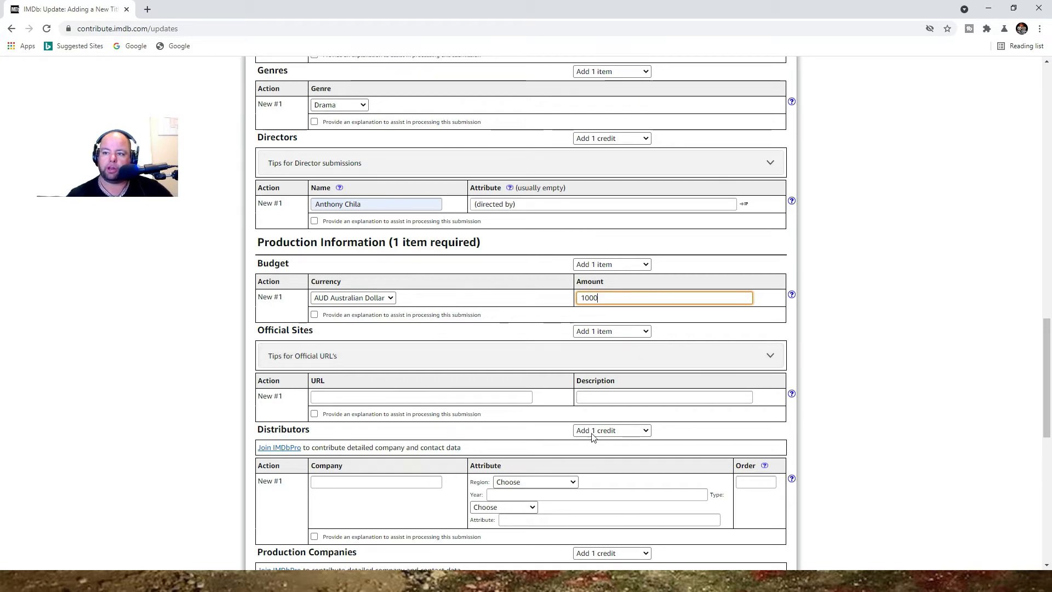
Step: Enter Seize The Day Studios as production company with the (produced by) attribute
scroll(down, 3)
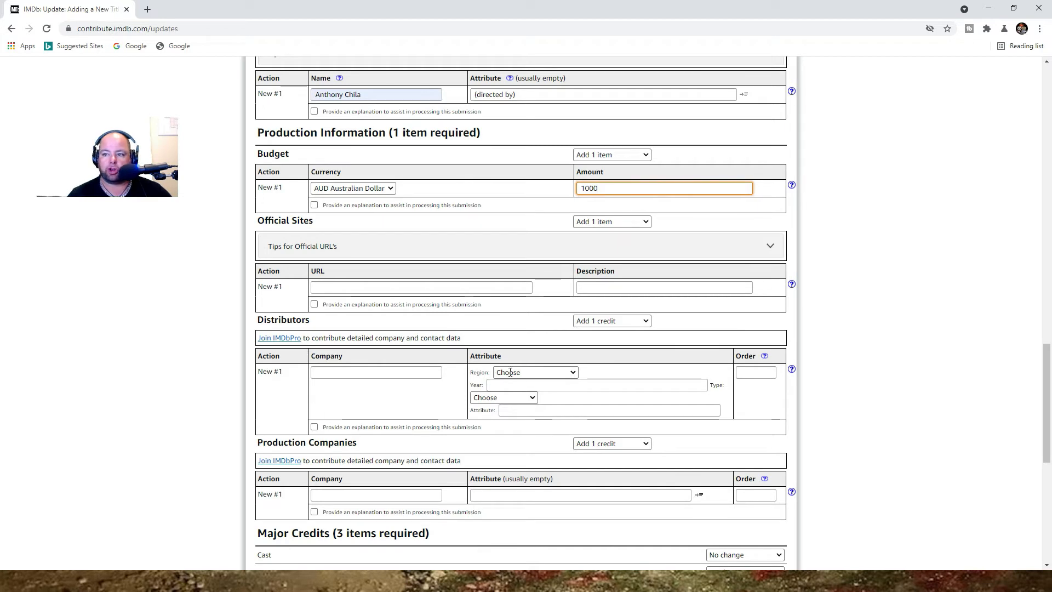
scroll(down, 3)
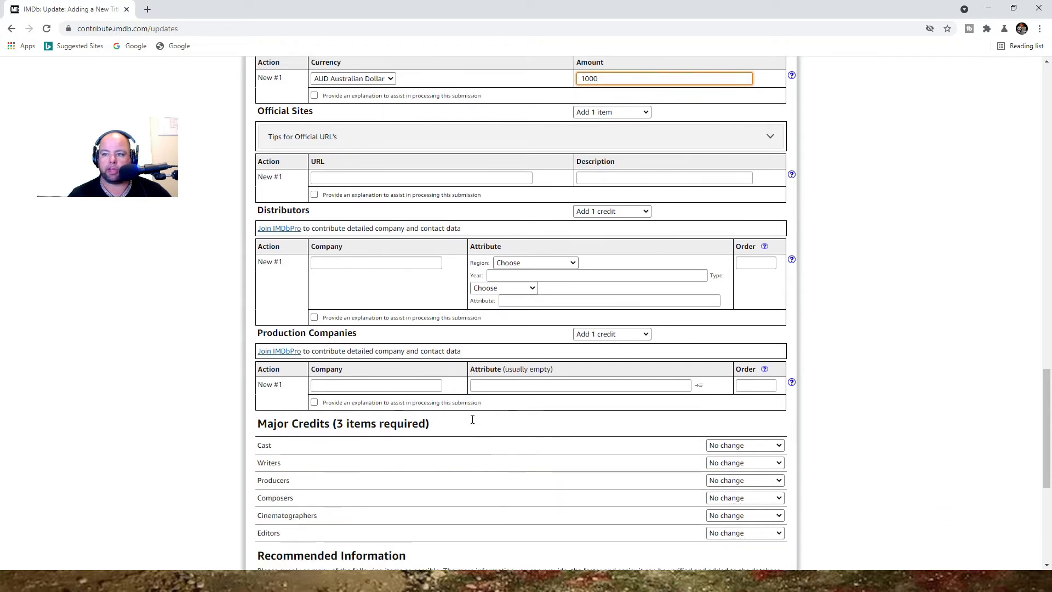
text(Seize The Day Studios)
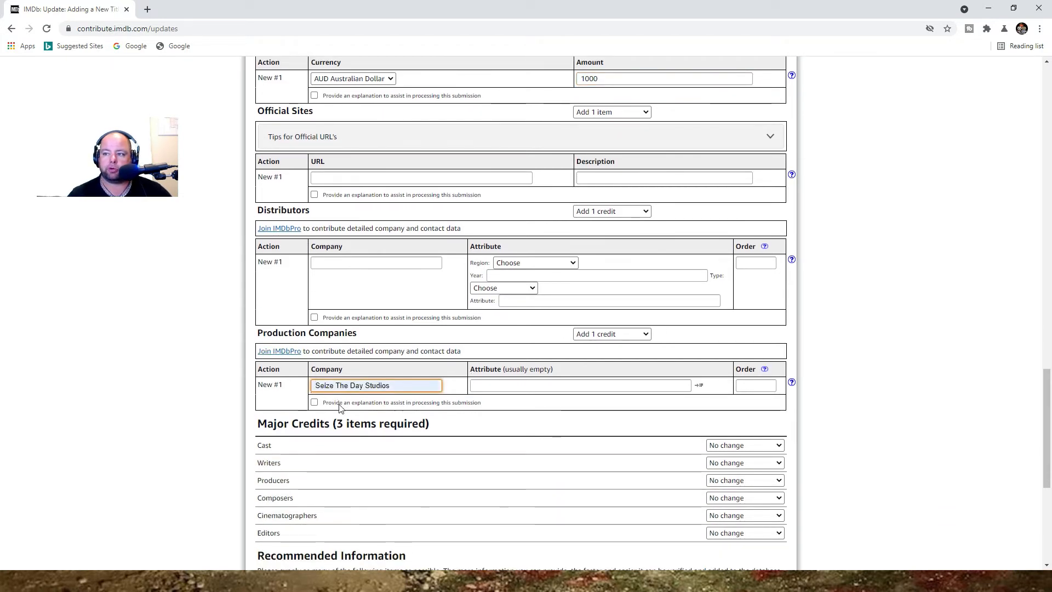
click(582, 385)
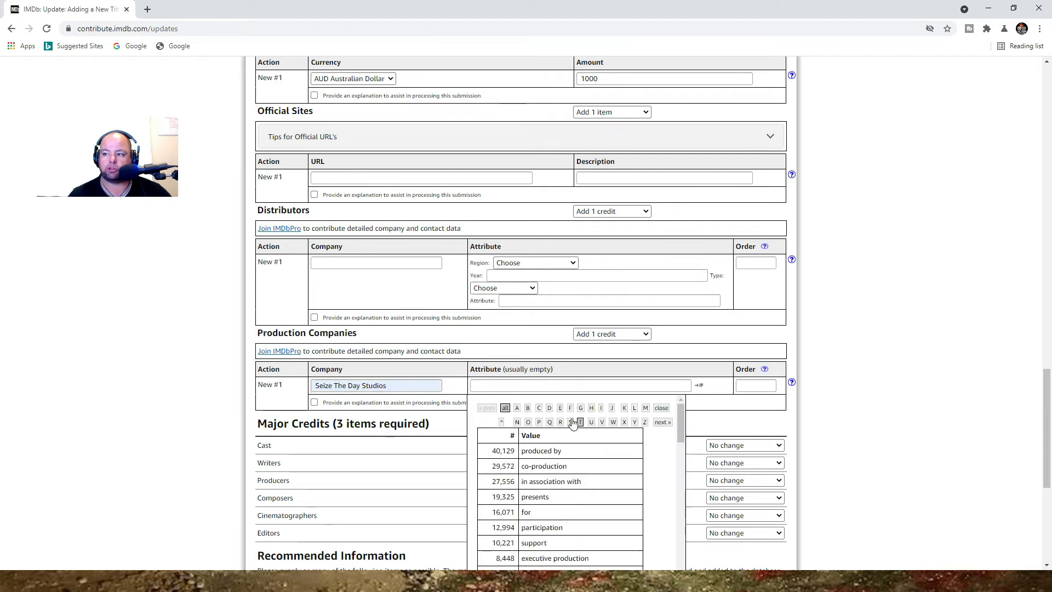
click(541, 450)
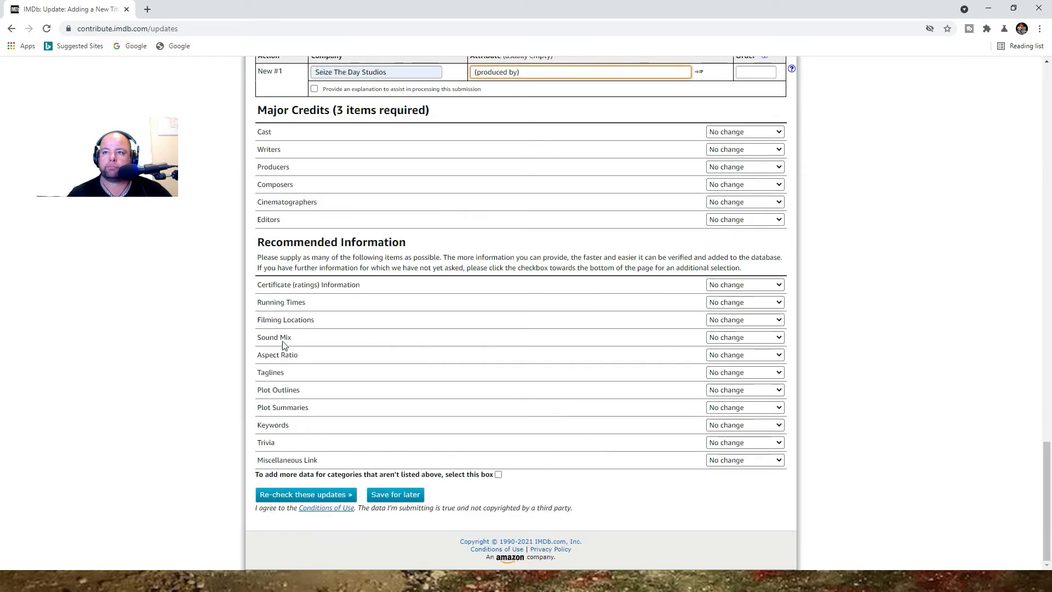
scroll(up, 3)
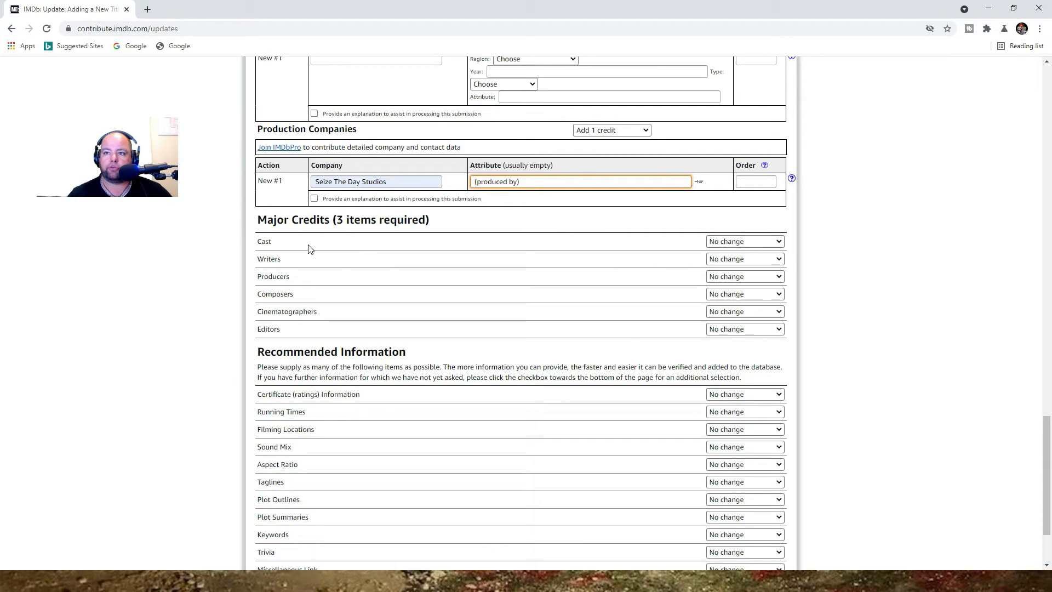
mouse_move(328, 277)
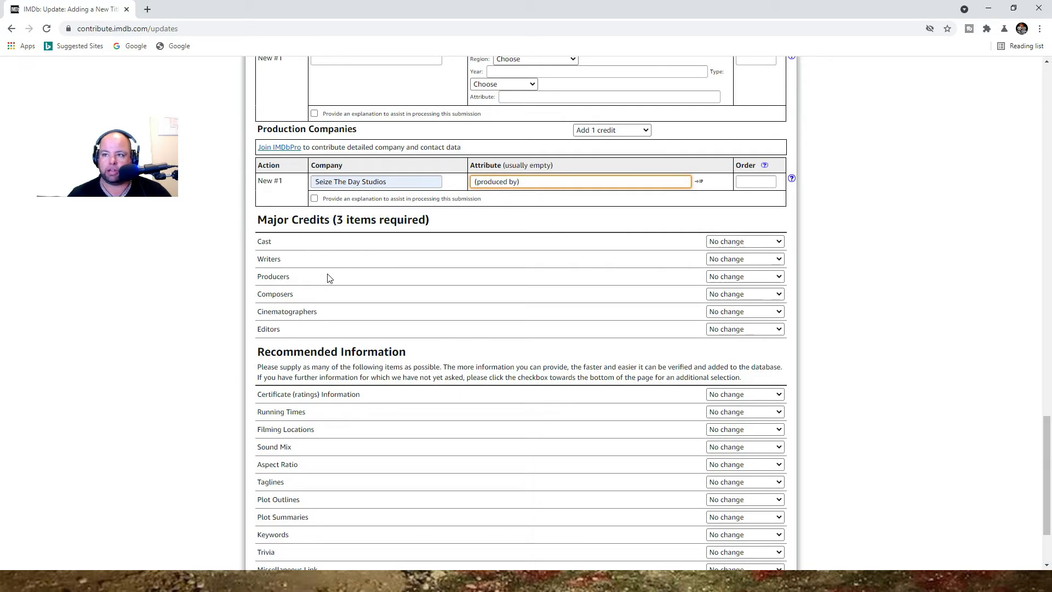
scroll(up, 3)
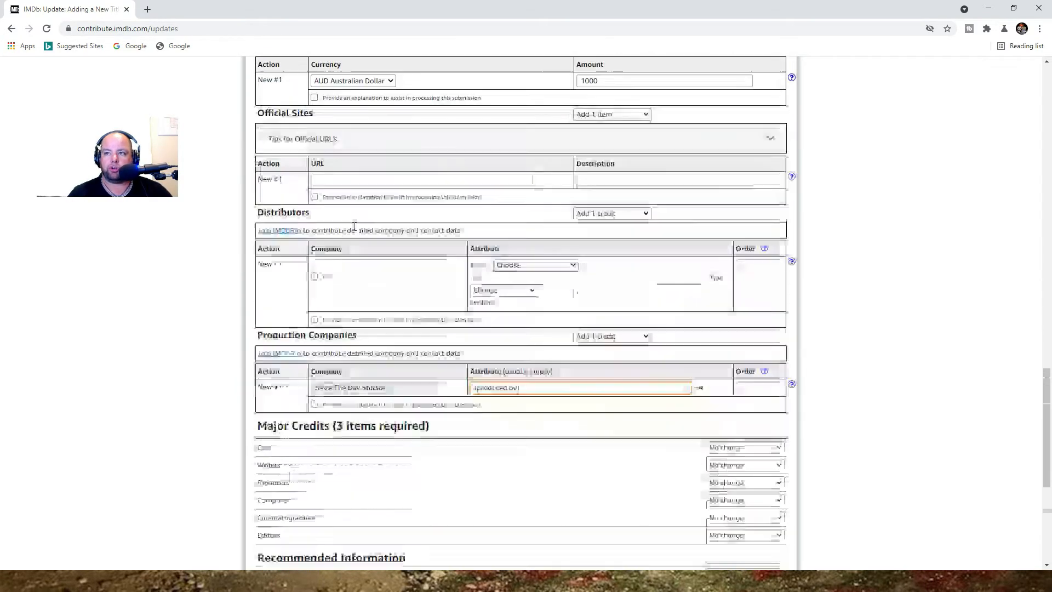
scroll(down, 3)
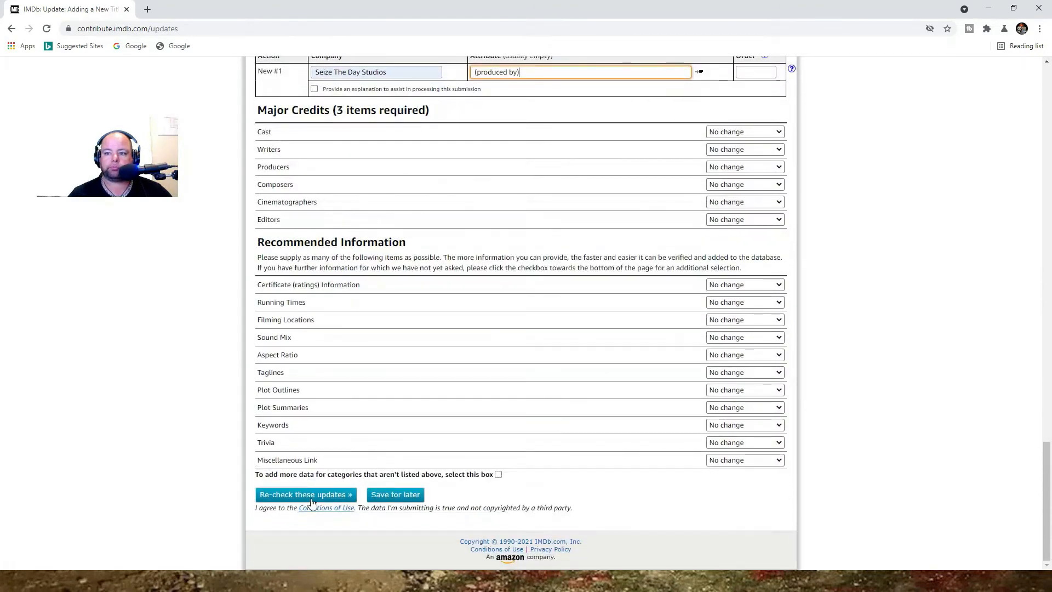
Step: Re-check the form and resolve the company flag by choosing existing Seize The Day Studios [au]
click(306, 495)
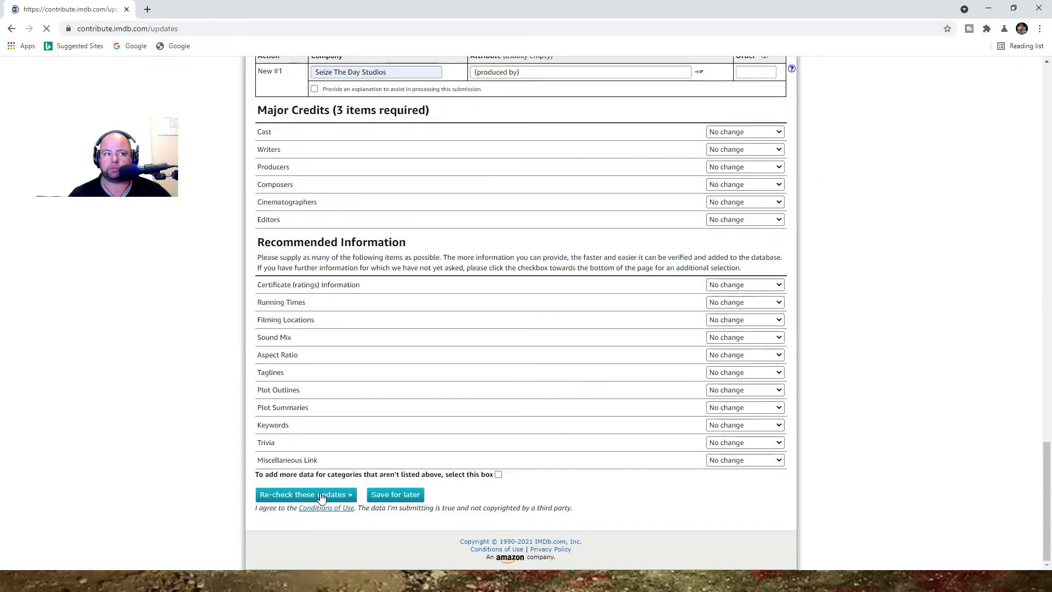
click(306, 495)
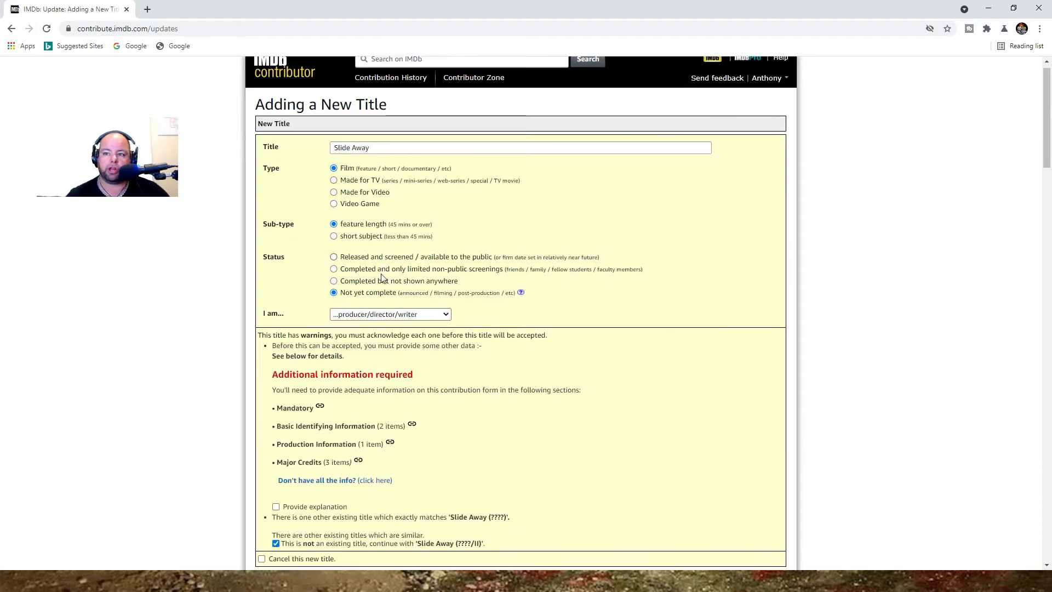
scroll(down, 3)
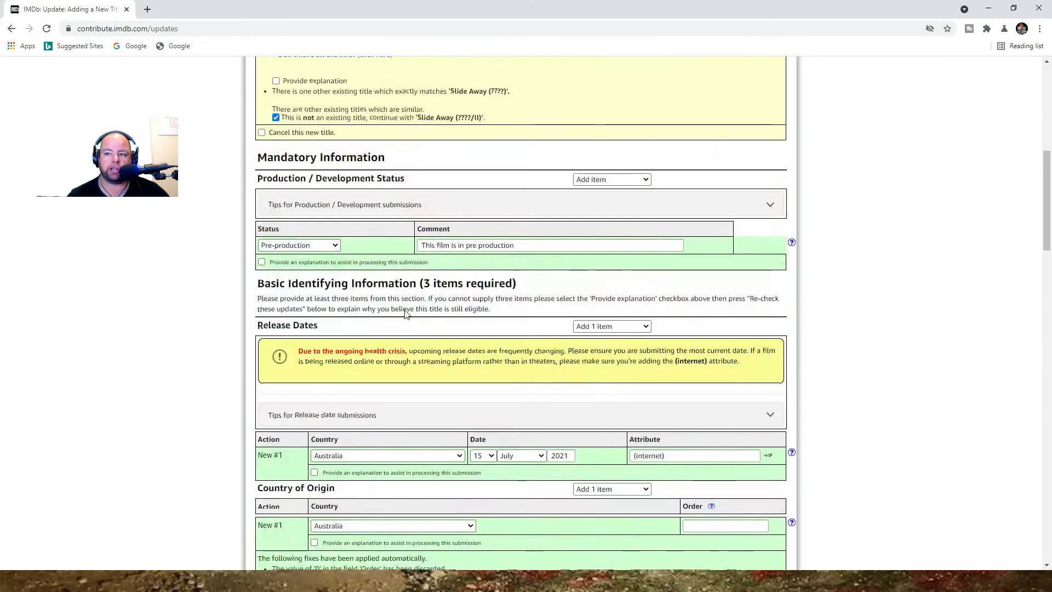
scroll(down, 3)
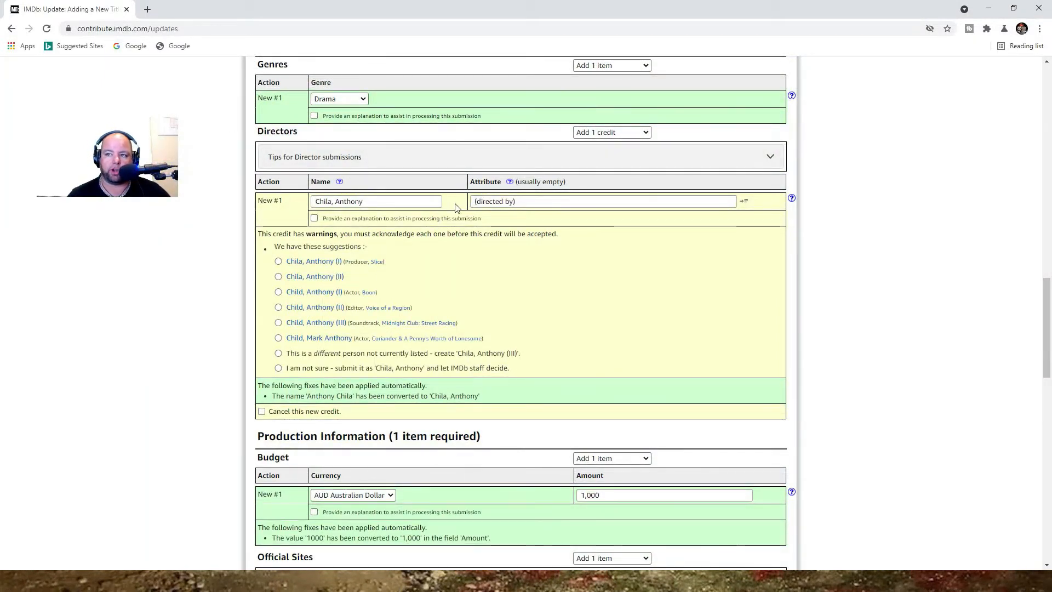
mouse_move(273, 261)
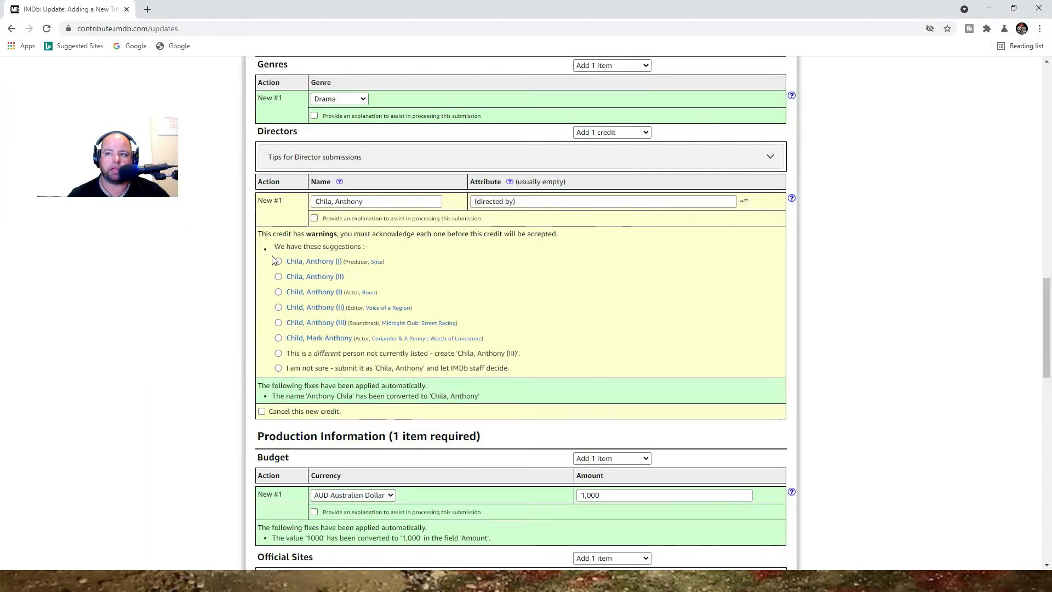
scroll(down, 3)
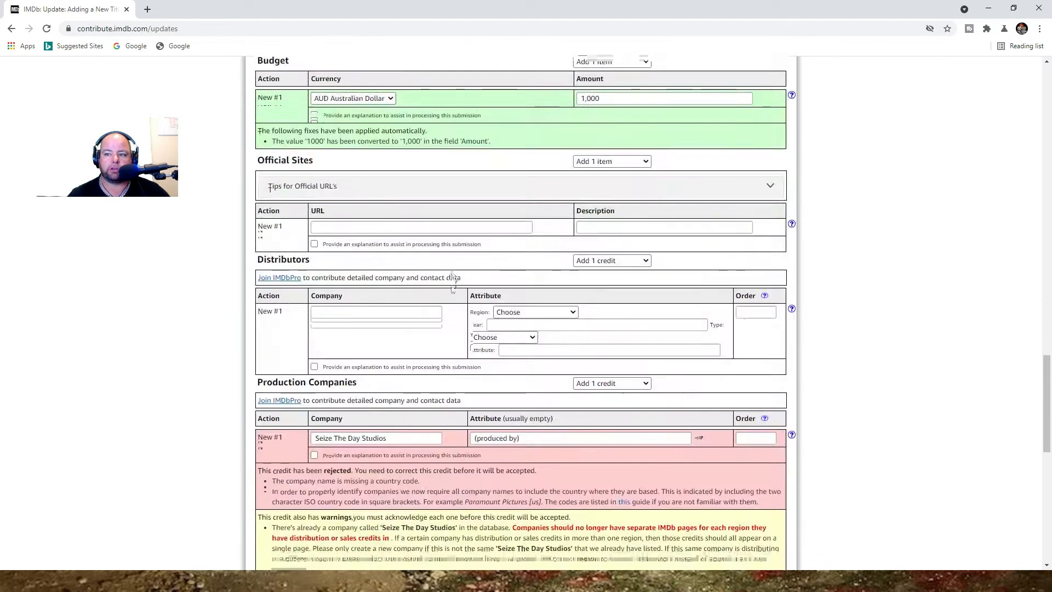
scroll(down, 3)
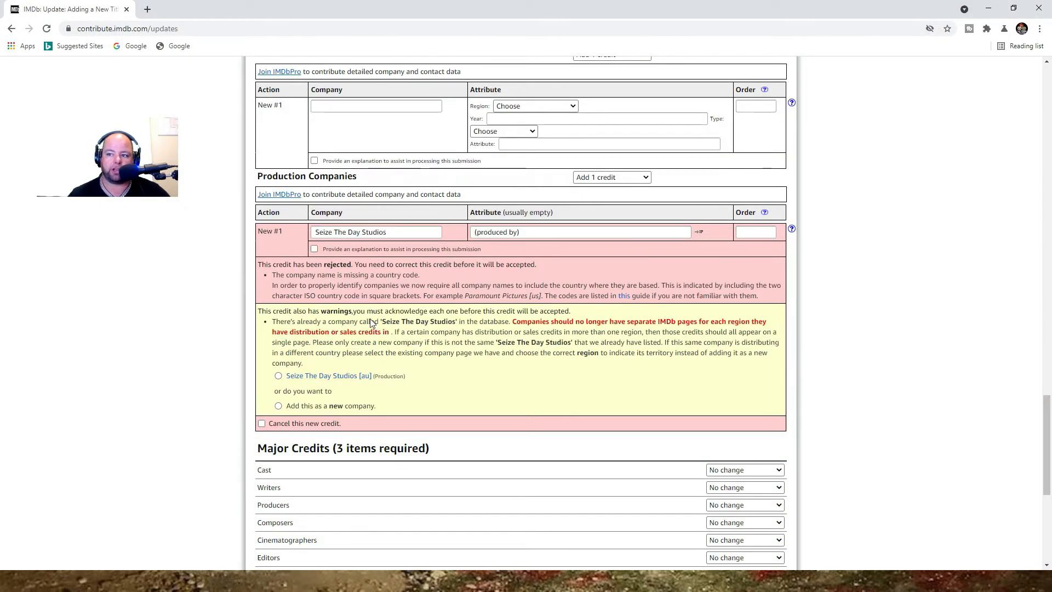
mouse_move(328, 375)
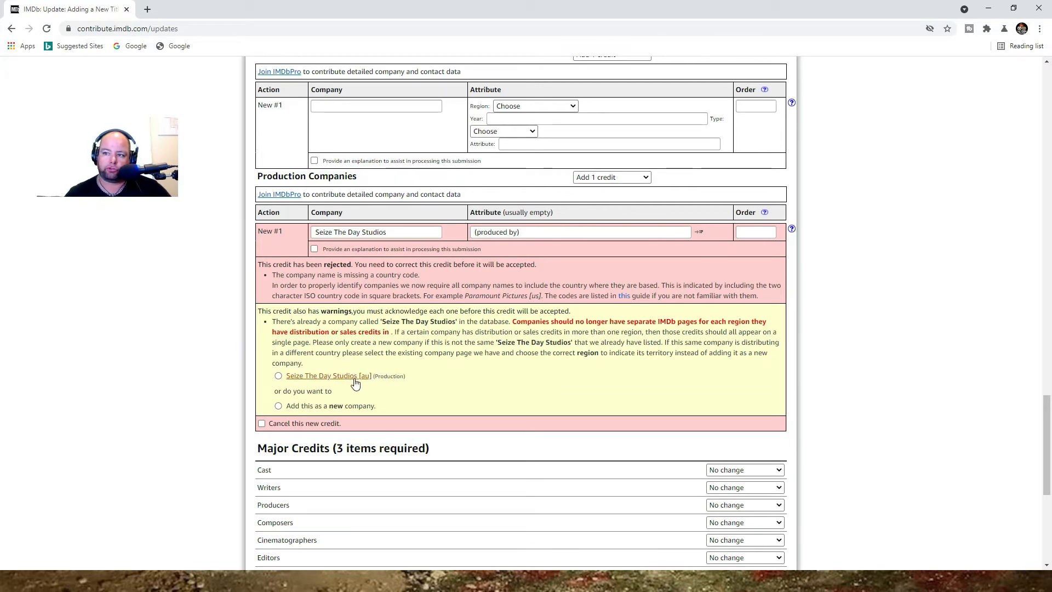
mouse_move(319, 372)
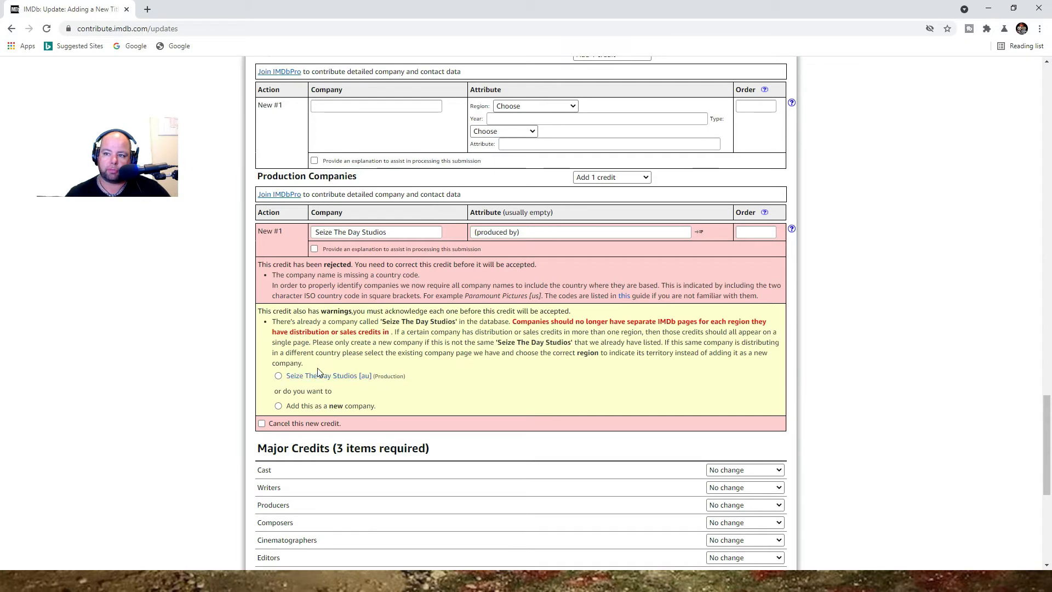
click(277, 374)
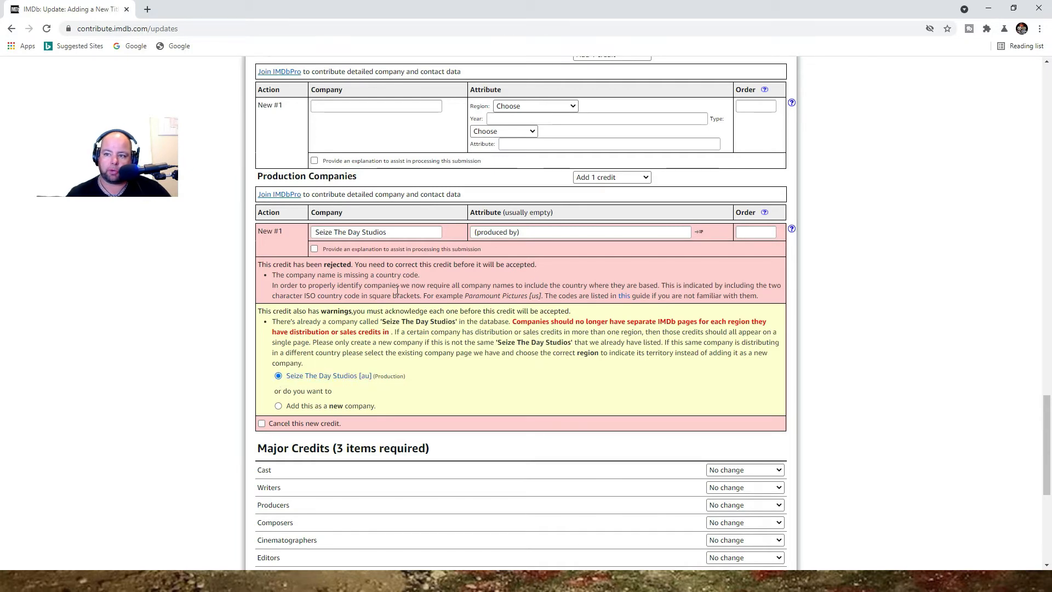
scroll(down, 3)
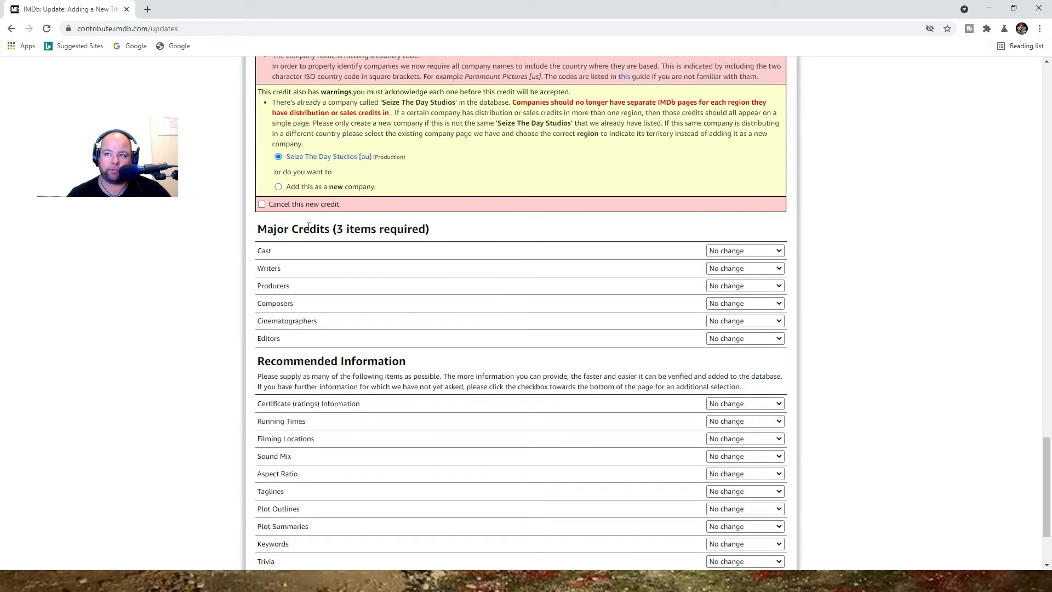
mouse_move(682, 240)
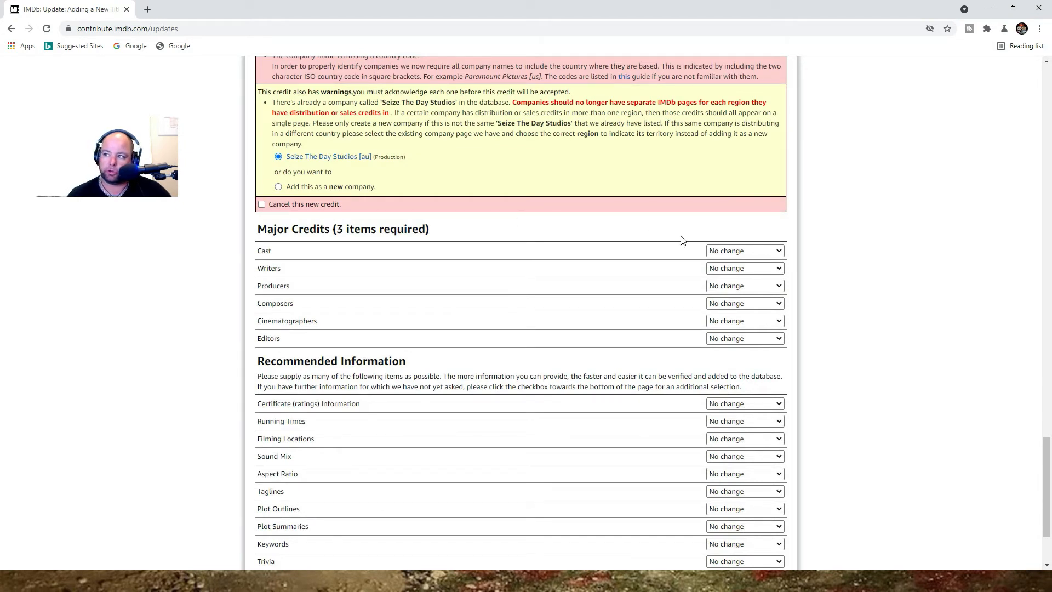
mouse_move(763, 265)
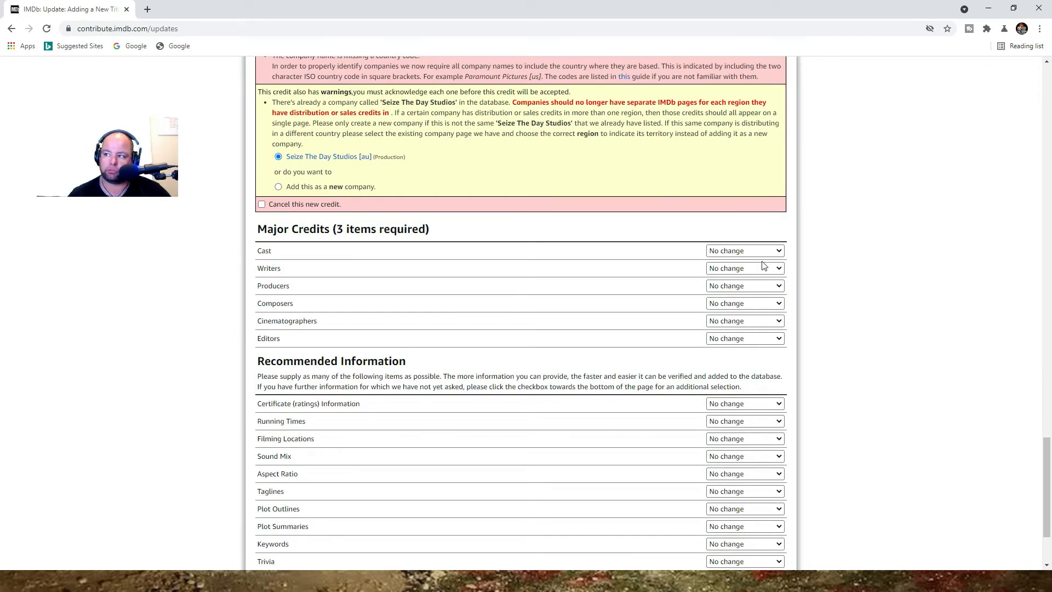
Step: Set Cast, Writers and Producers each to add one credit
click(744, 250)
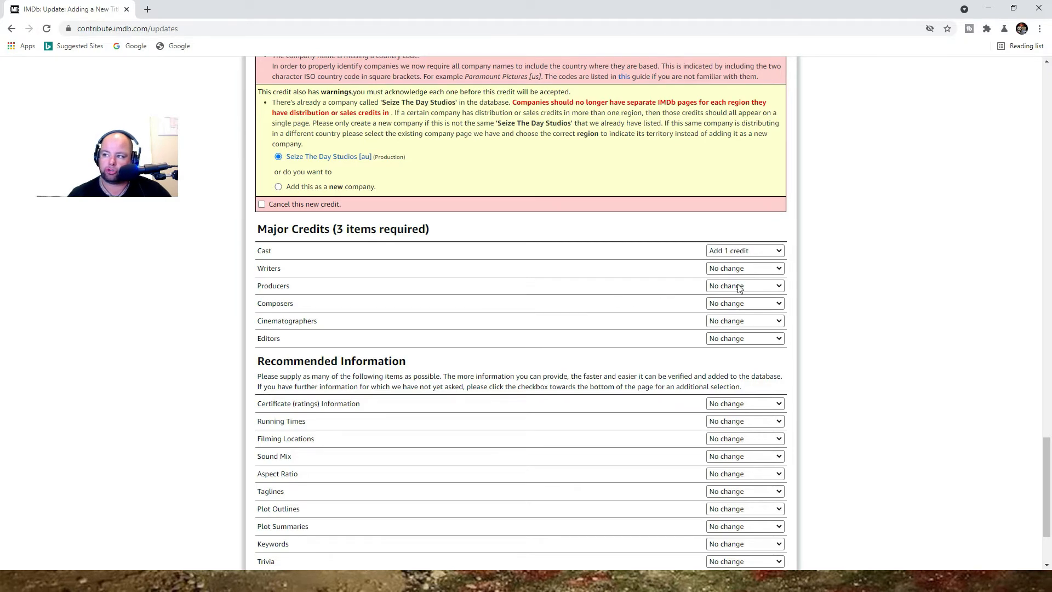
click(744, 285)
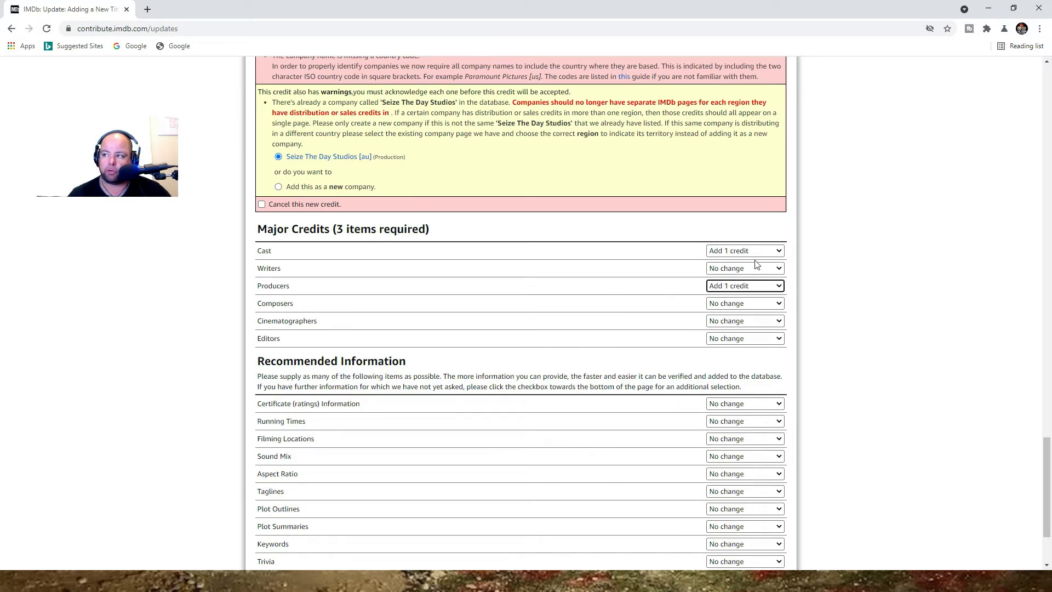
click(744, 268)
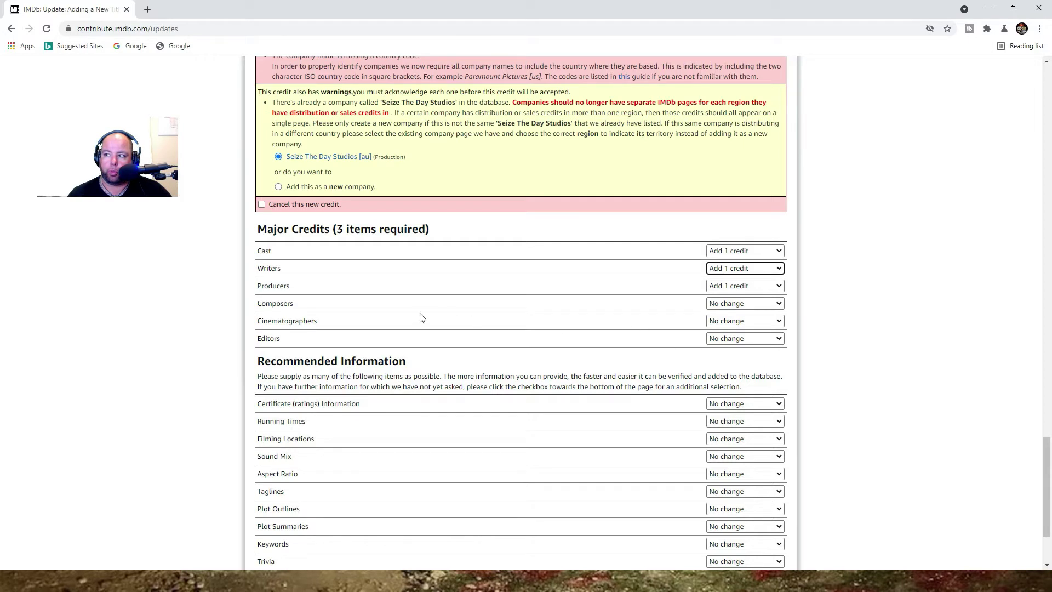
mouse_move(373, 310)
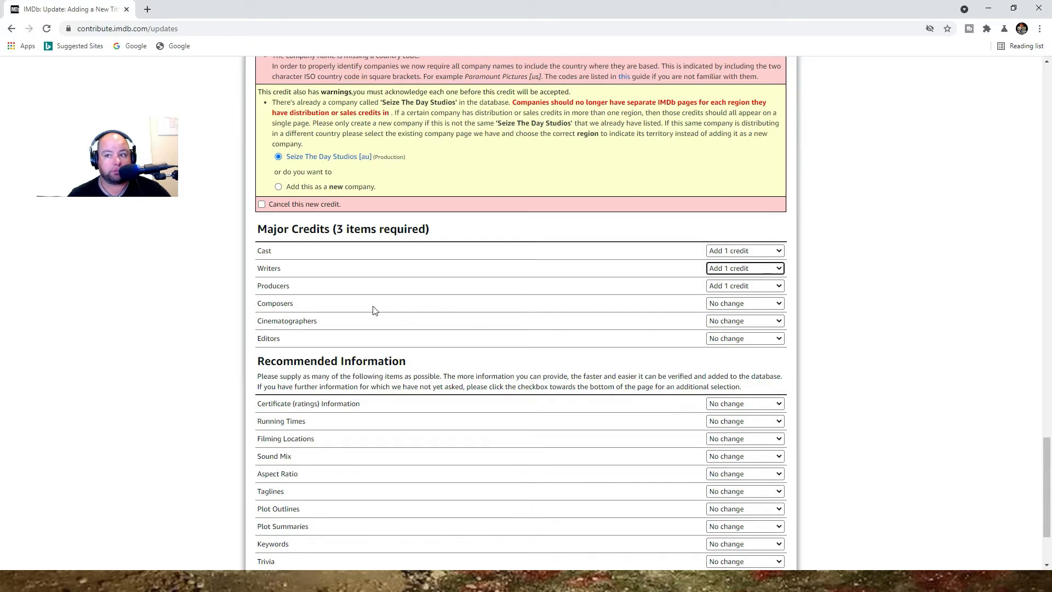
scroll(down, 3)
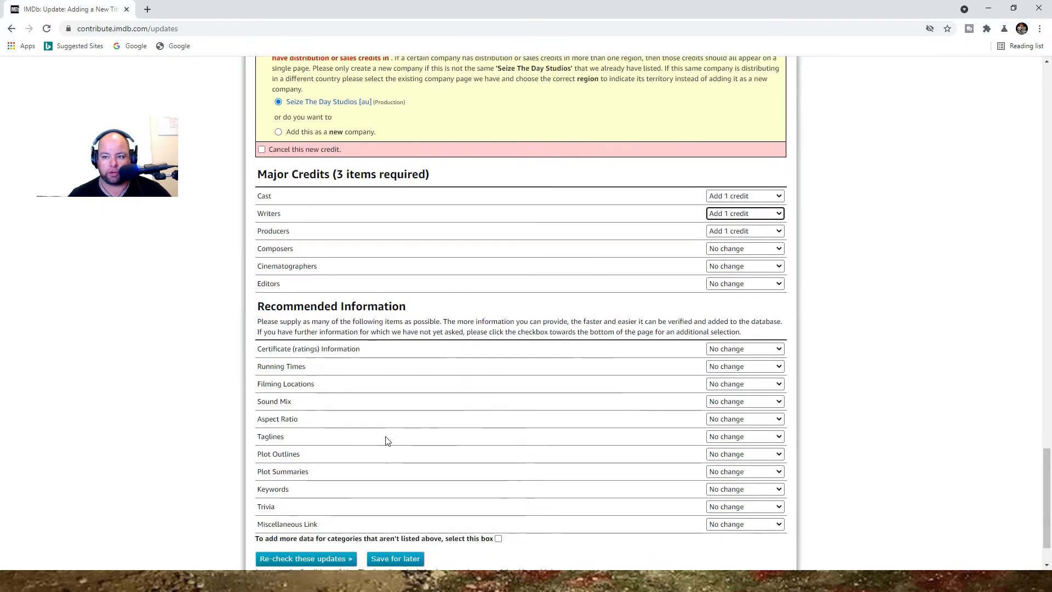
scroll(up, 3)
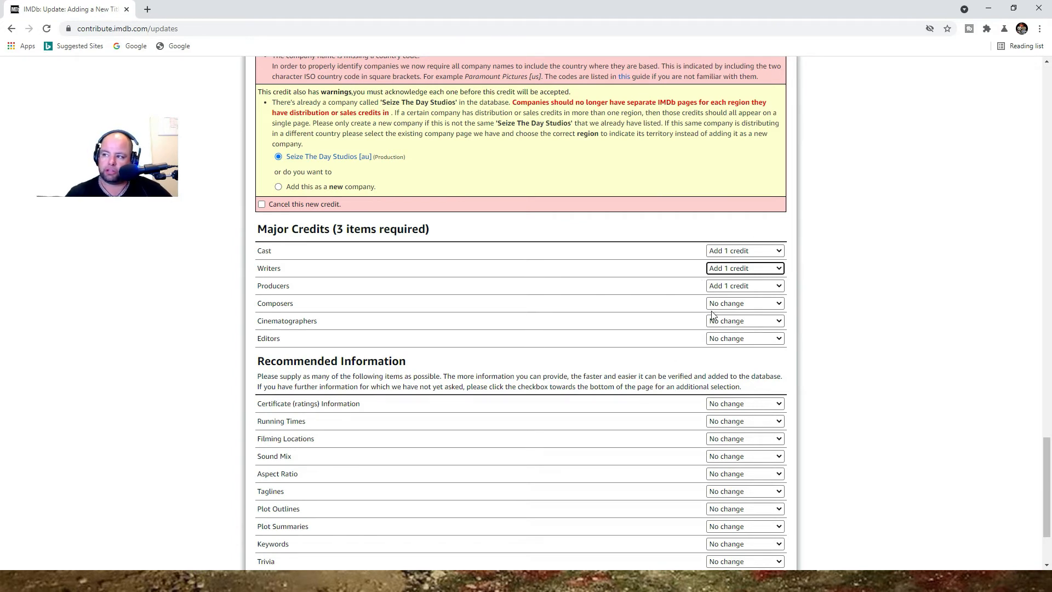
mouse_move(746, 337)
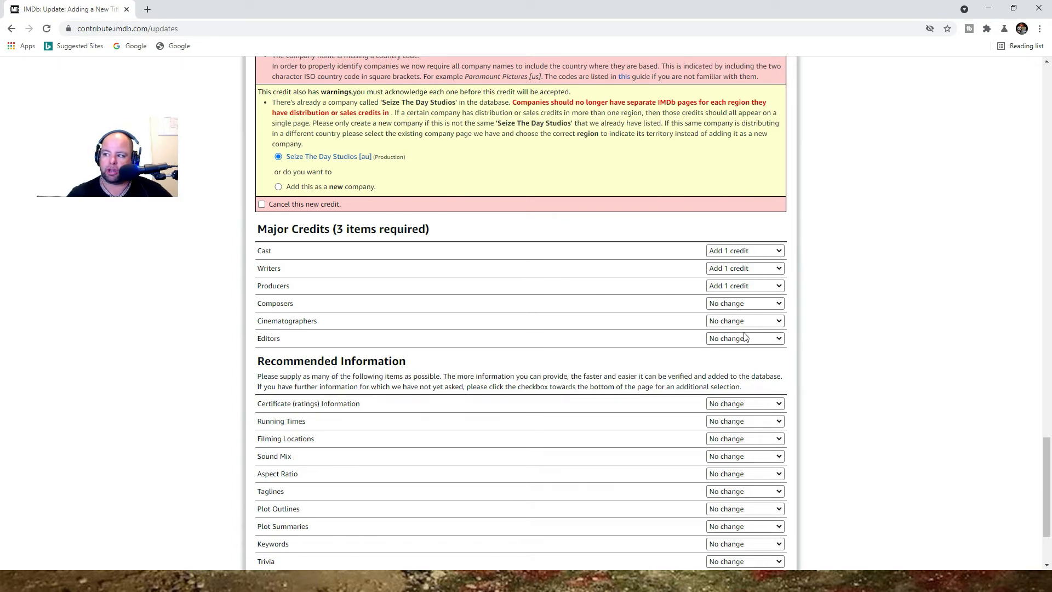
mouse_move(732, 327)
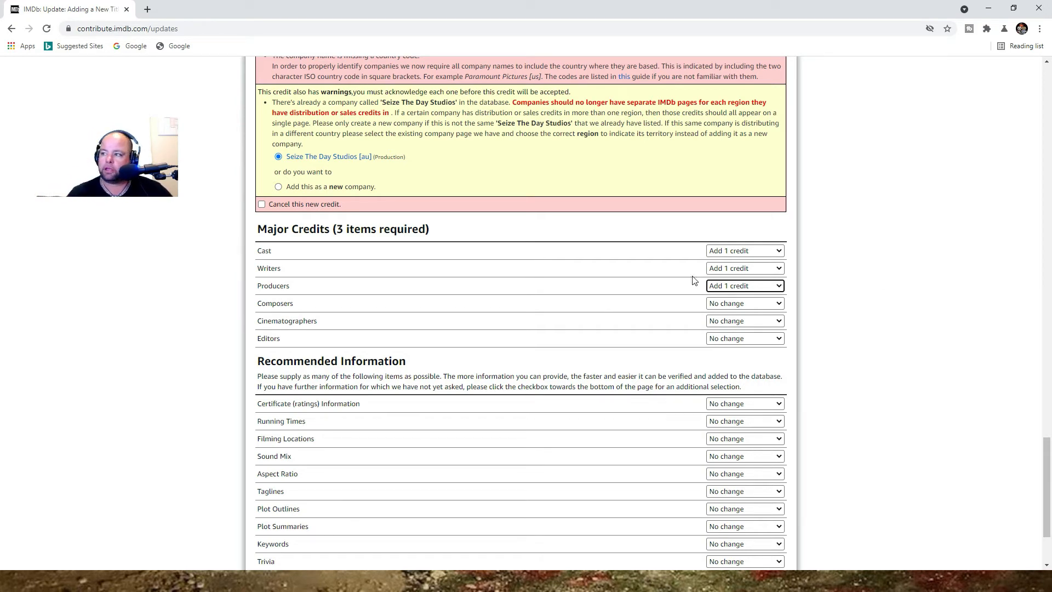
scroll(down, 3)
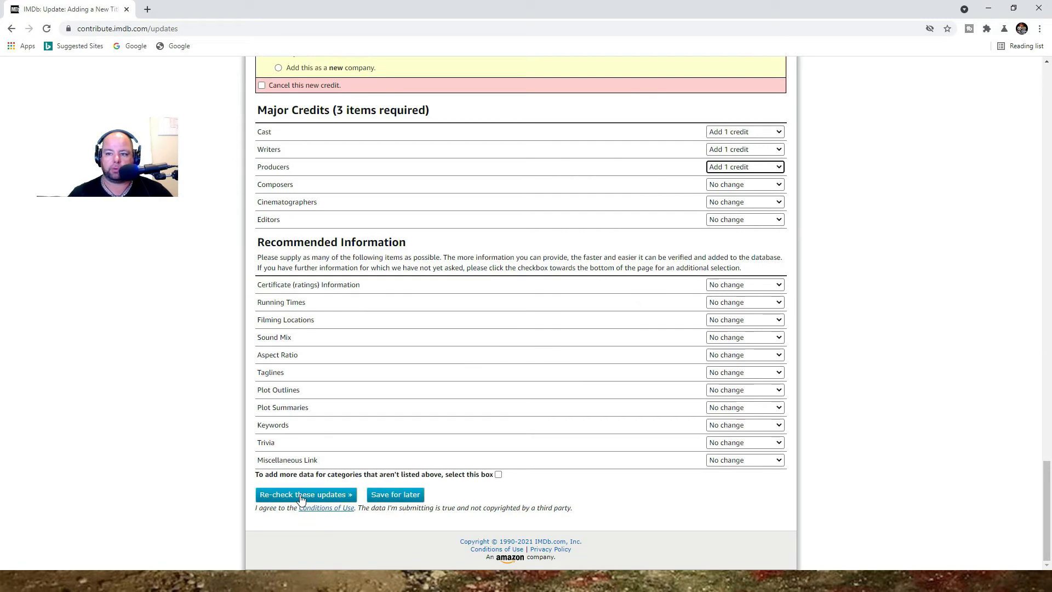
Step: Re-check the form with the new credit counts and reach the credit rows
click(305, 494)
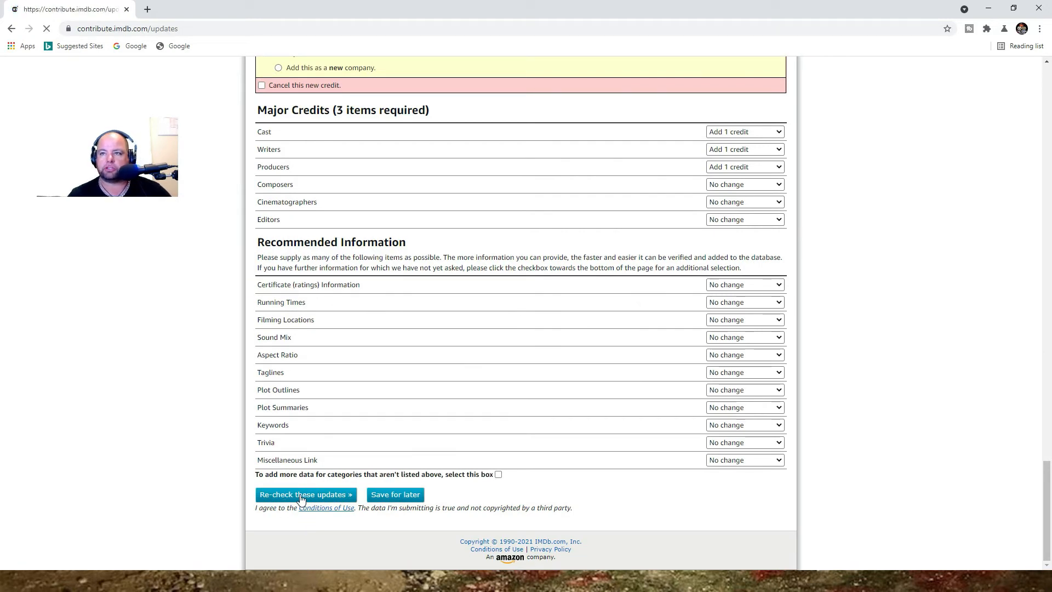
click(303, 494)
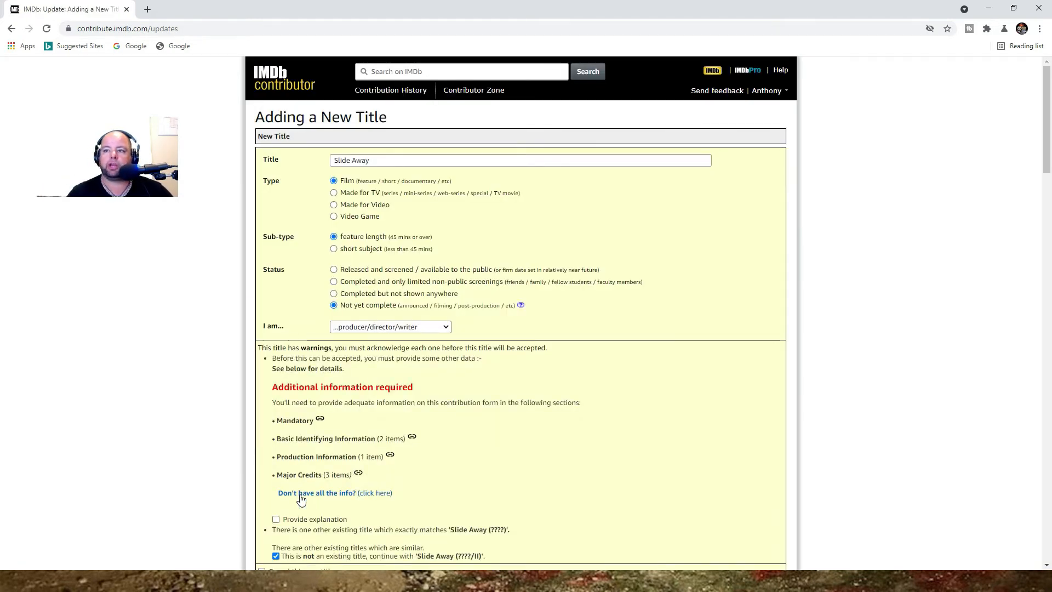
scroll(down, 3)
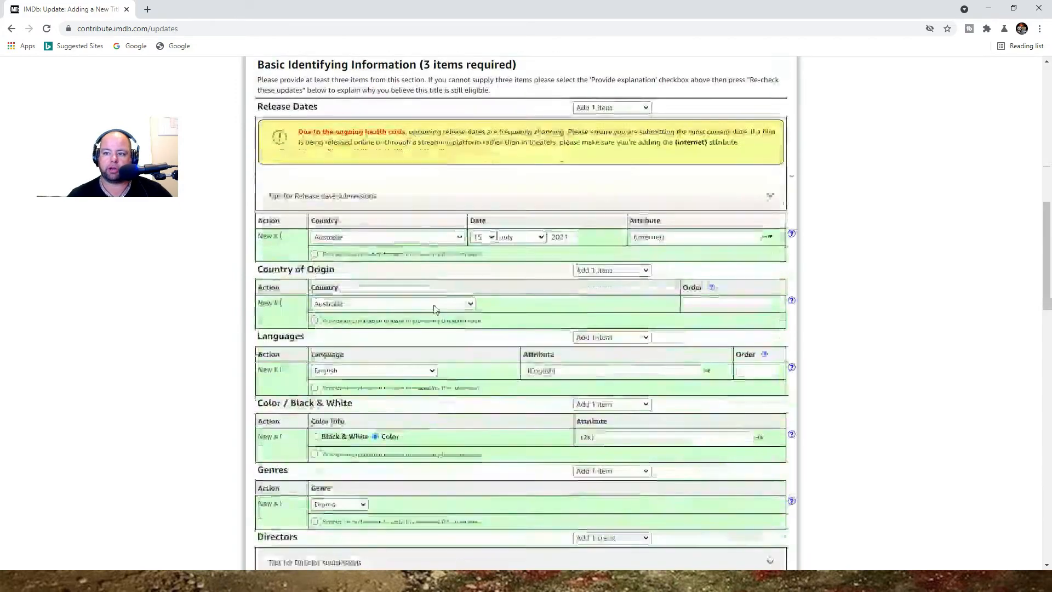
scroll(down, 3)
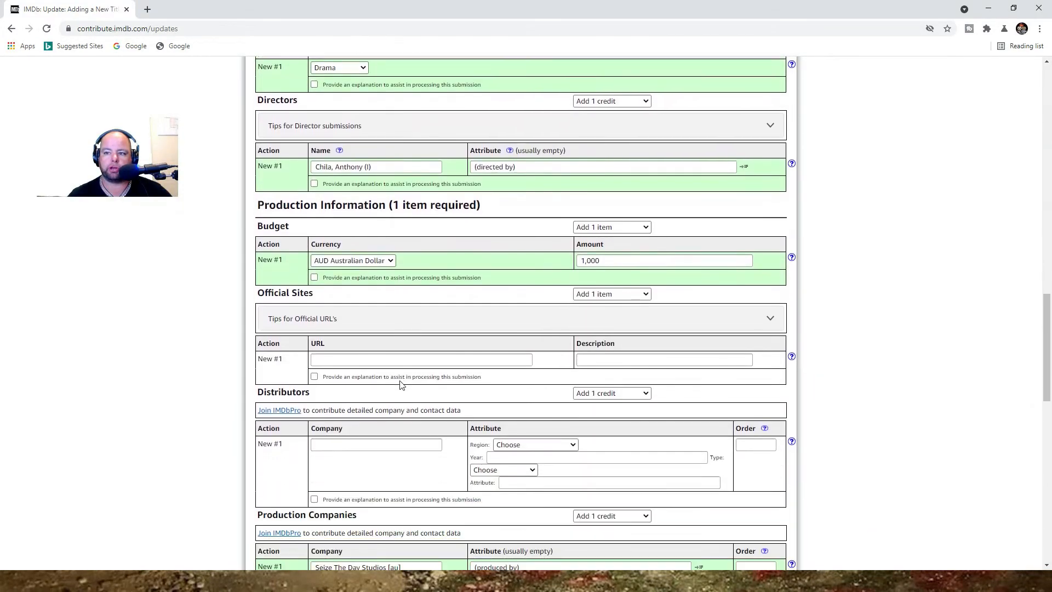
scroll(down, 3)
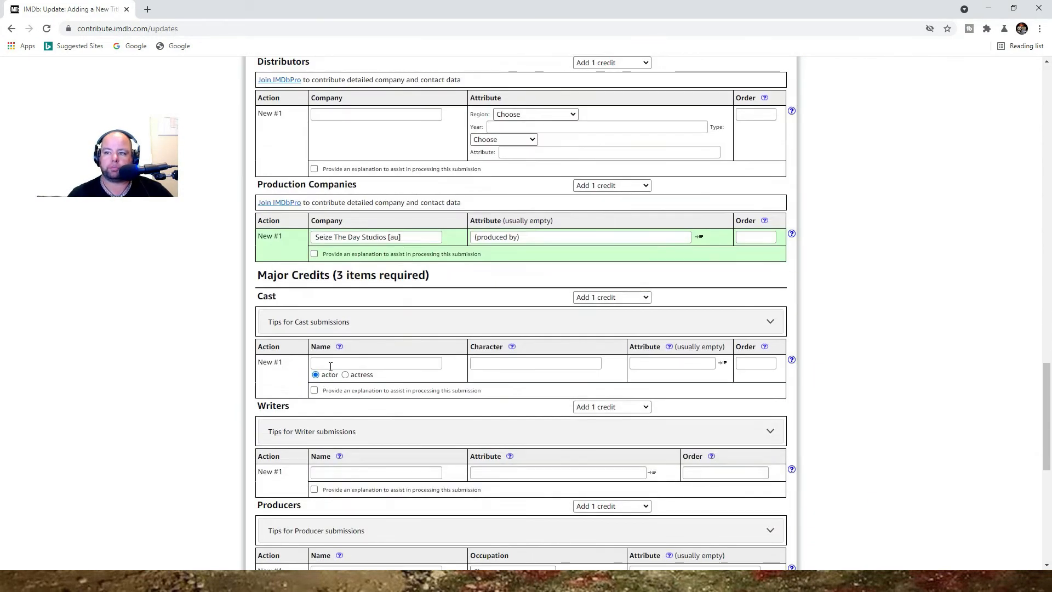
Step: Enter cast 'da' playing james, writer Anthony Chila, and producer occupation producer
click(376, 362)
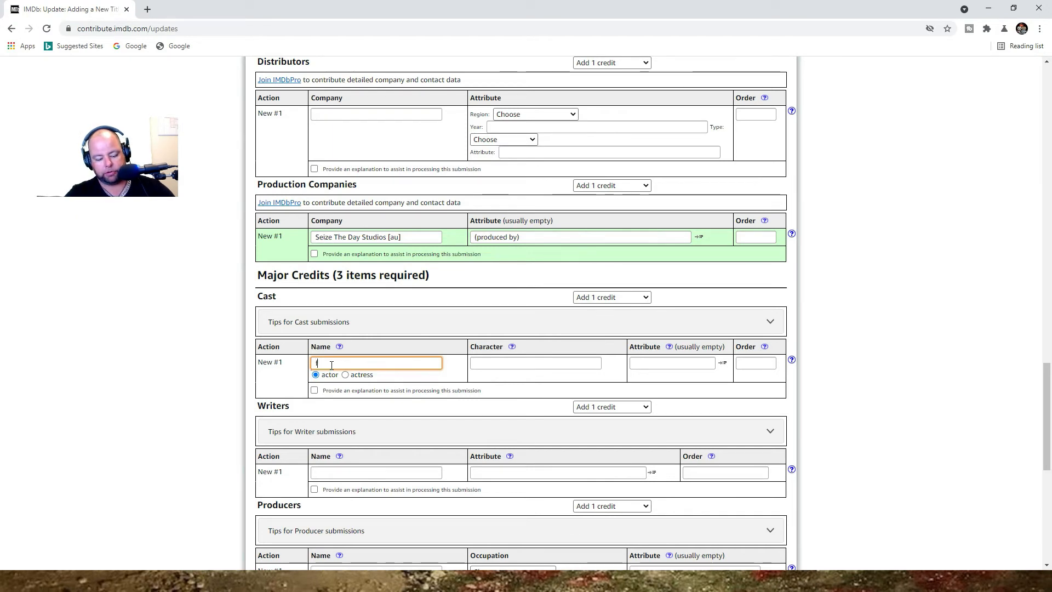
text(david david)
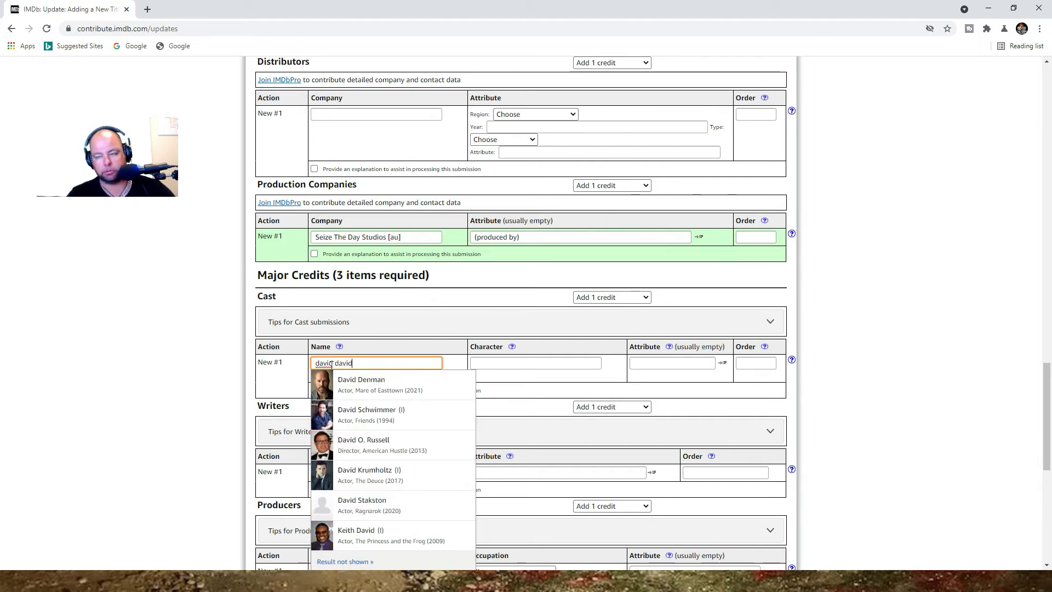
click(535, 363)
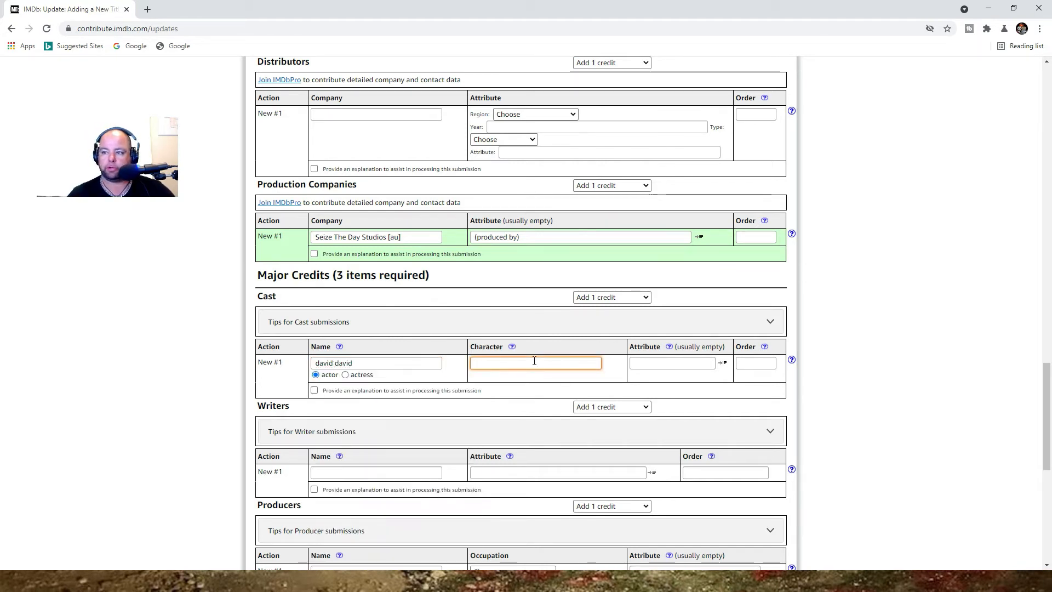
text(james)
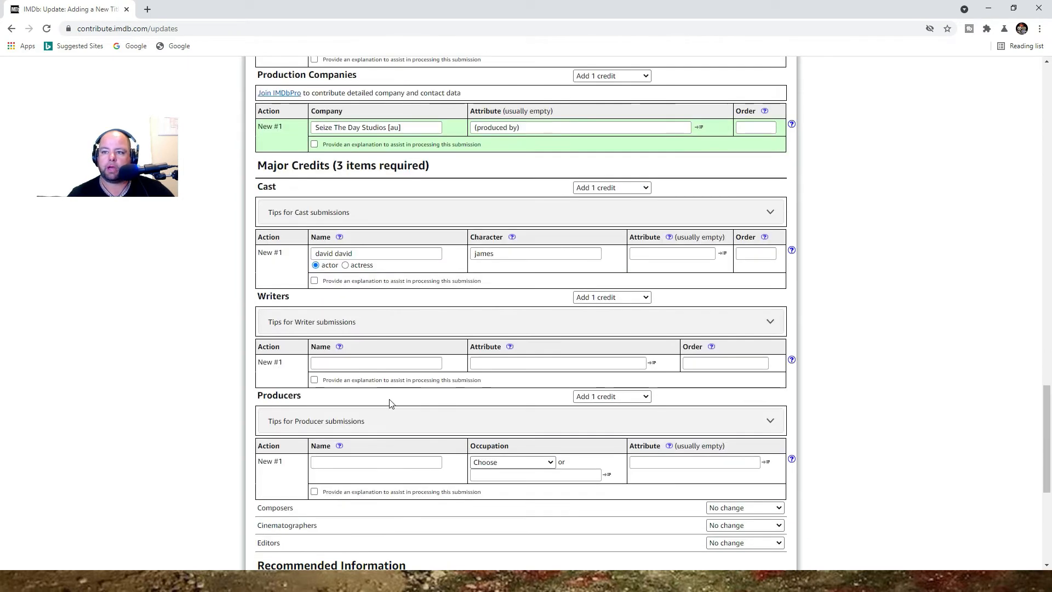
click(376, 363)
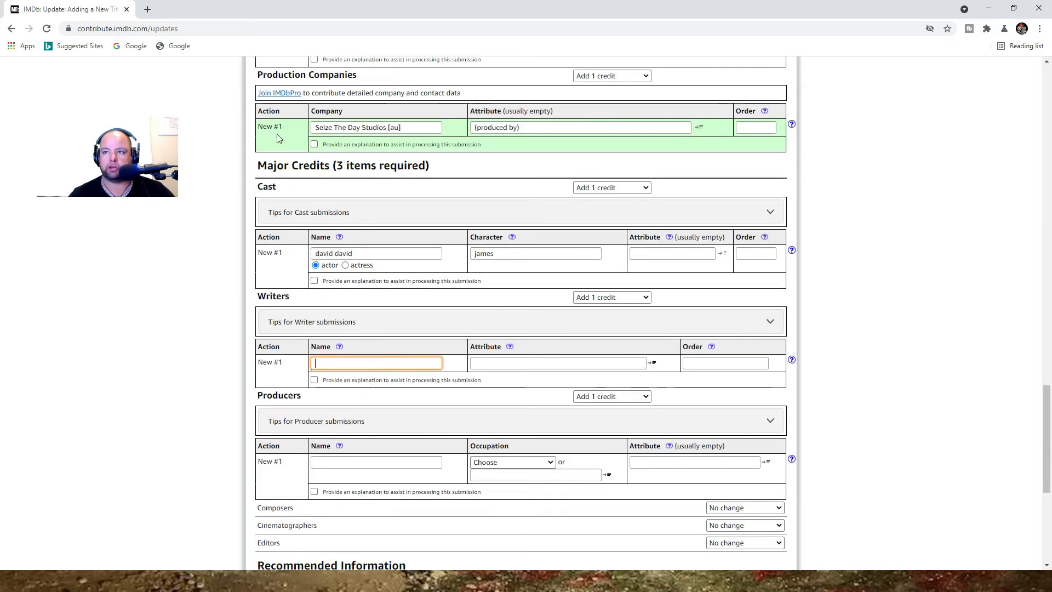
text(Anthony Chila)
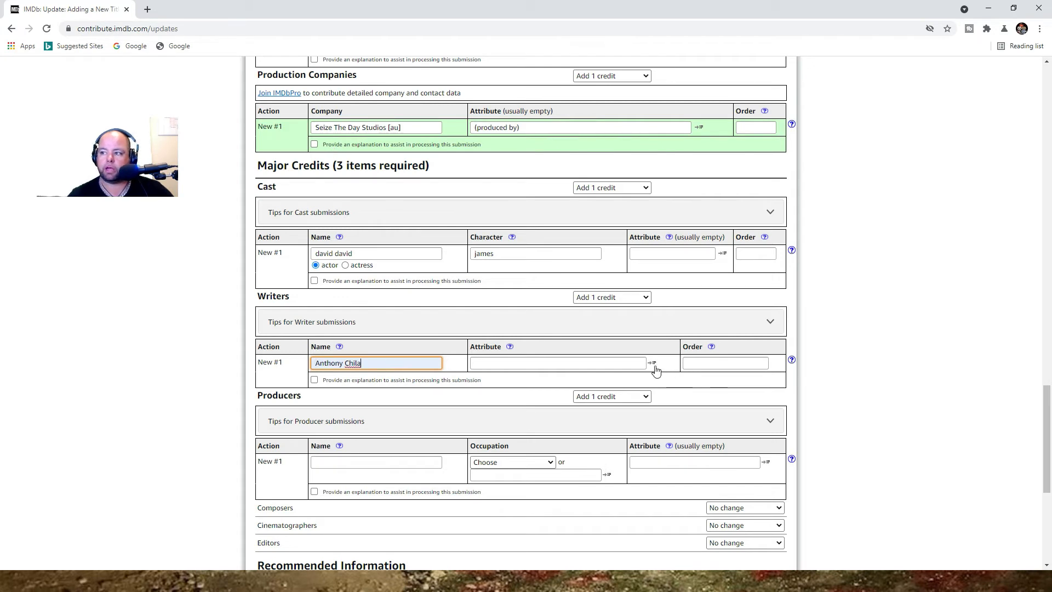
scroll(down, 3)
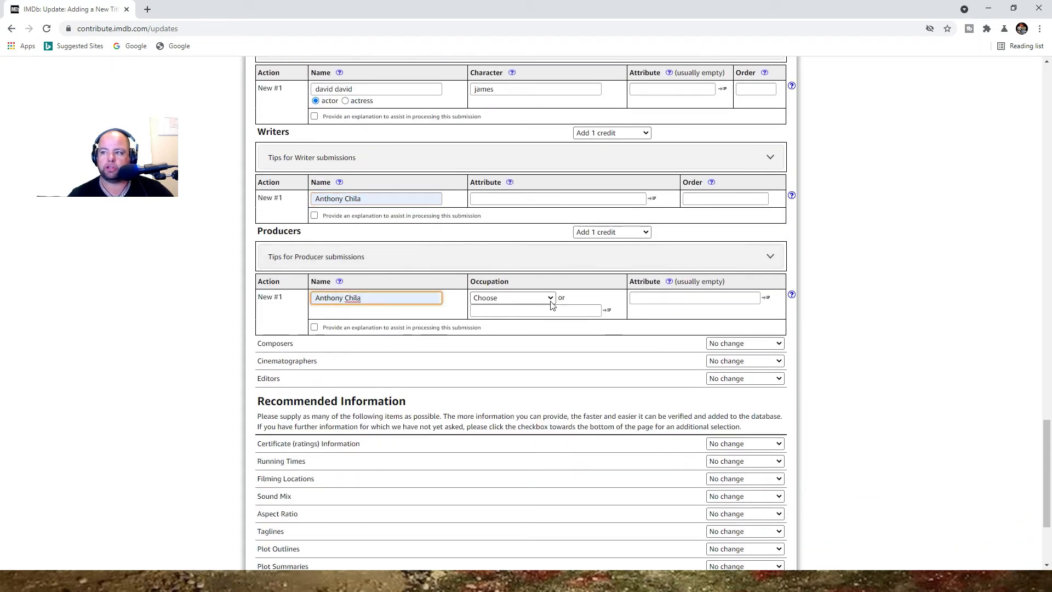
click(512, 297)
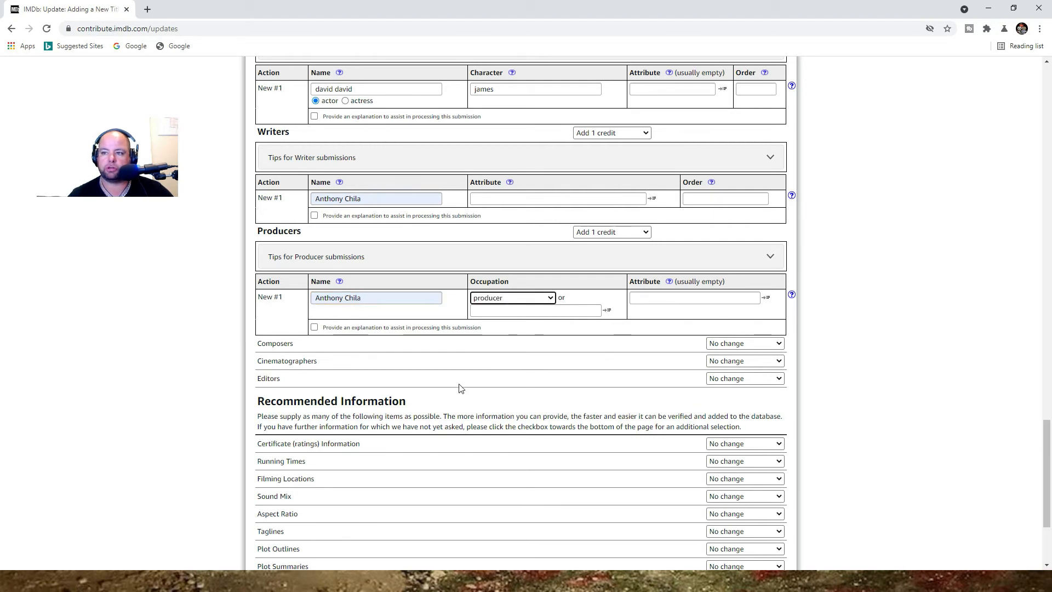
scroll(down, 3)
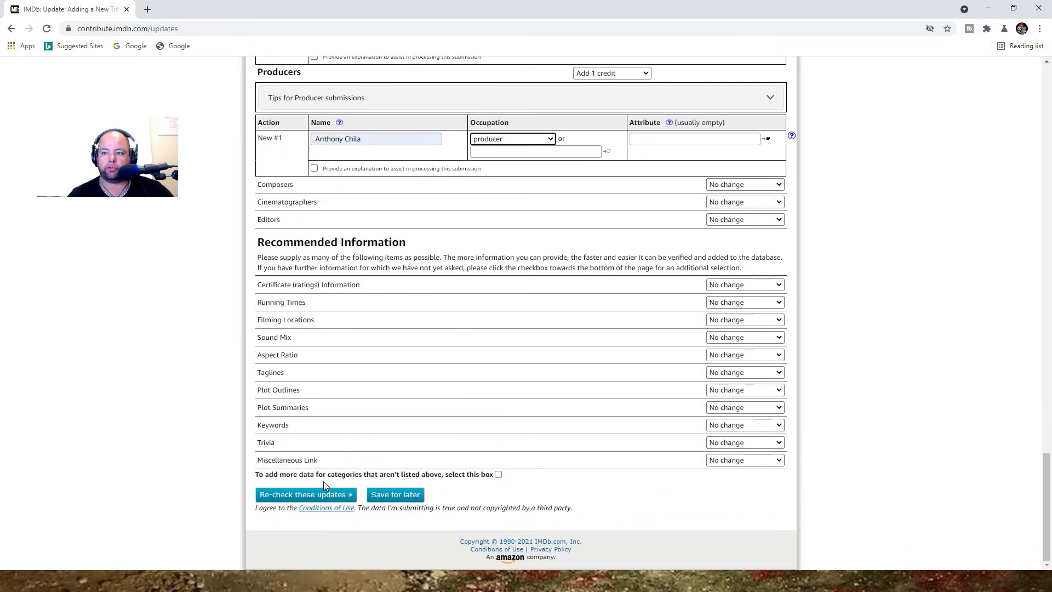
Step: Re-check the form with the entered credits and reach the name-match warnings
click(304, 494)
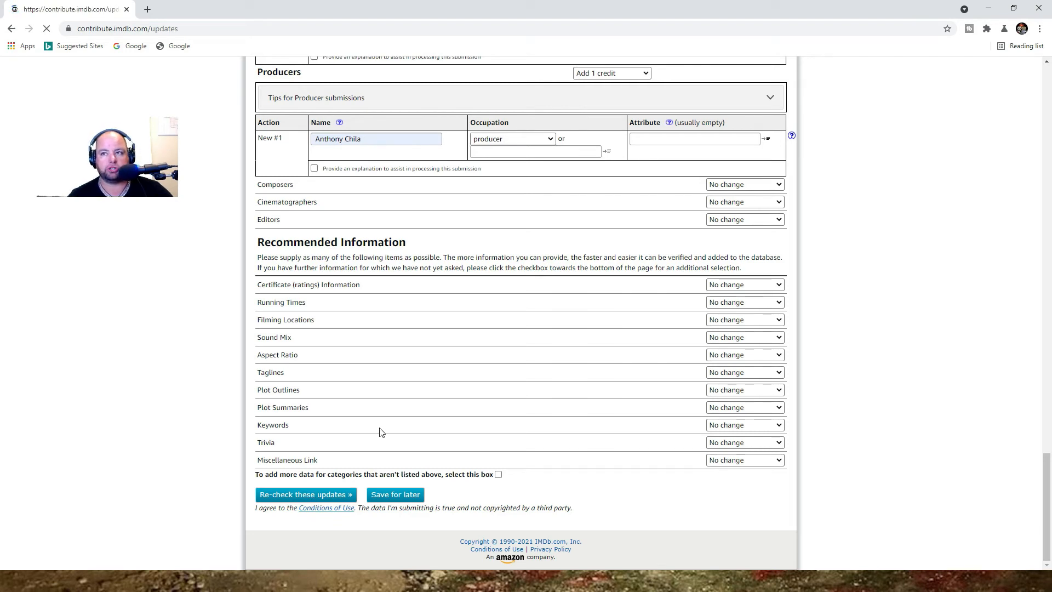
click(304, 495)
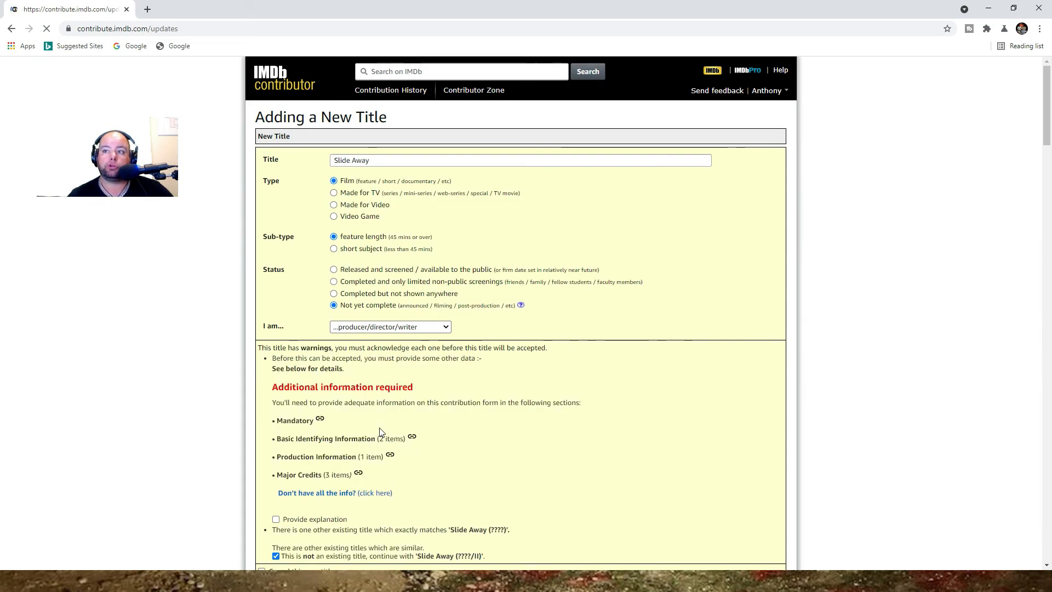
scroll(down, 3)
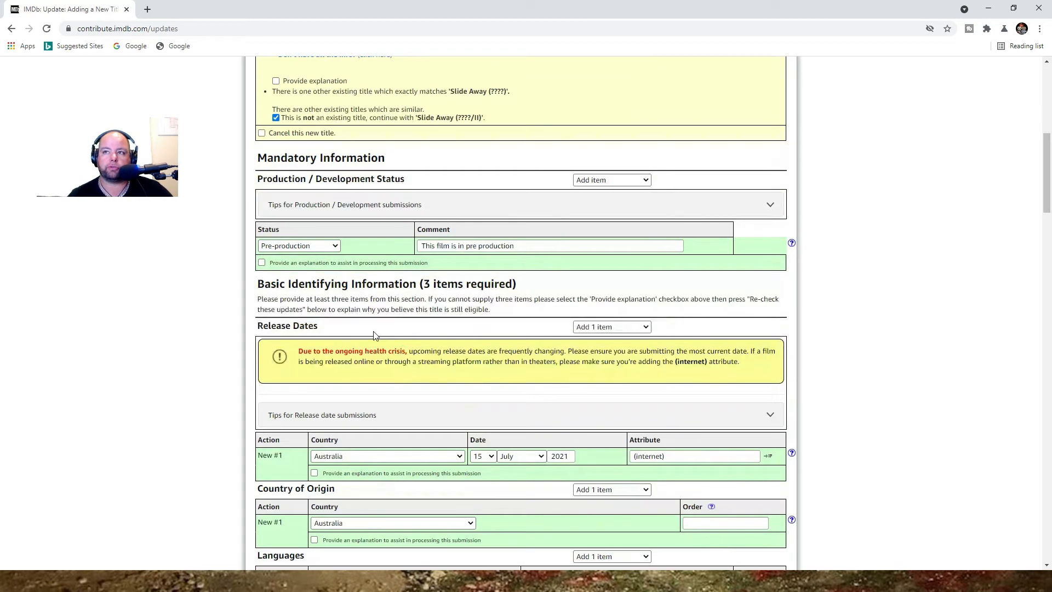
scroll(down, 3)
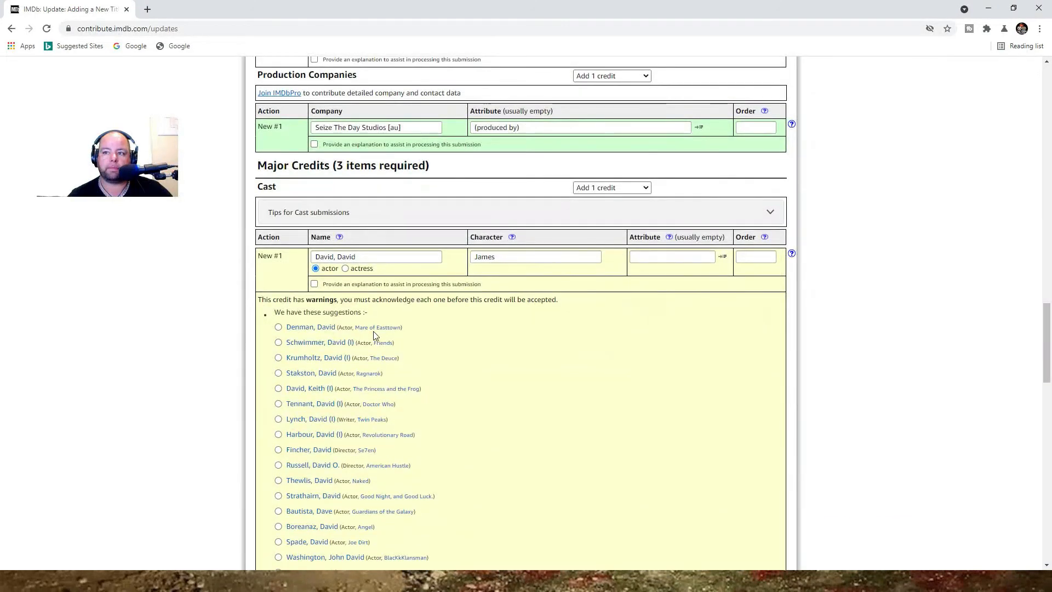
scroll(down, 3)
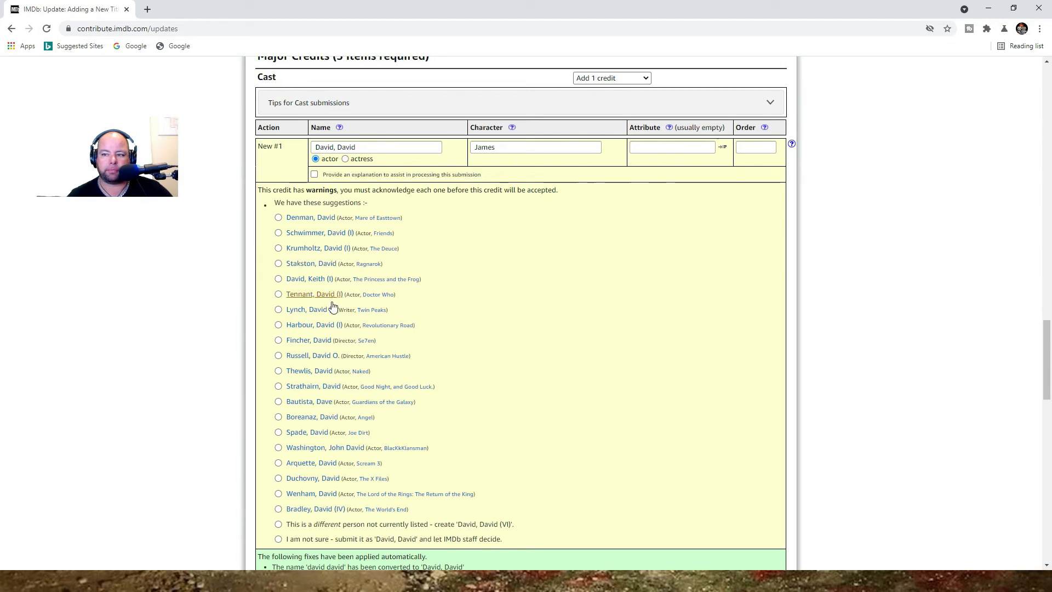
scroll(down, 3)
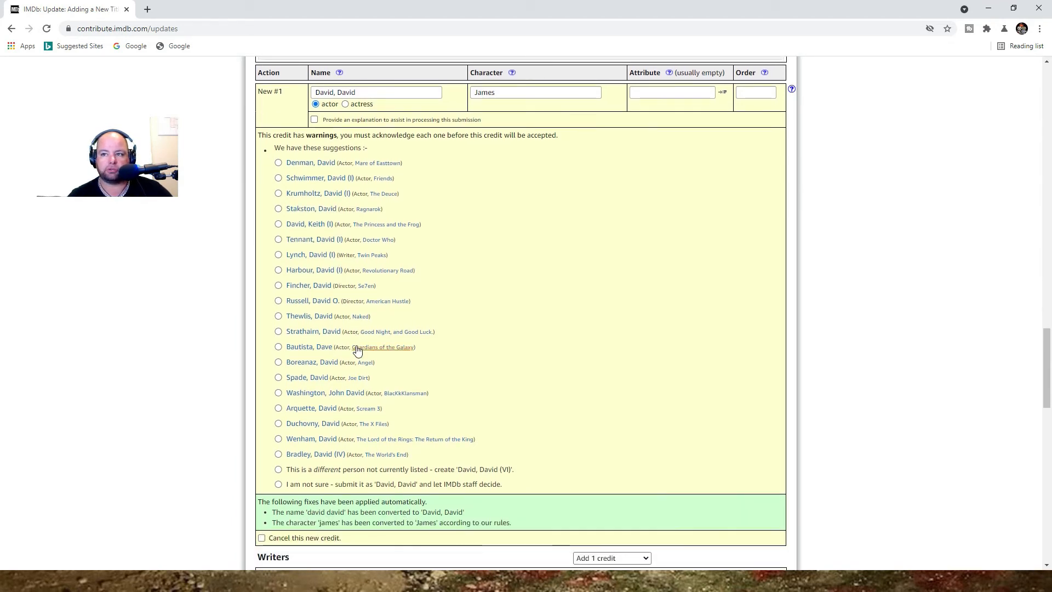
scroll(down, 3)
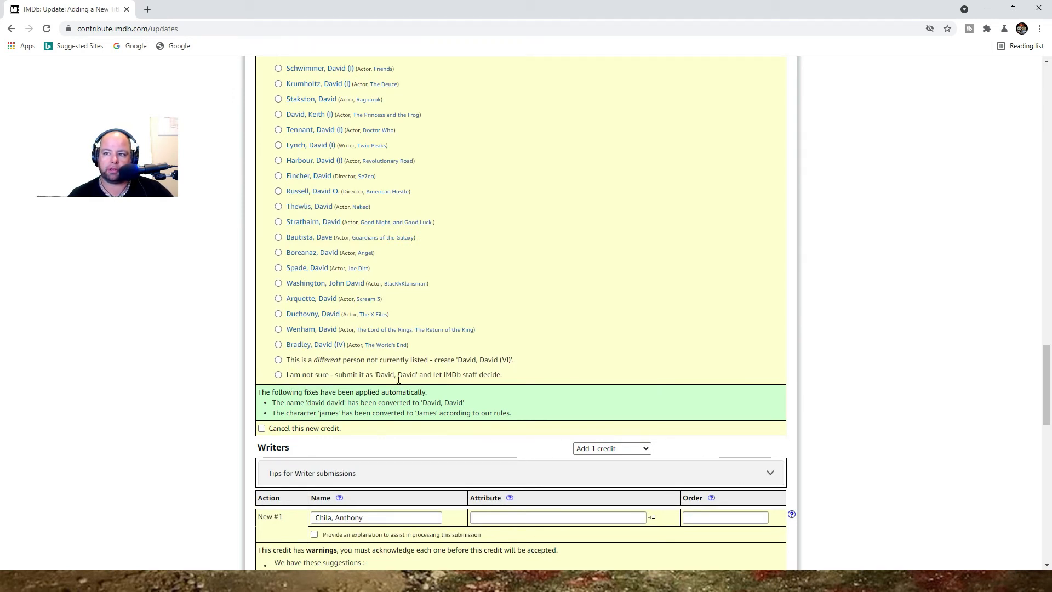
mouse_move(489, 383)
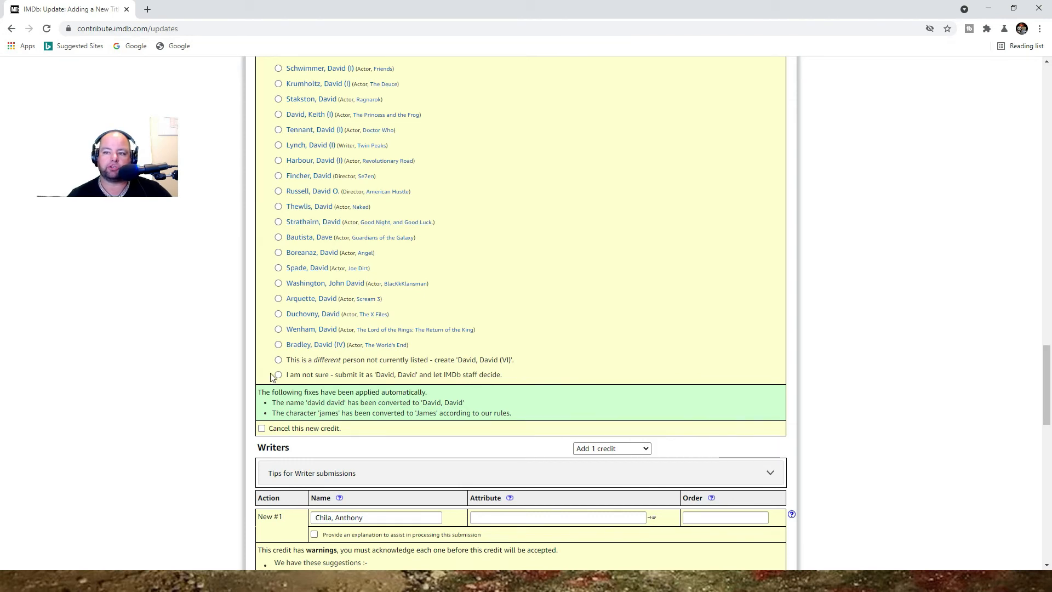
Step: Leave the cast name for staff to decide; match writer and producer to the existing Slice producer
click(277, 375)
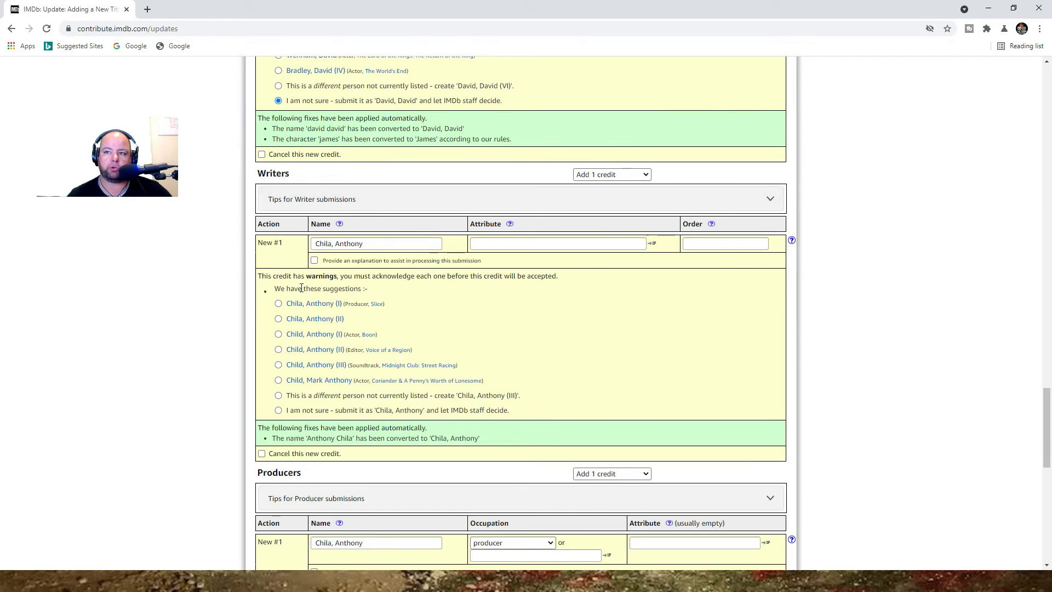
click(277, 304)
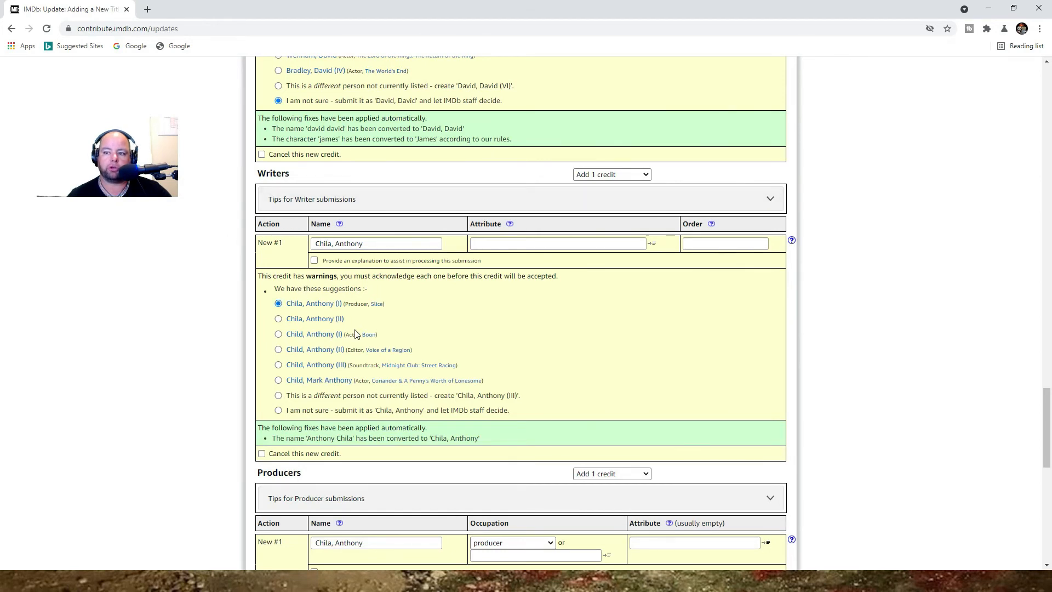
scroll(down, 3)
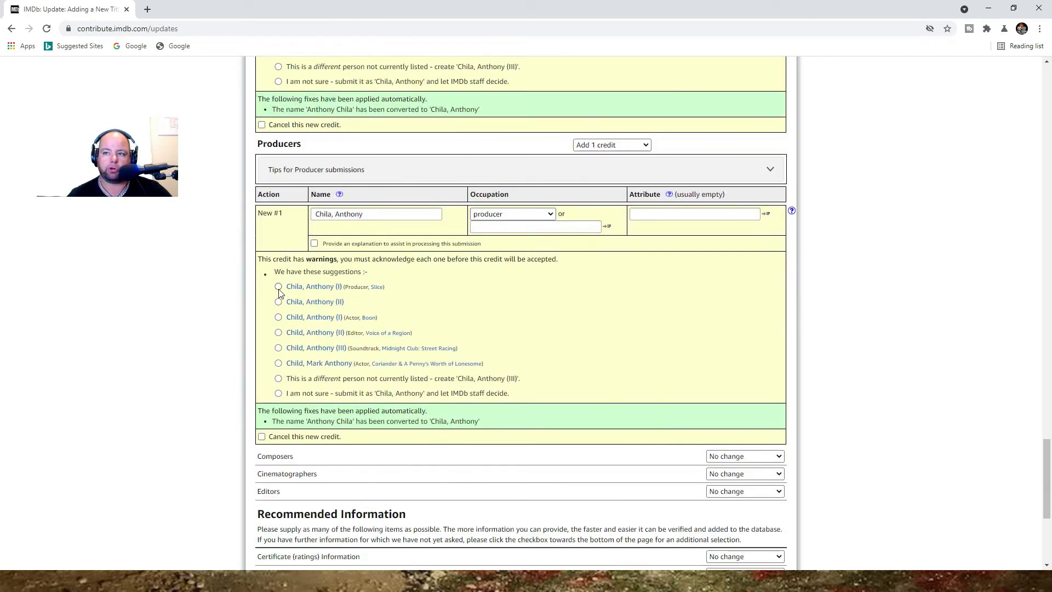
click(277, 286)
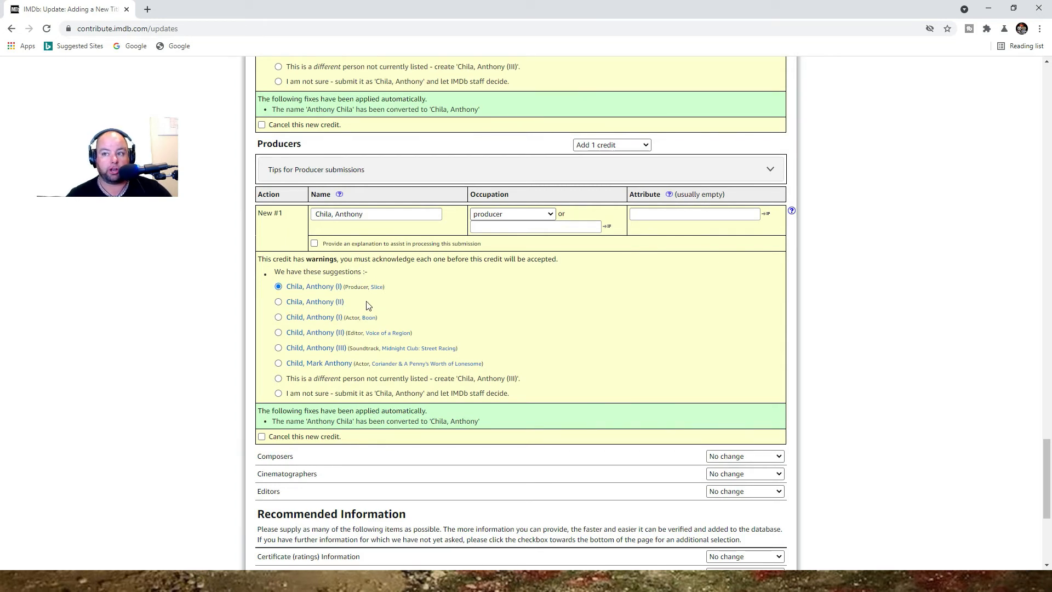
mouse_move(414, 234)
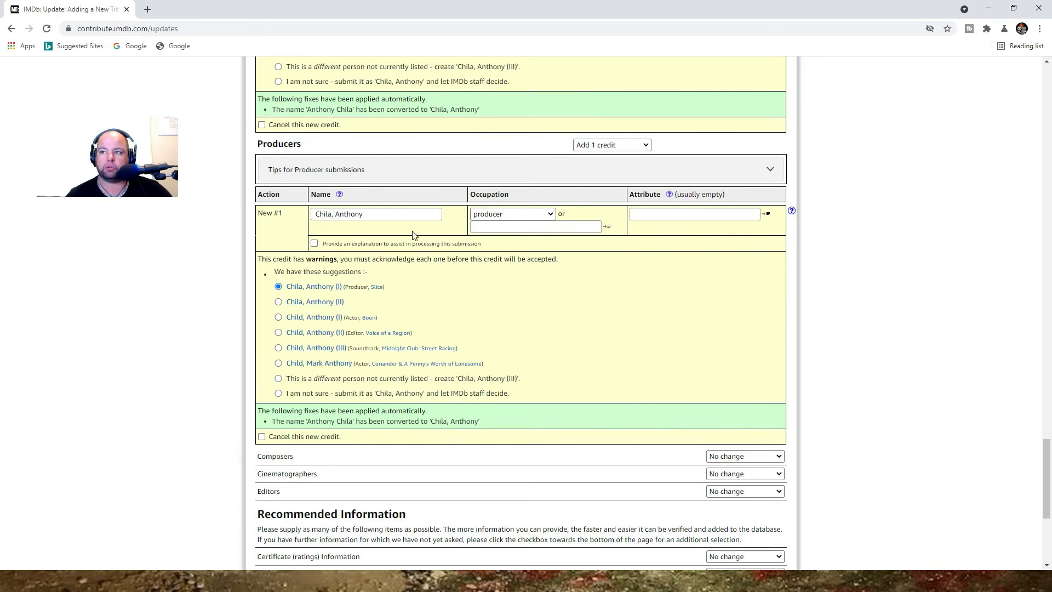
scroll(down, 3)
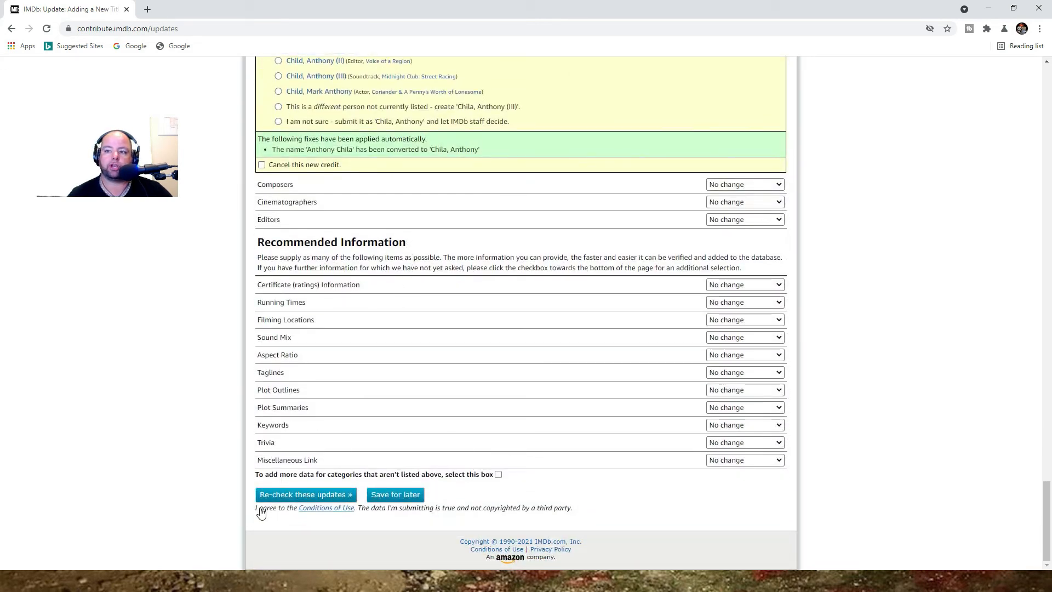
Step: Re-check the 'Slide Away' updates and review every section down to the final summary, all validated green
click(305, 495)
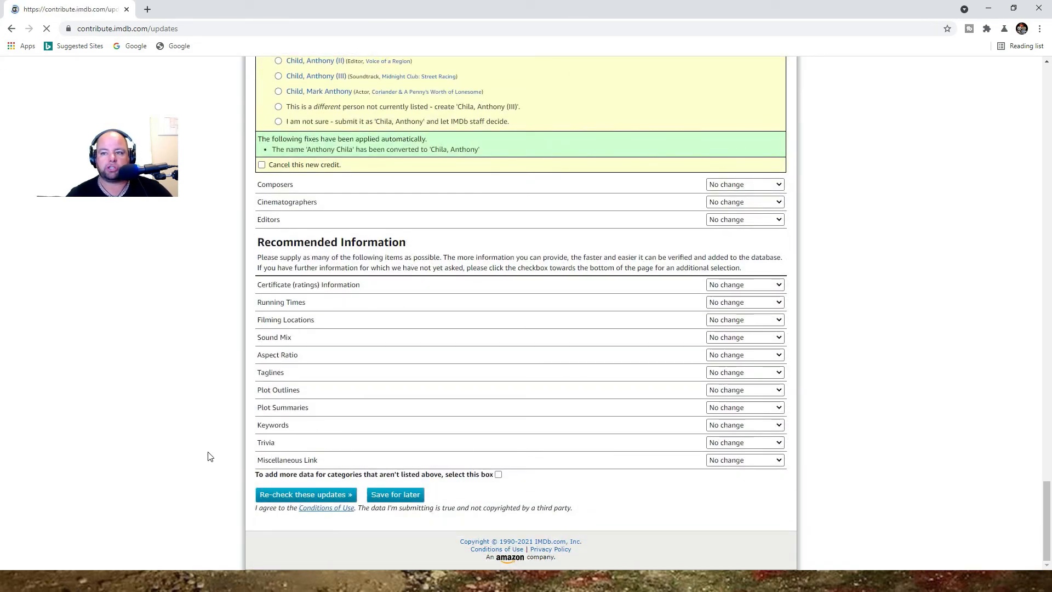
click(304, 494)
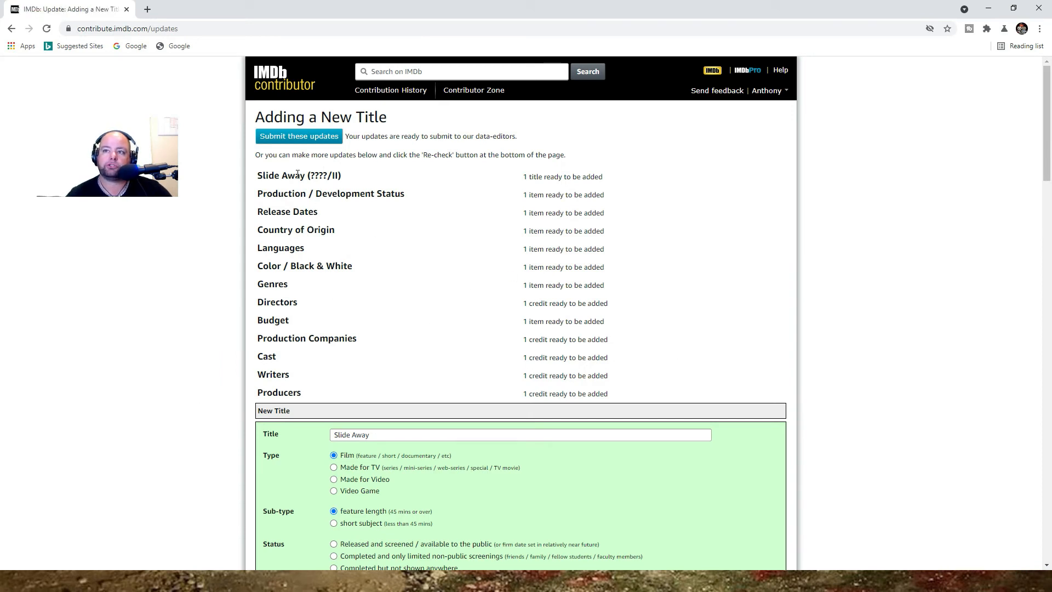
mouse_move(290, 247)
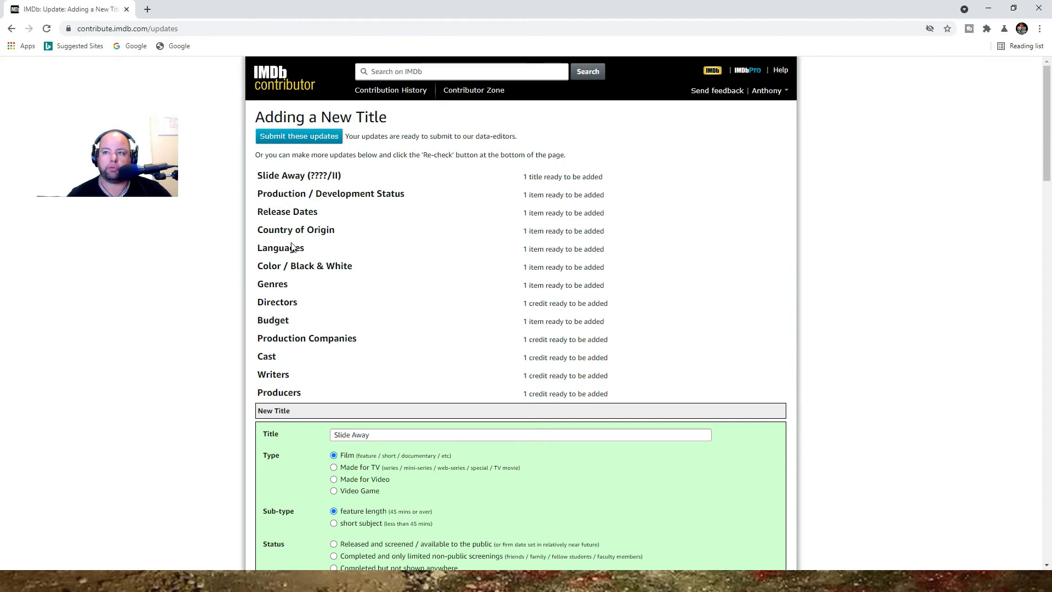
scroll(down, 3)
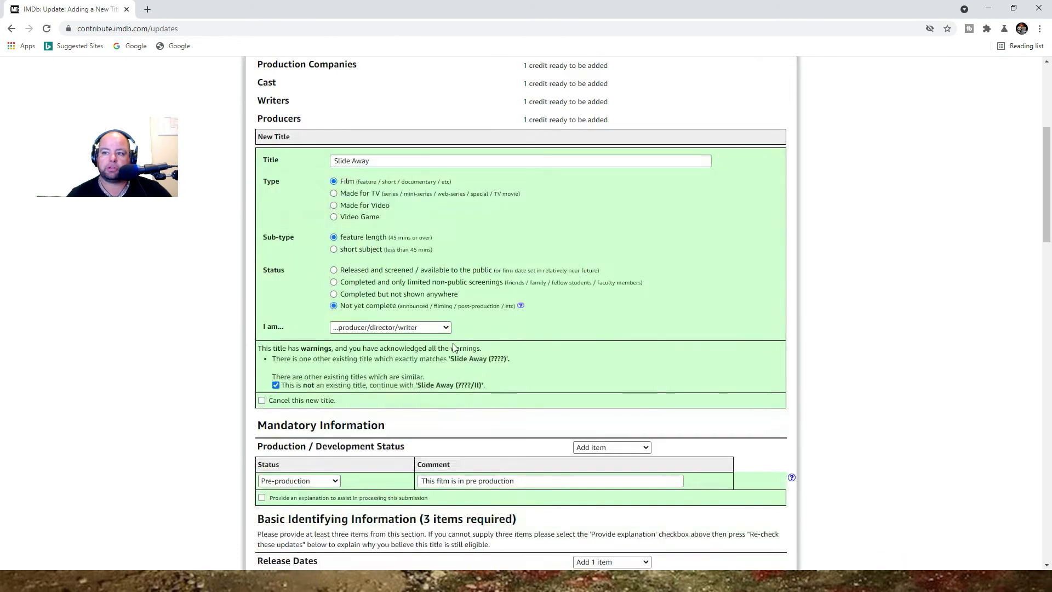
scroll(down, 3)
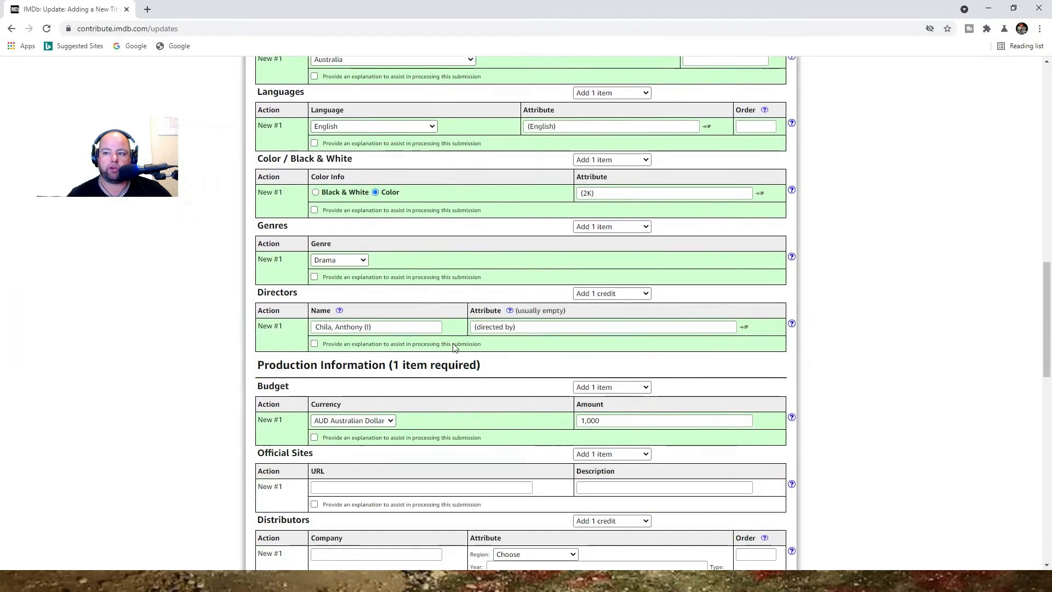
scroll(down, 3)
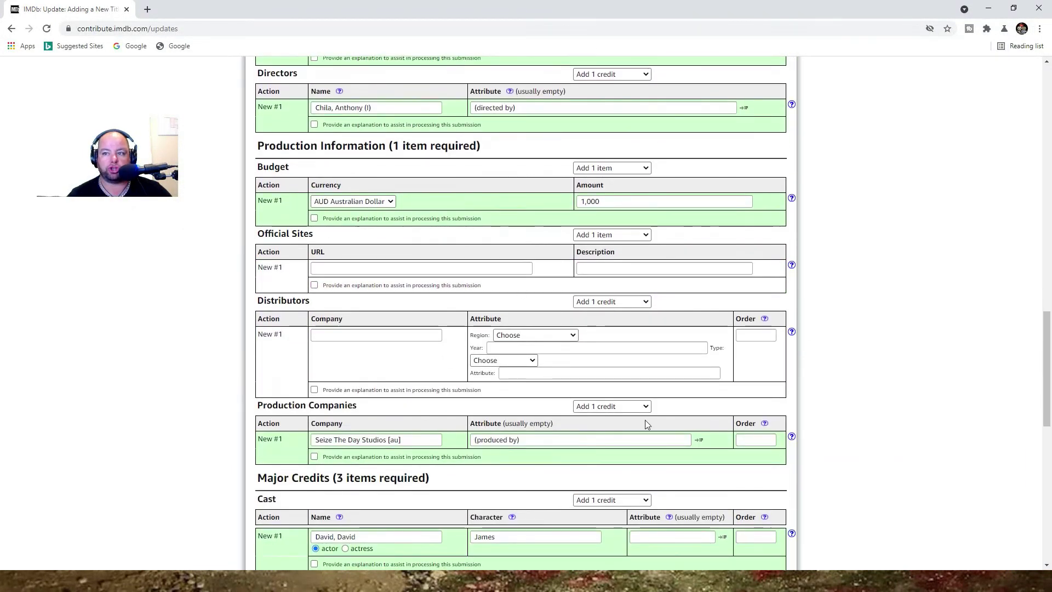
scroll(down, 3)
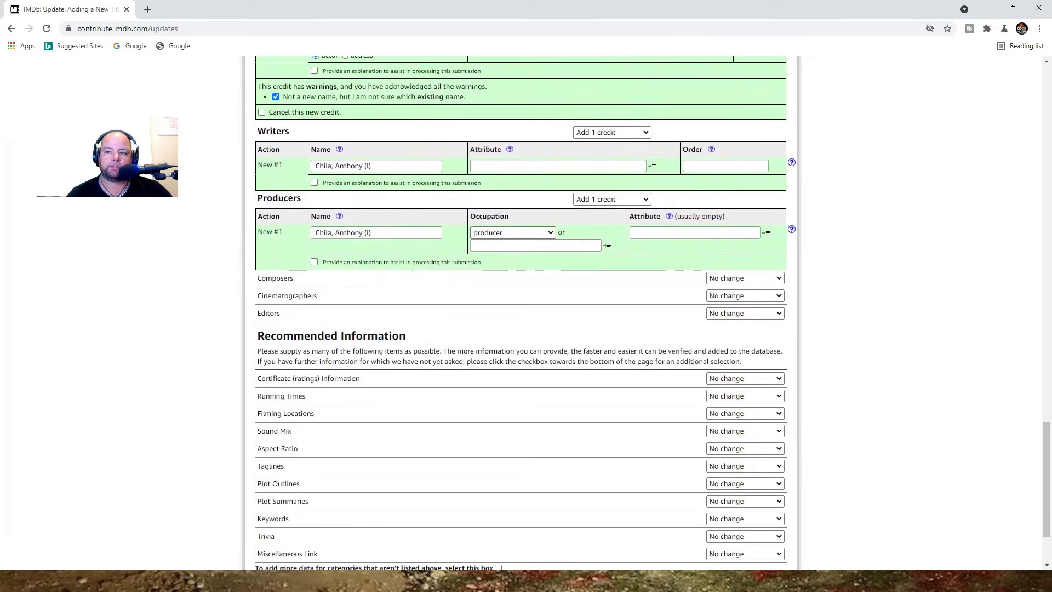
mouse_move(470, 285)
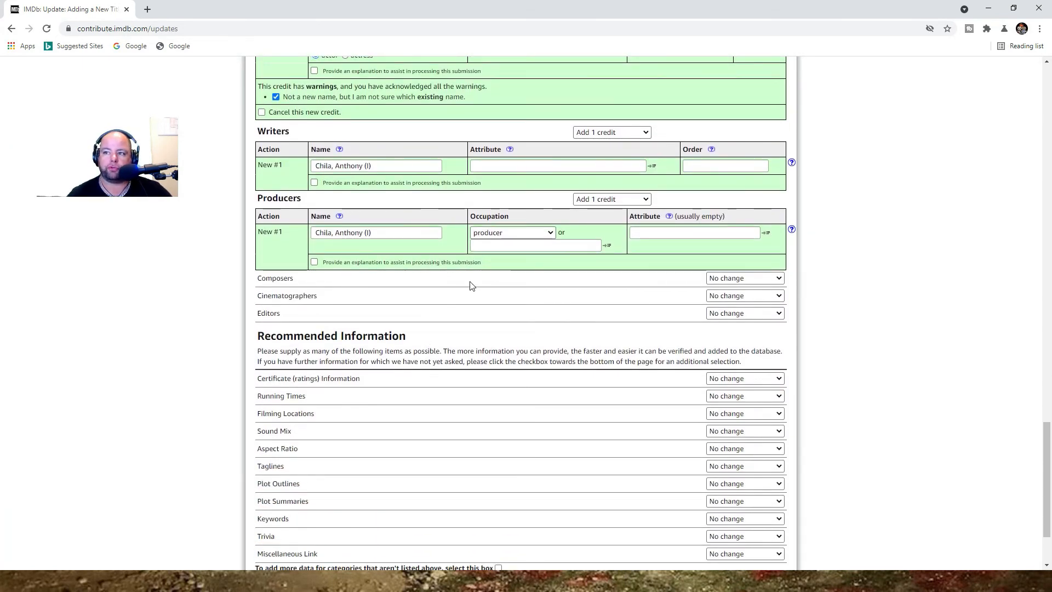
mouse_move(454, 319)
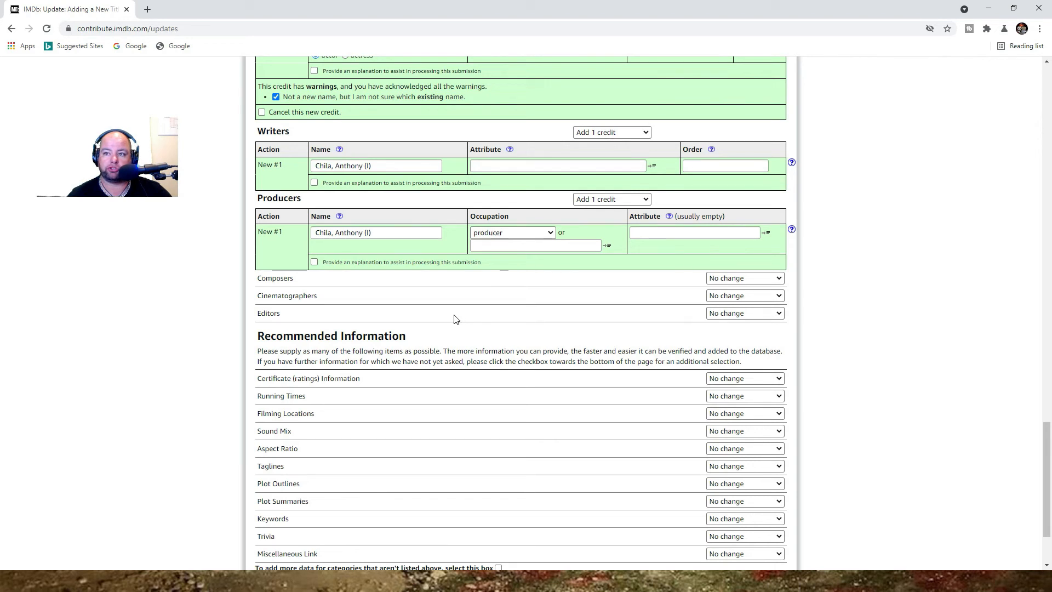
mouse_move(412, 350)
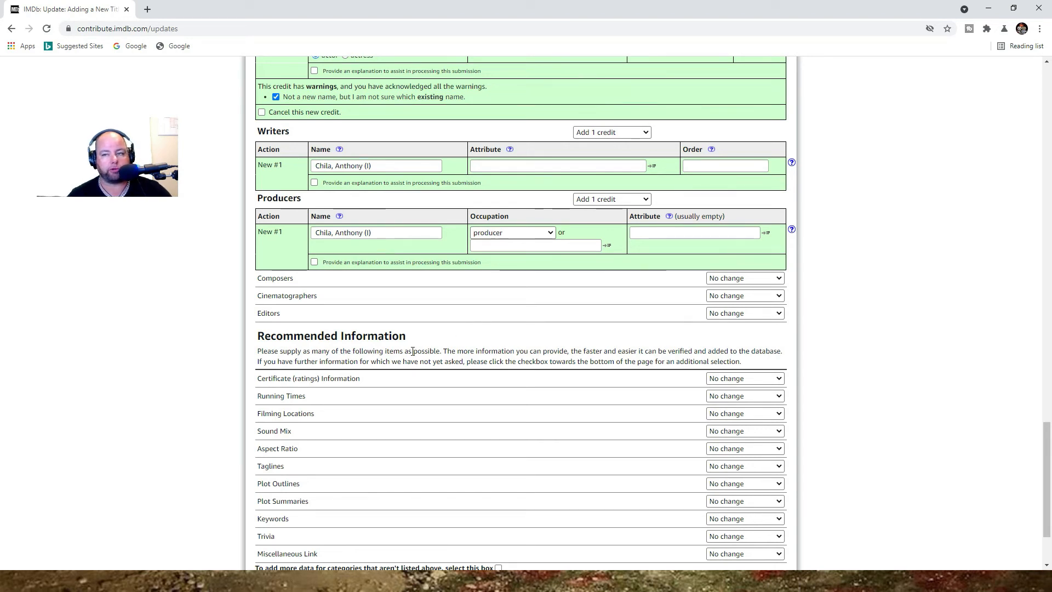
scroll(down, 3)
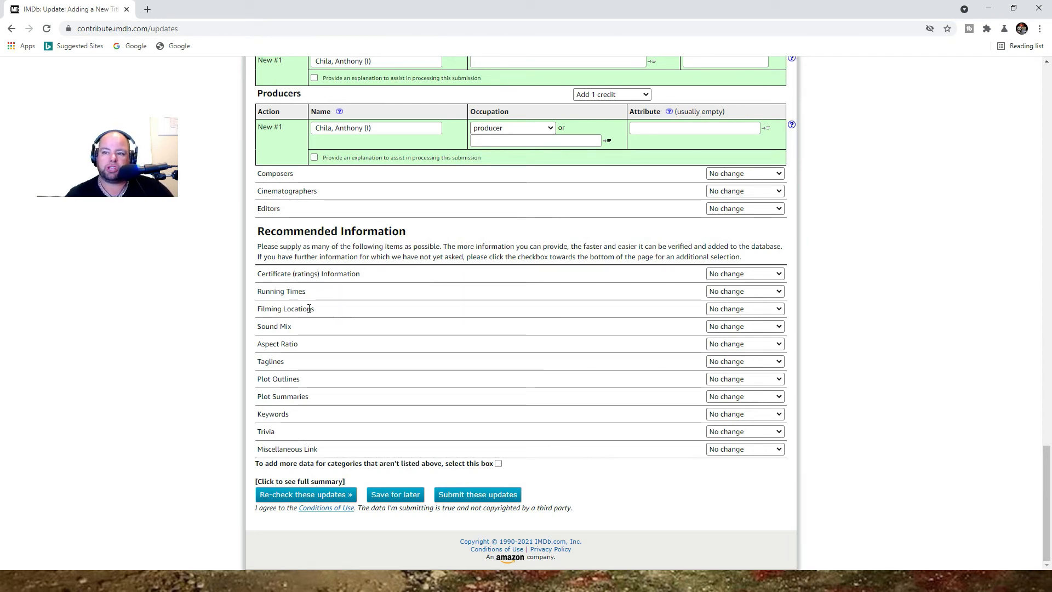
mouse_move(319, 349)
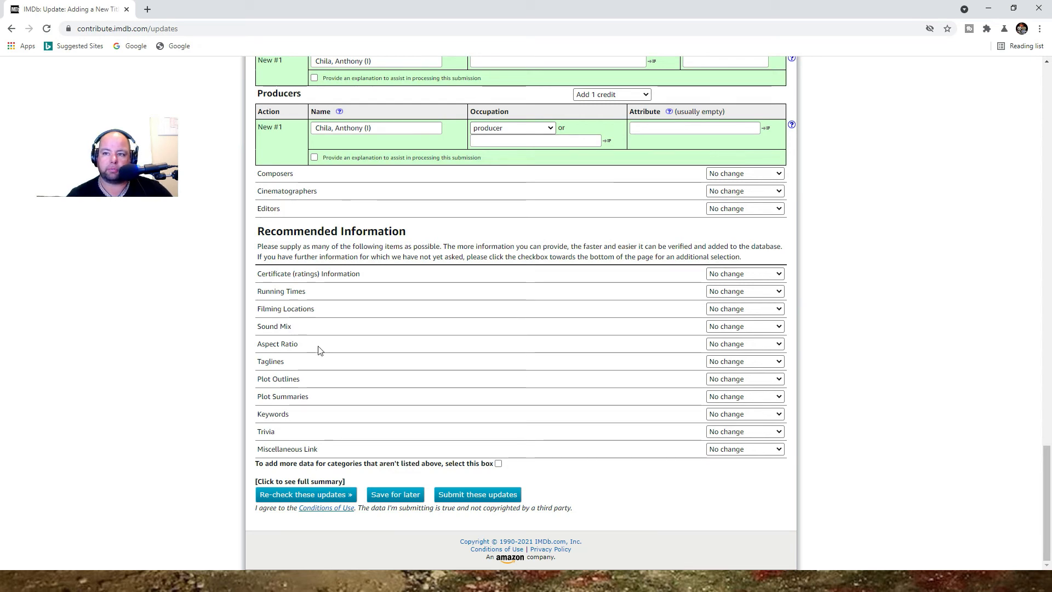
mouse_move(299, 369)
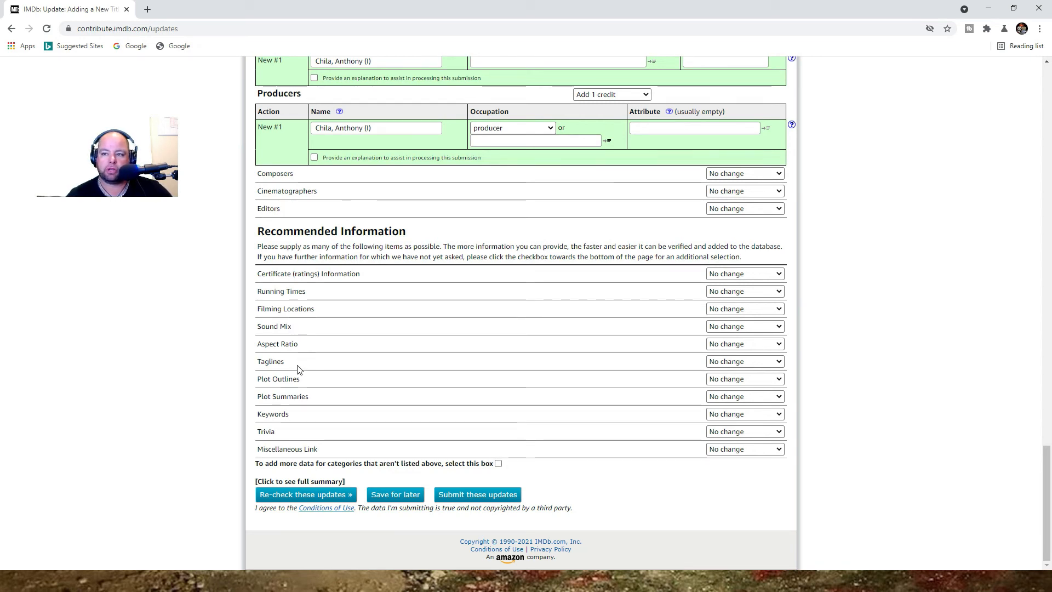
mouse_move(309, 451)
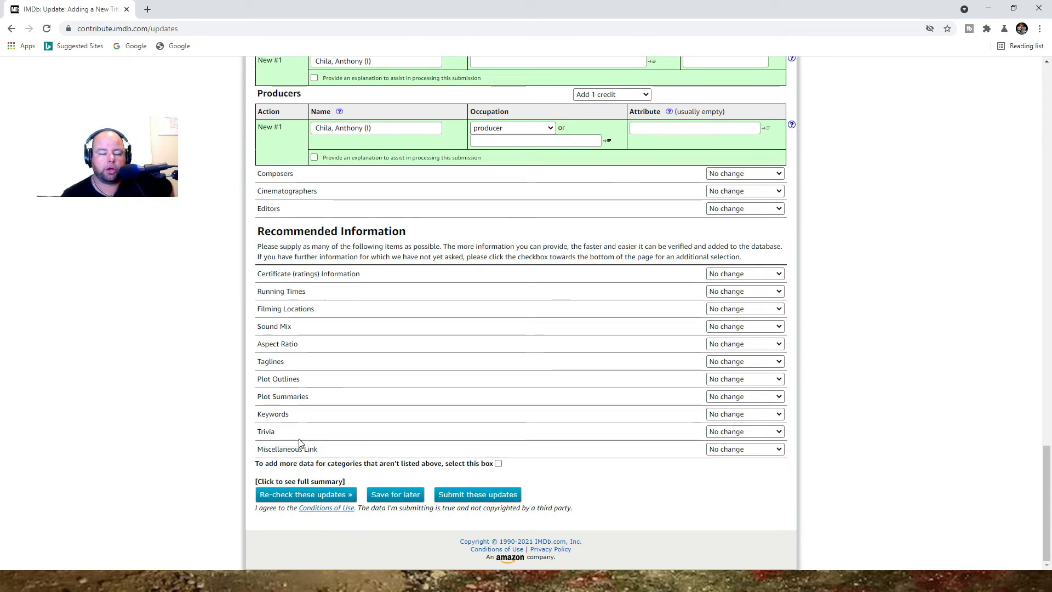
mouse_move(309, 424)
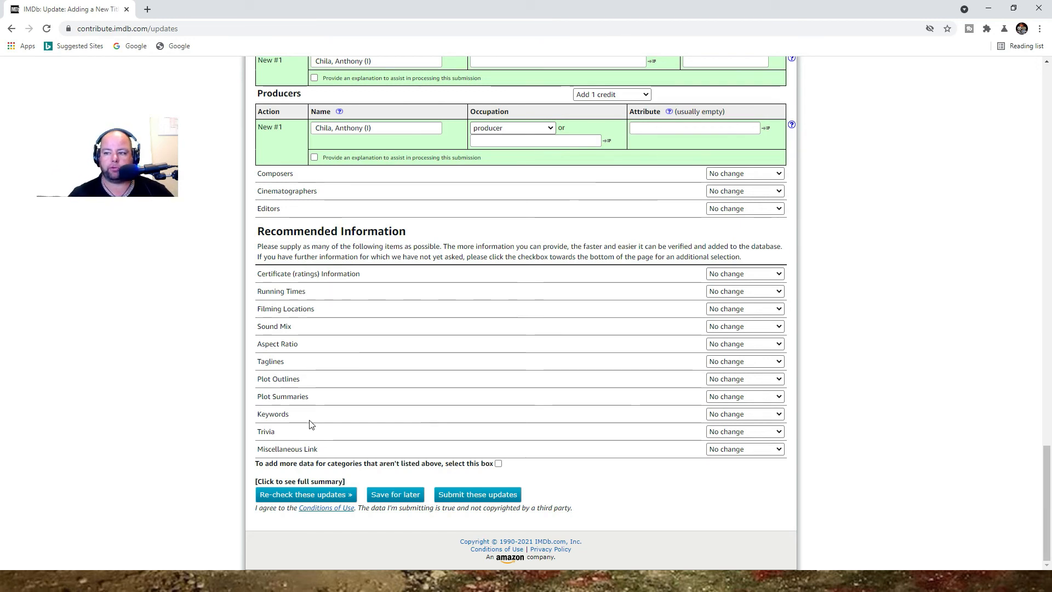
scroll(up, 3)
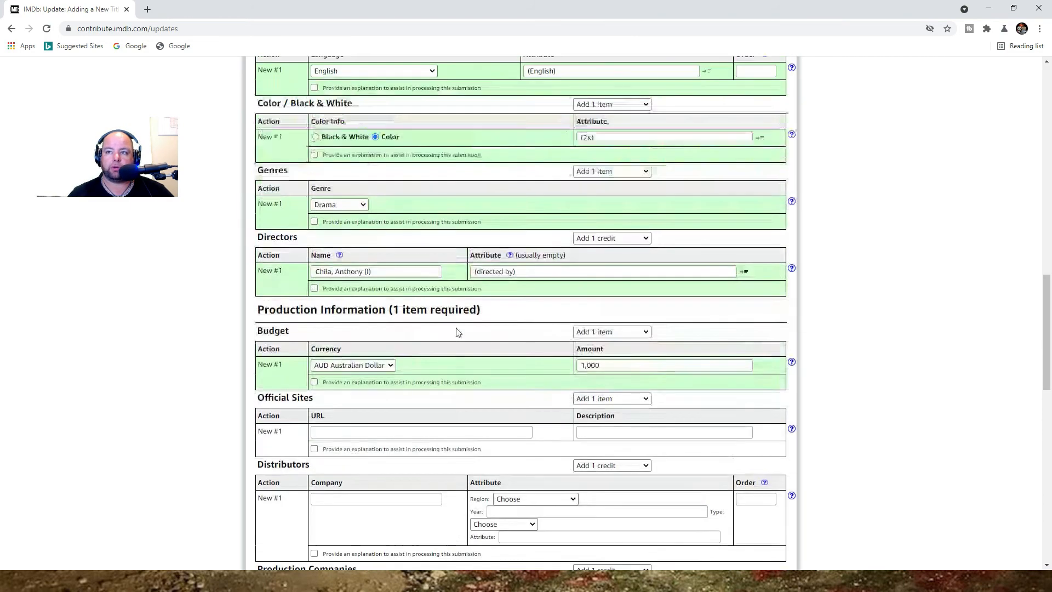
scroll(up, 3)
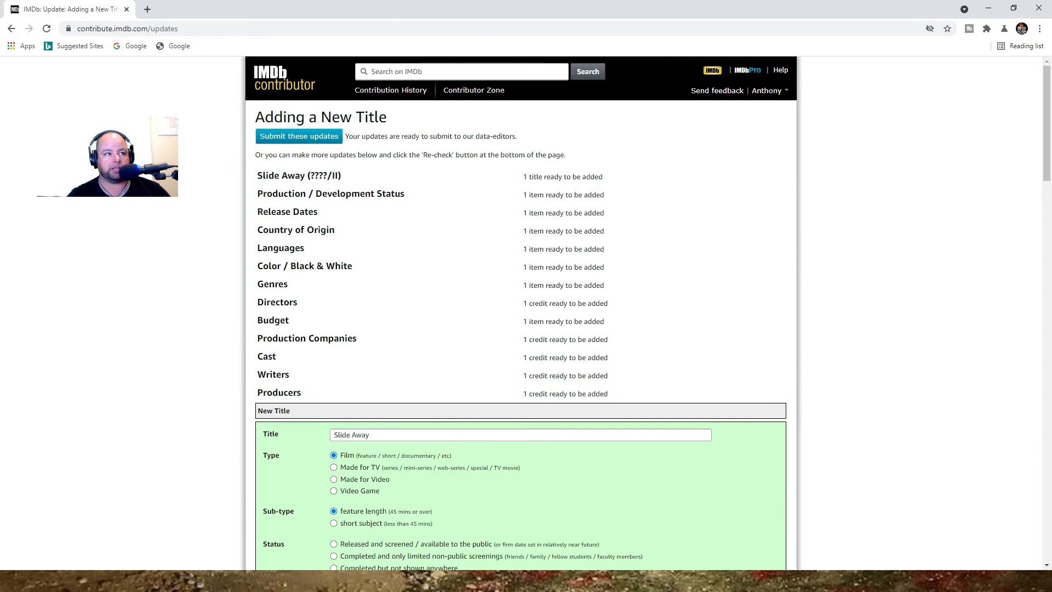
scroll(down, 3)
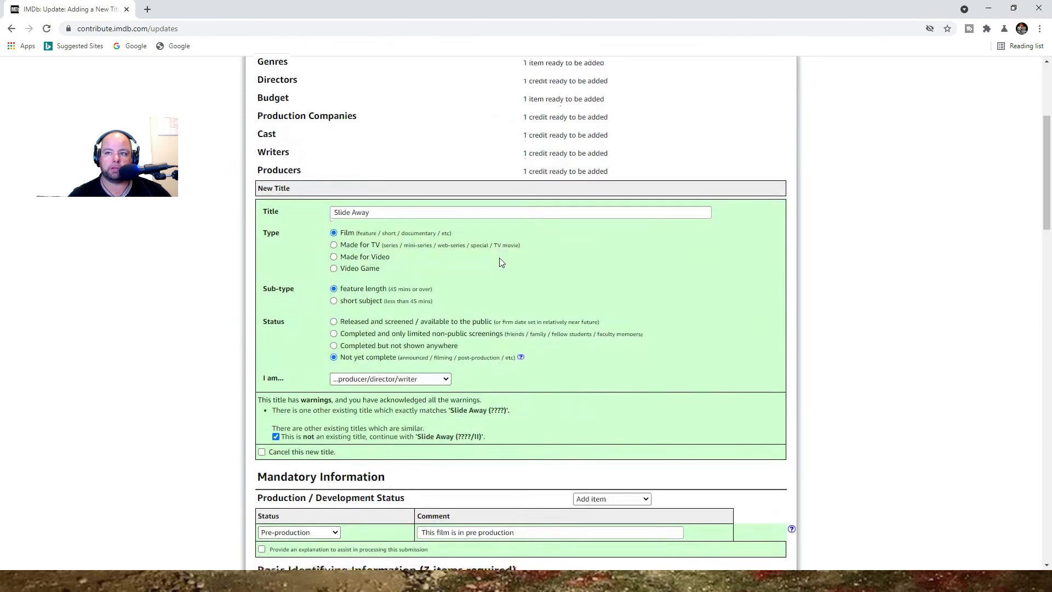
scroll(down, 3)
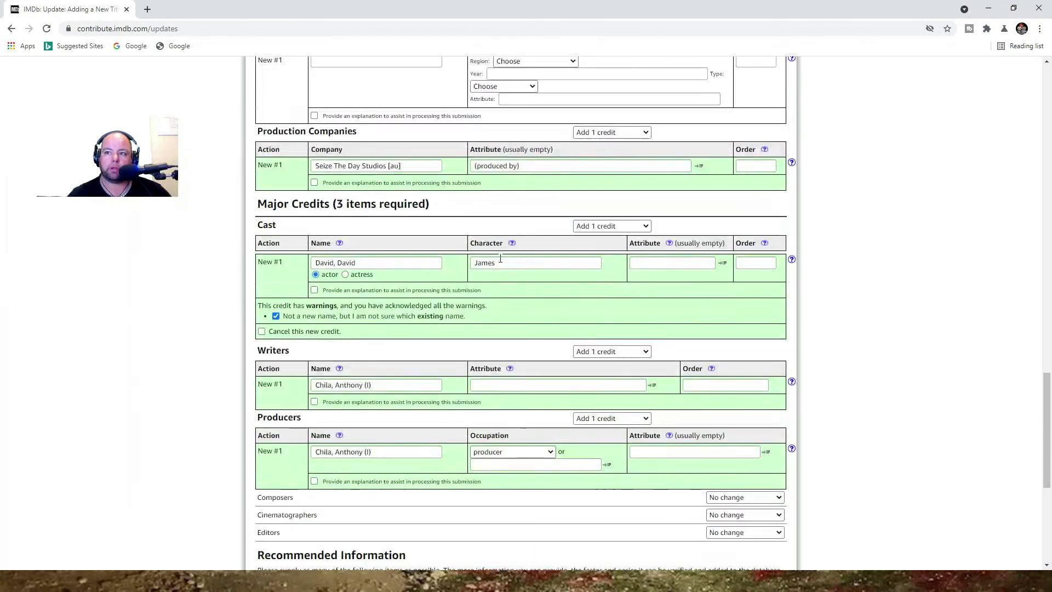
scroll(down, 3)
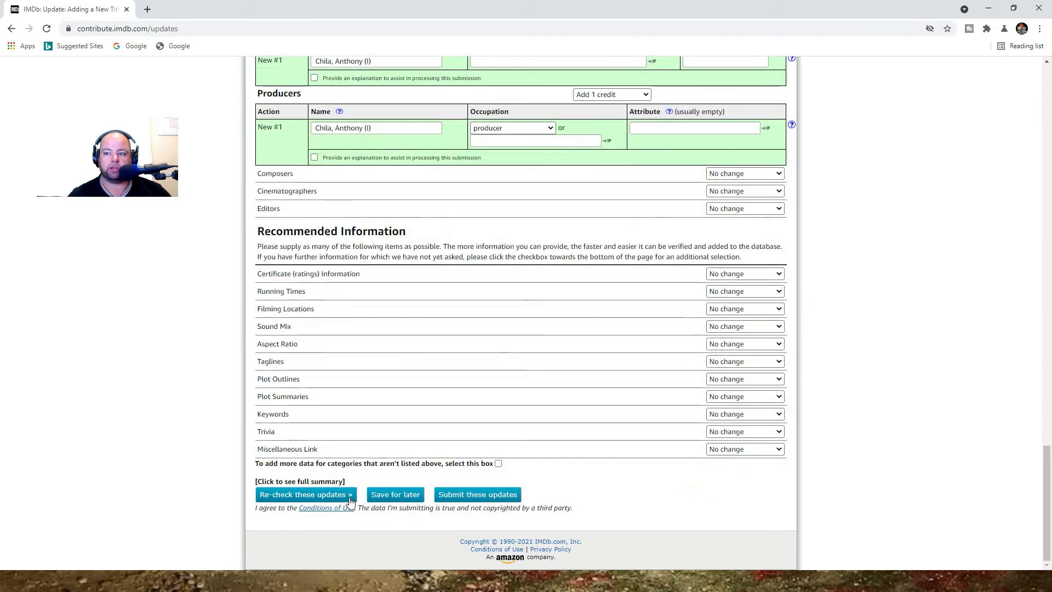
mouse_move(399, 485)
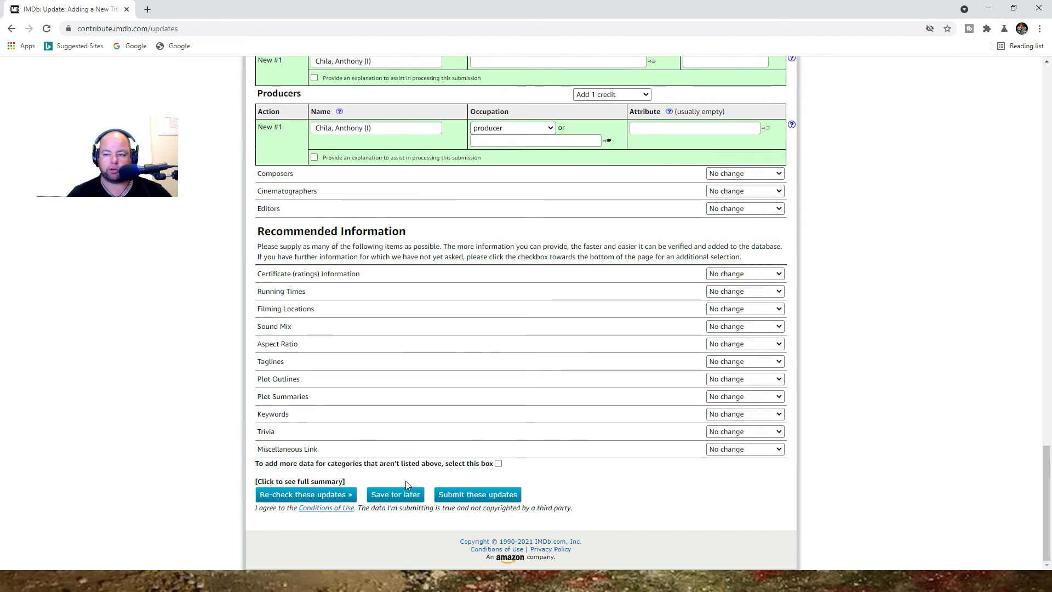
mouse_move(385, 423)
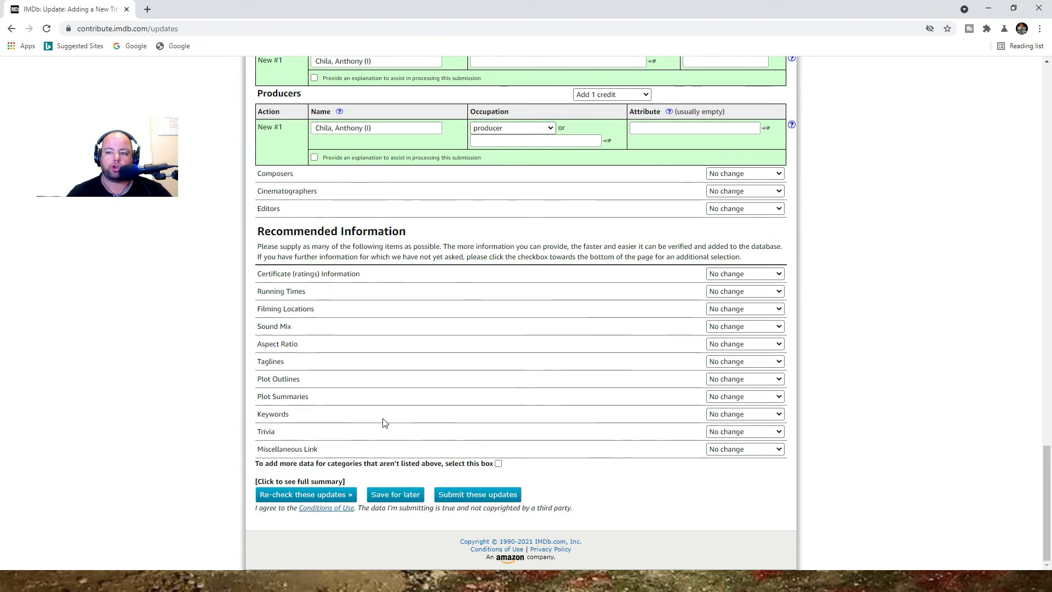
mouse_move(474, 412)
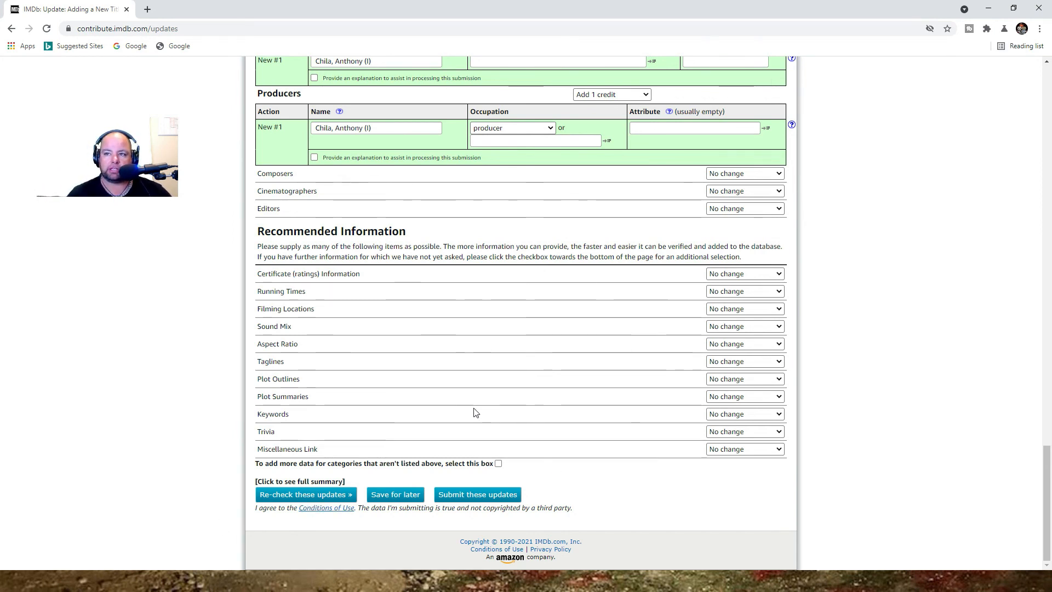
scroll(up, 3)
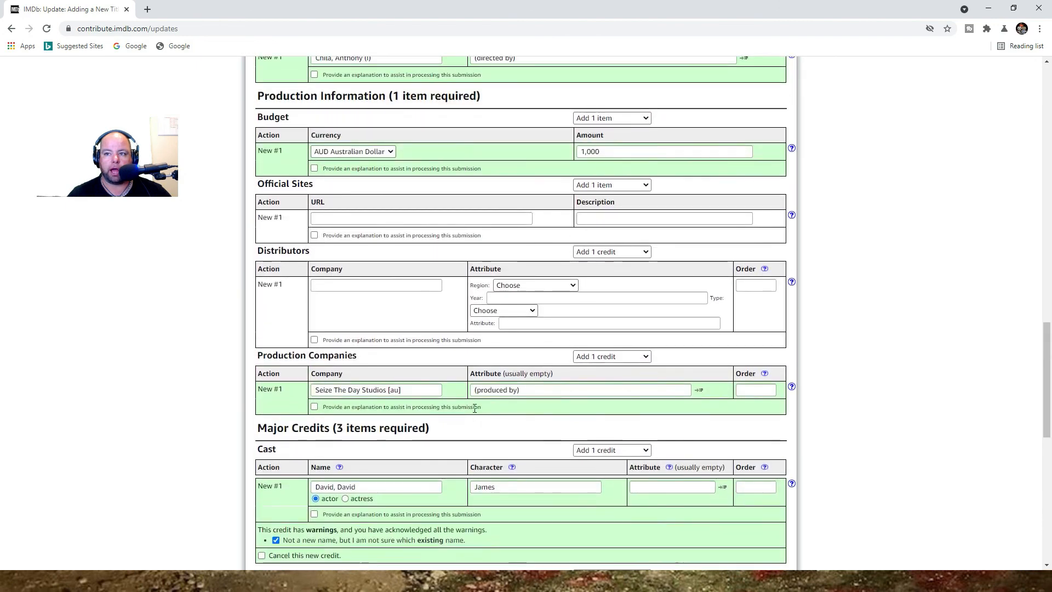
scroll(up, 3)
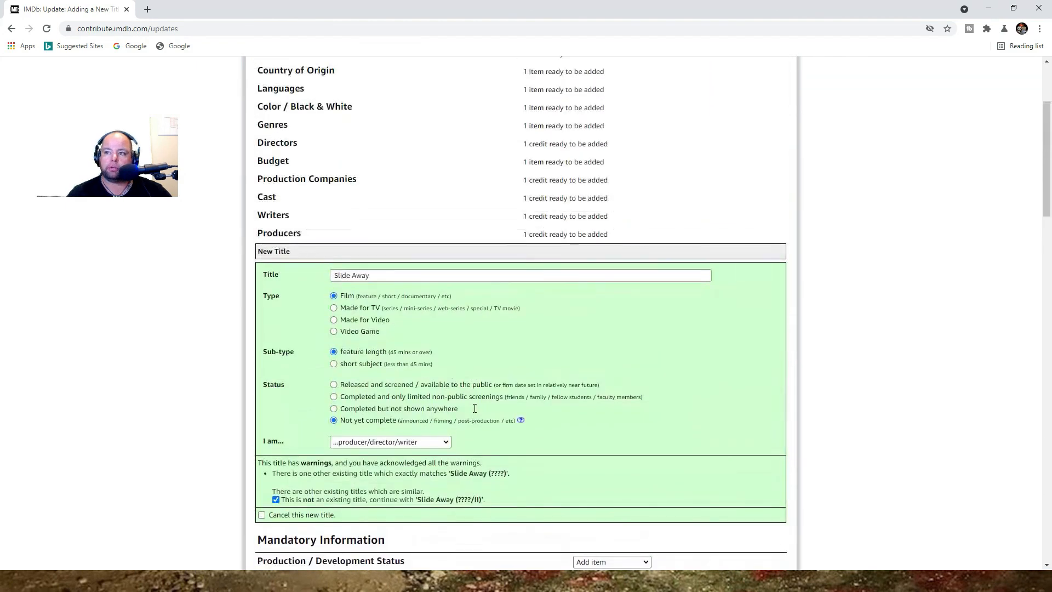
scroll(up, 3)
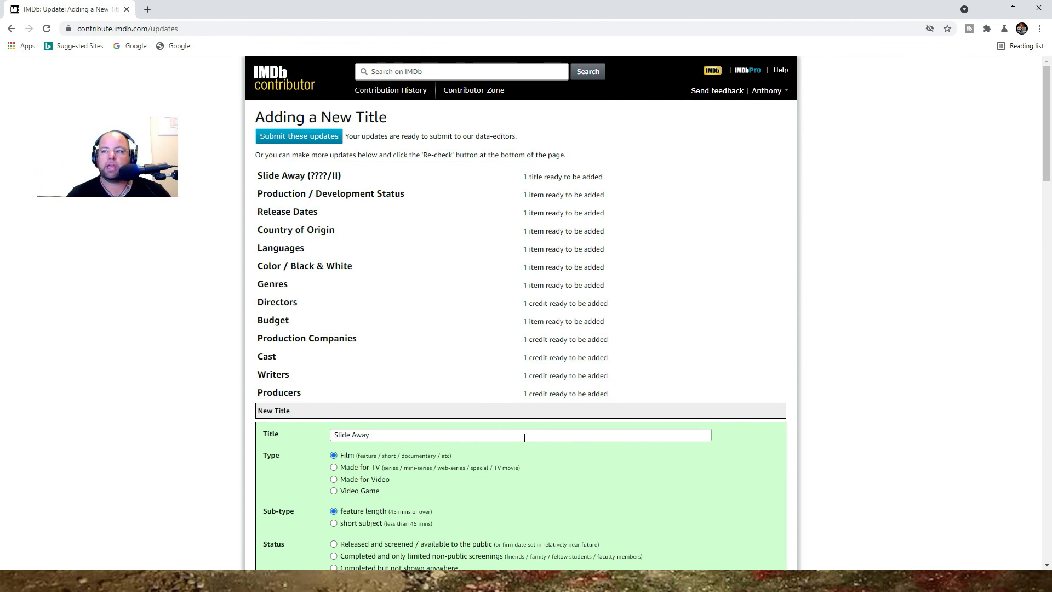
mouse_move(165, 387)
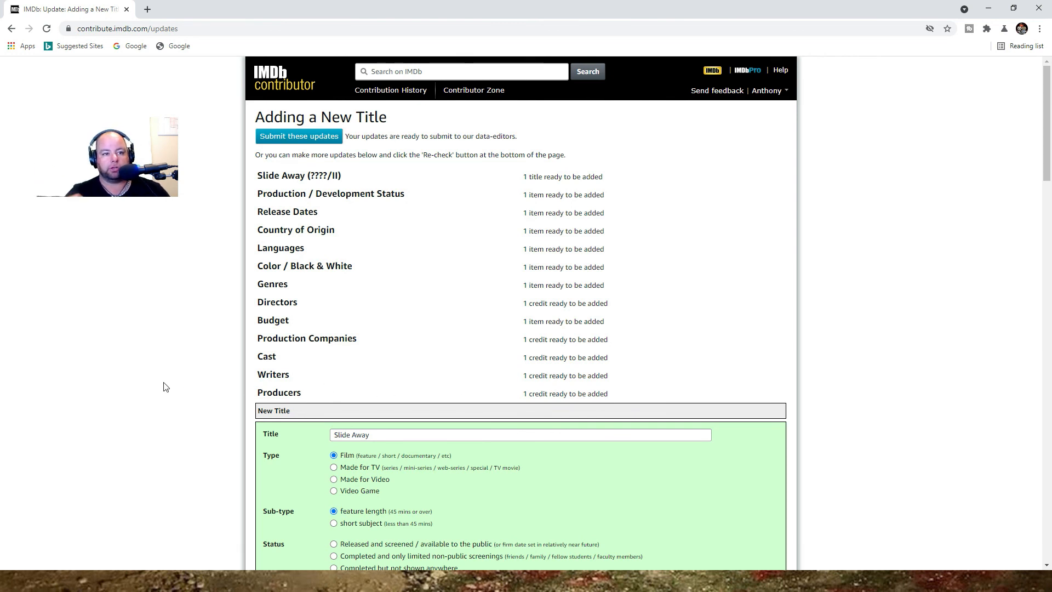